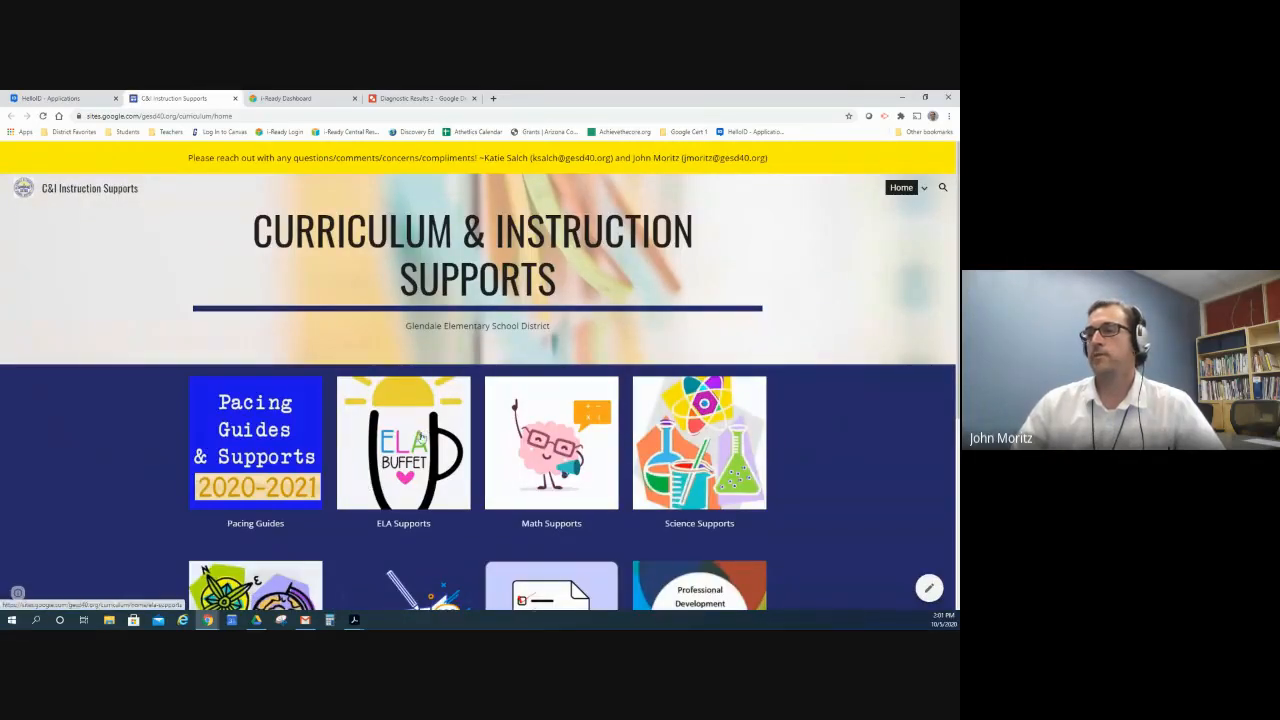
Step: Open the i-Ready Support teacher resources document from the ELA Supports page
left_click(403, 443)
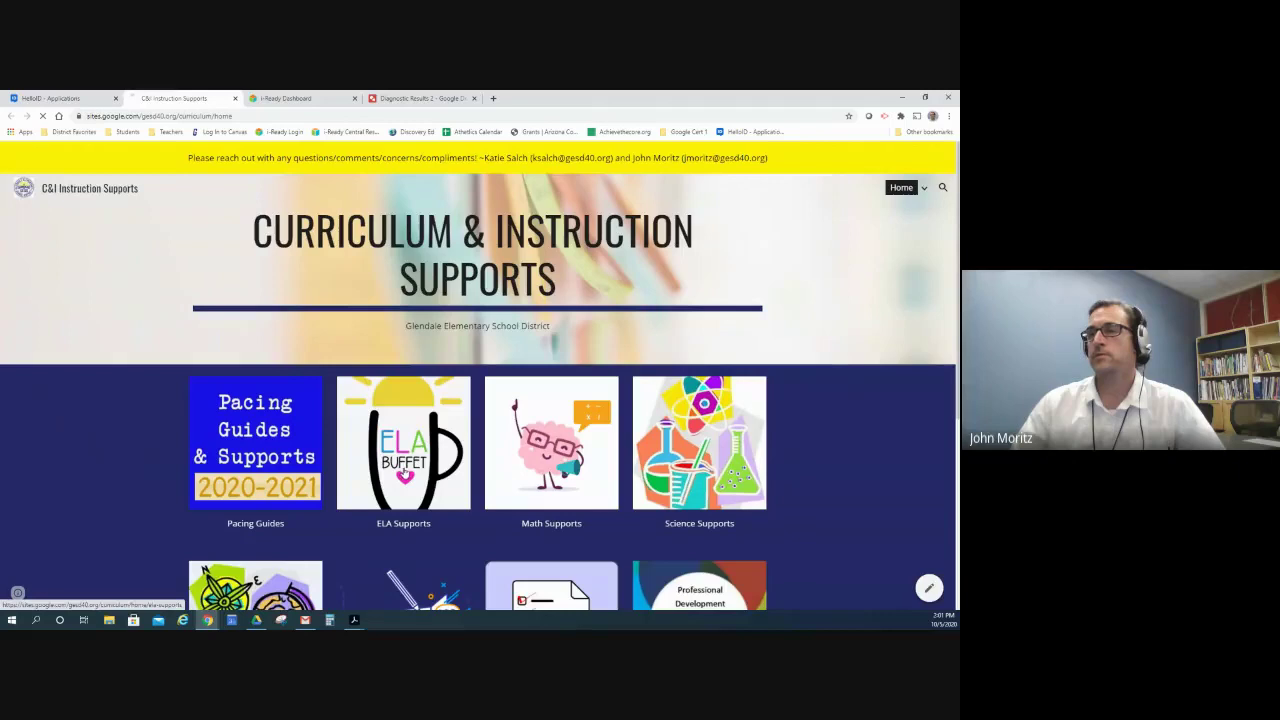
left_click(403, 443)
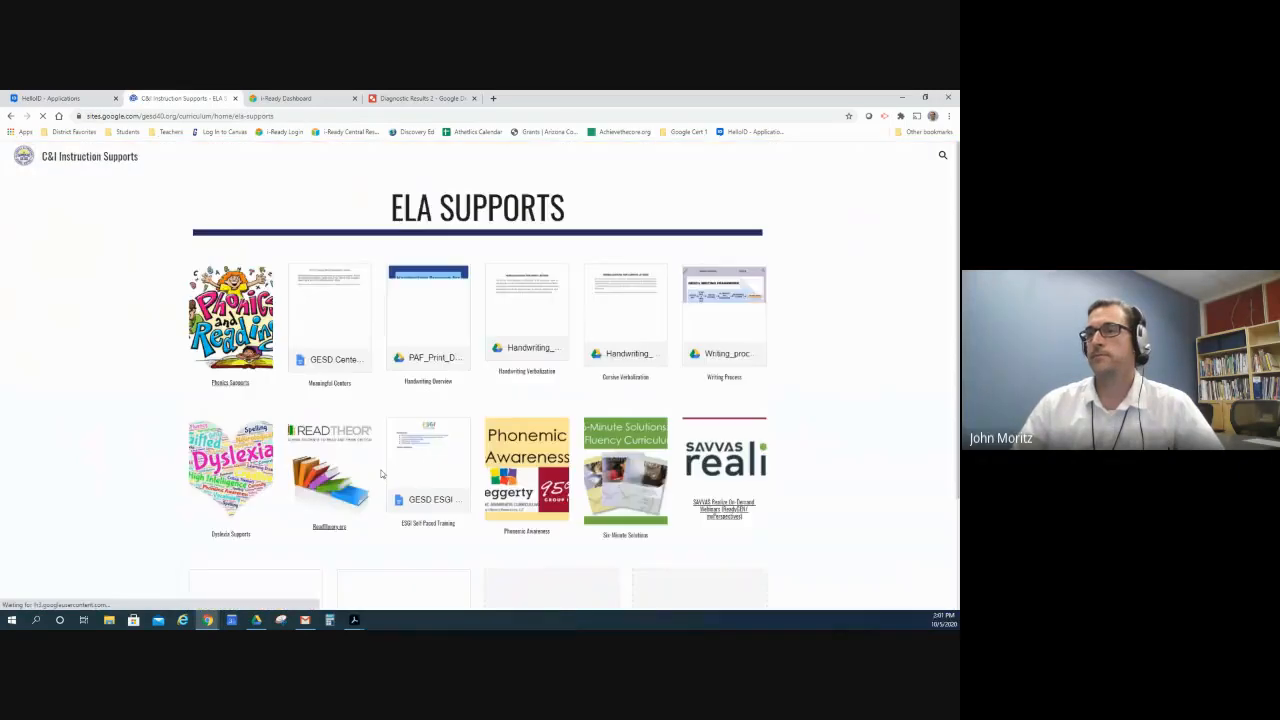
scroll("down", 3)
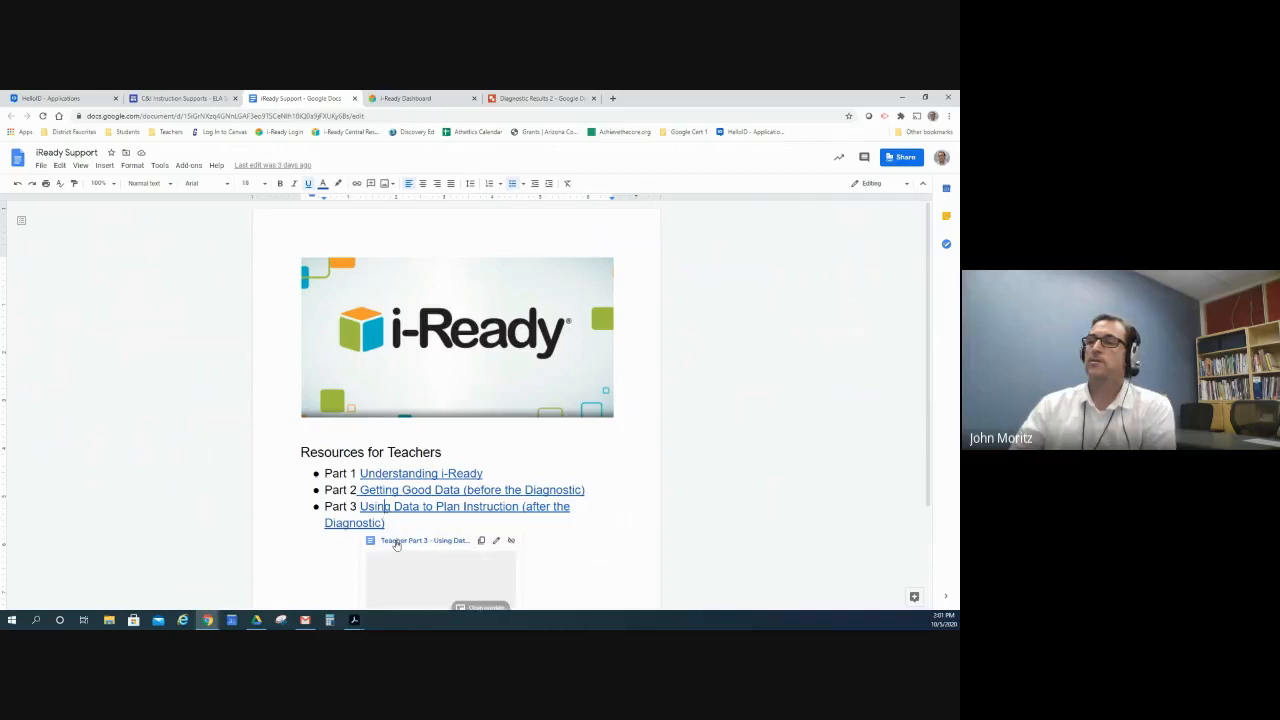
Step: Open the Part 3 'Using Data to Plan Instruction' guide, close iReady Support, and return to the i-Ready Dashboard
left_click(424, 540)
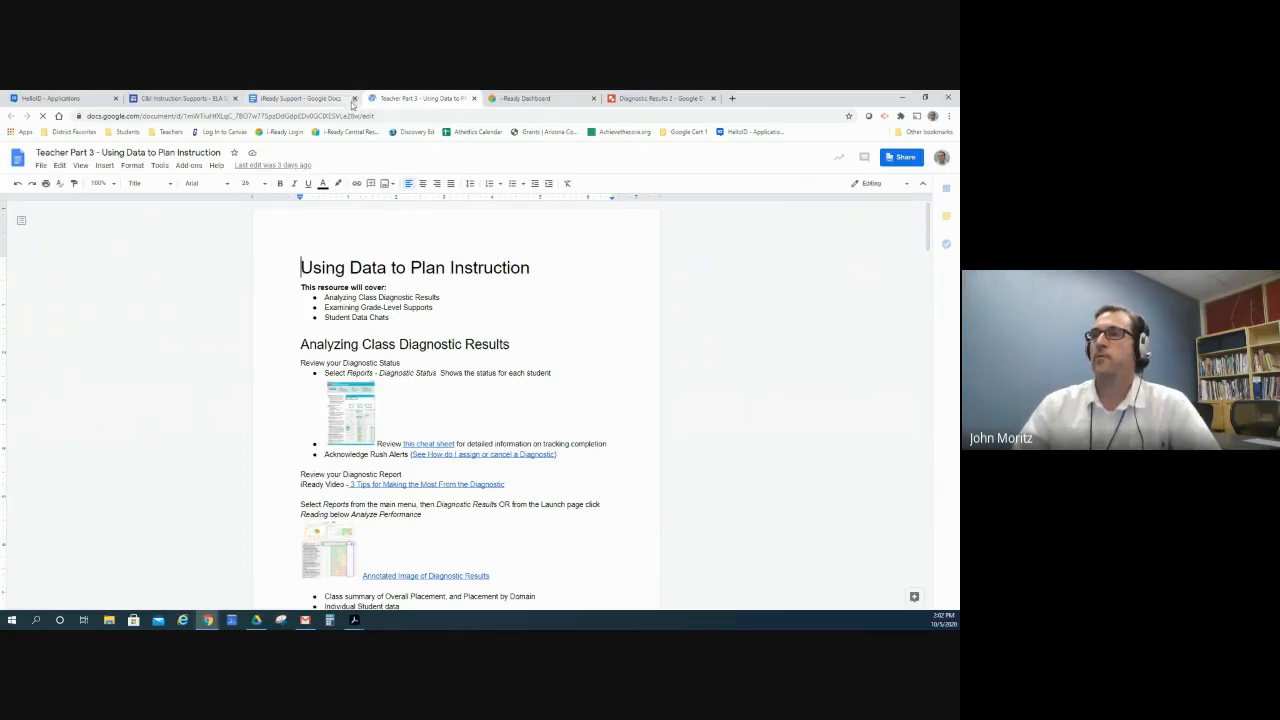
left_click(354, 98)
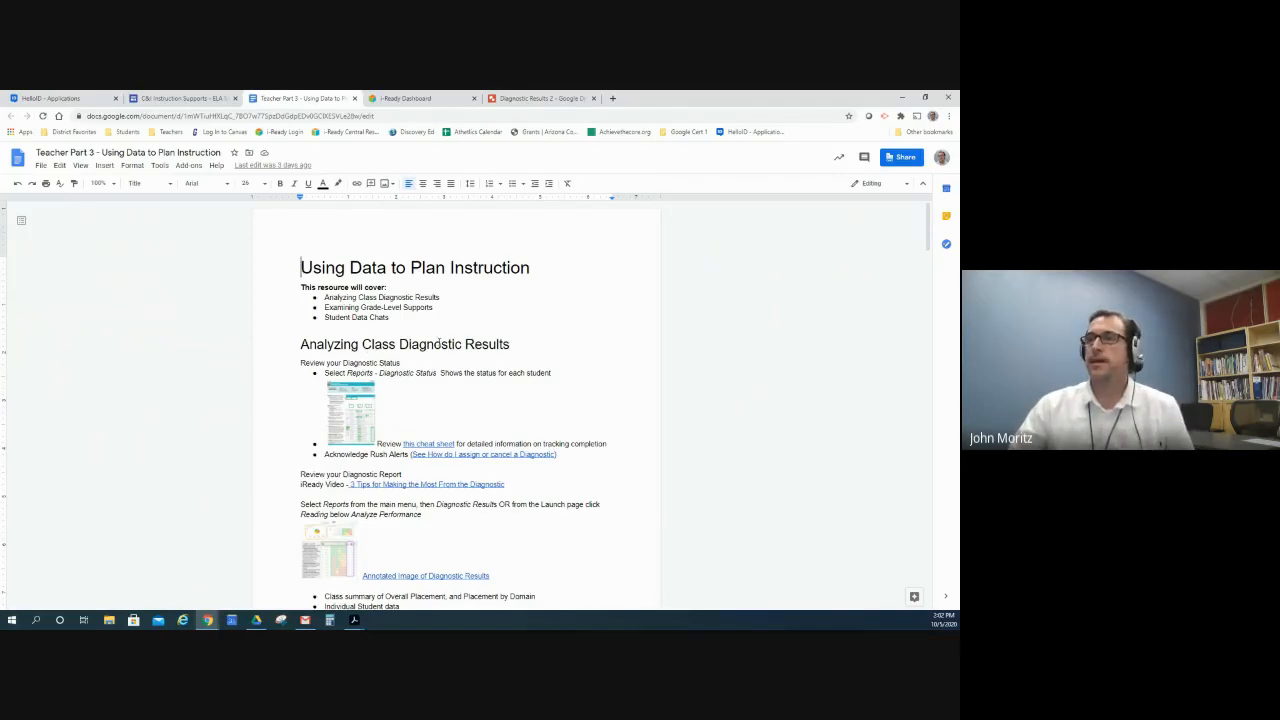
left_click(420, 98)
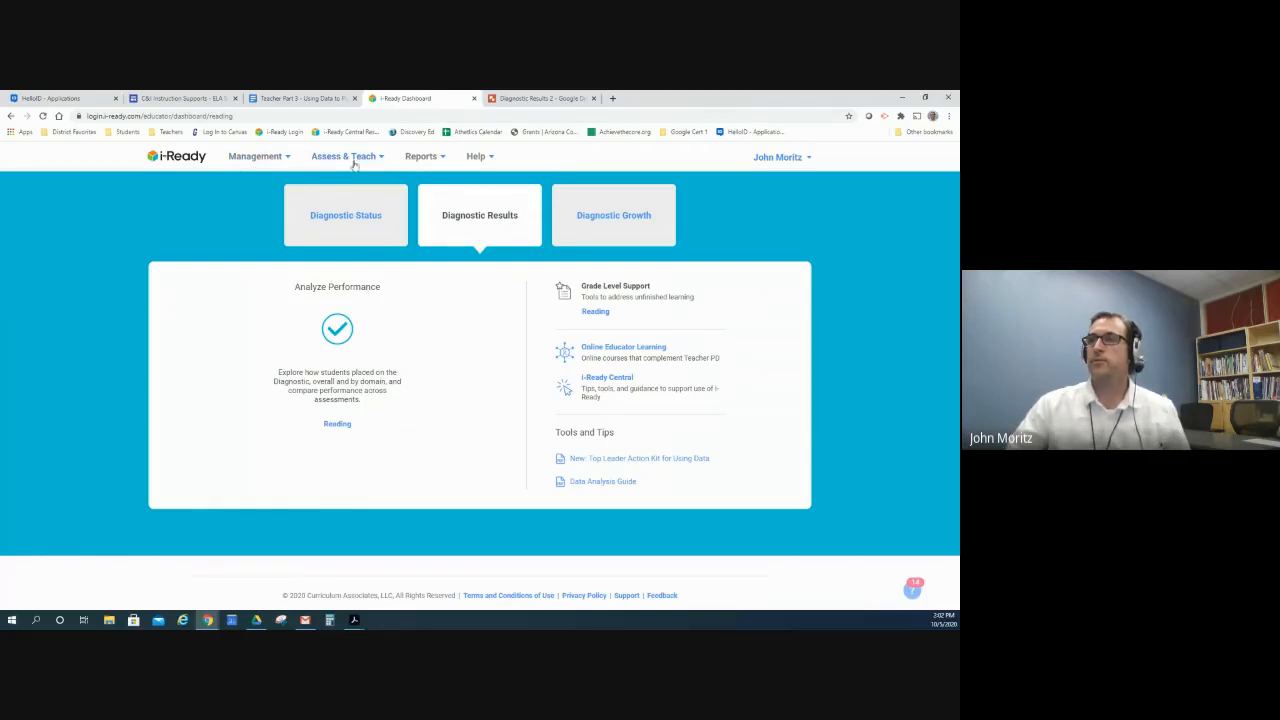
Step: Show the Class-level diagnostic reports in the i-Ready Reports menu
left_click(421, 156)
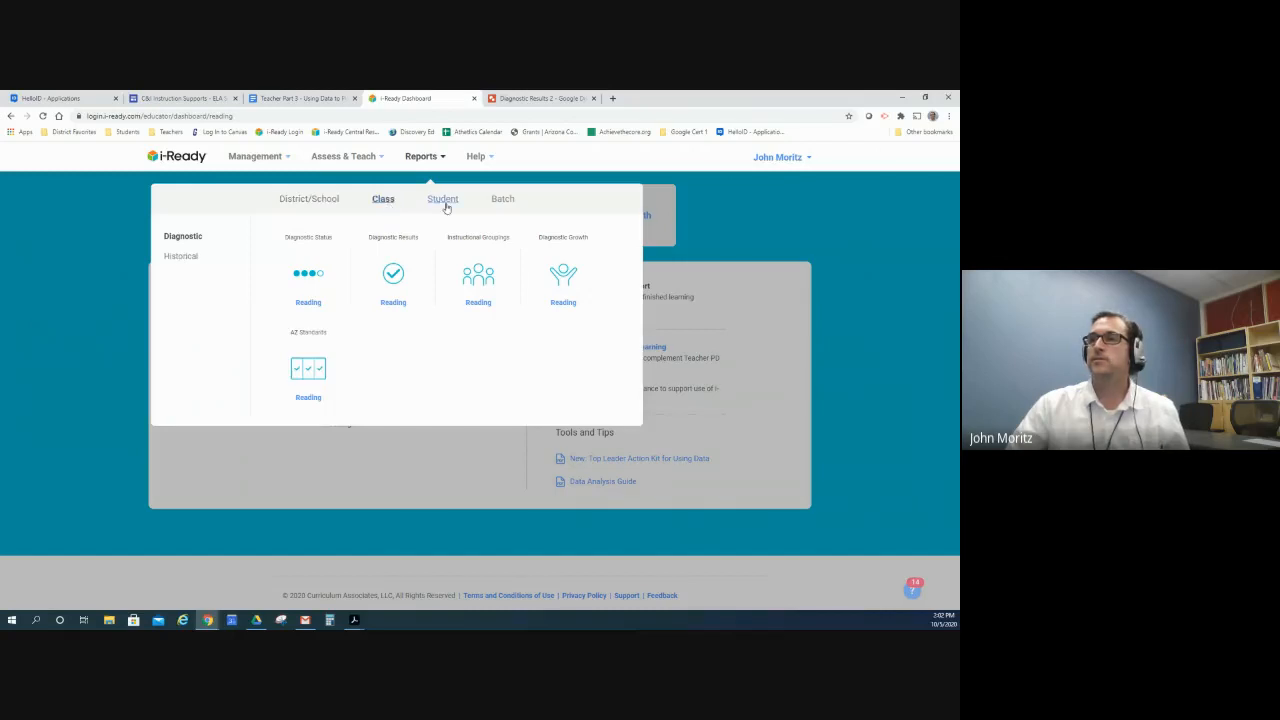
left_click(383, 198)
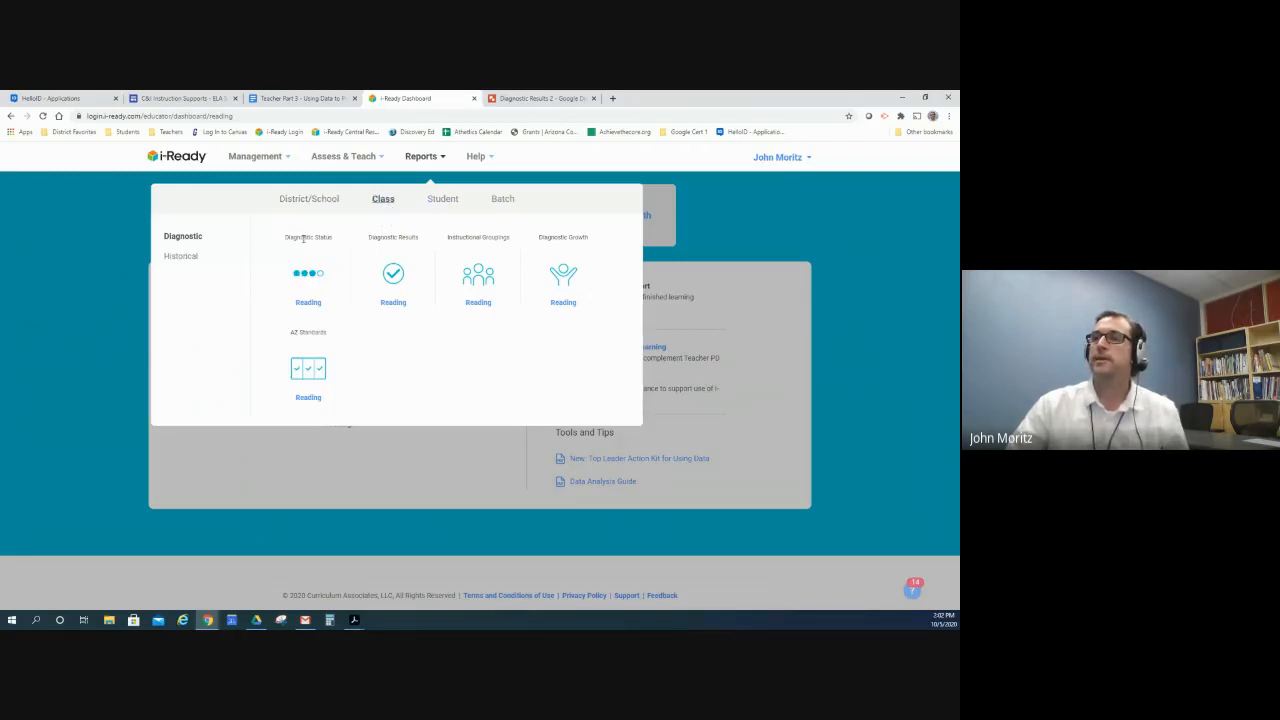
mouse_move(308, 305)
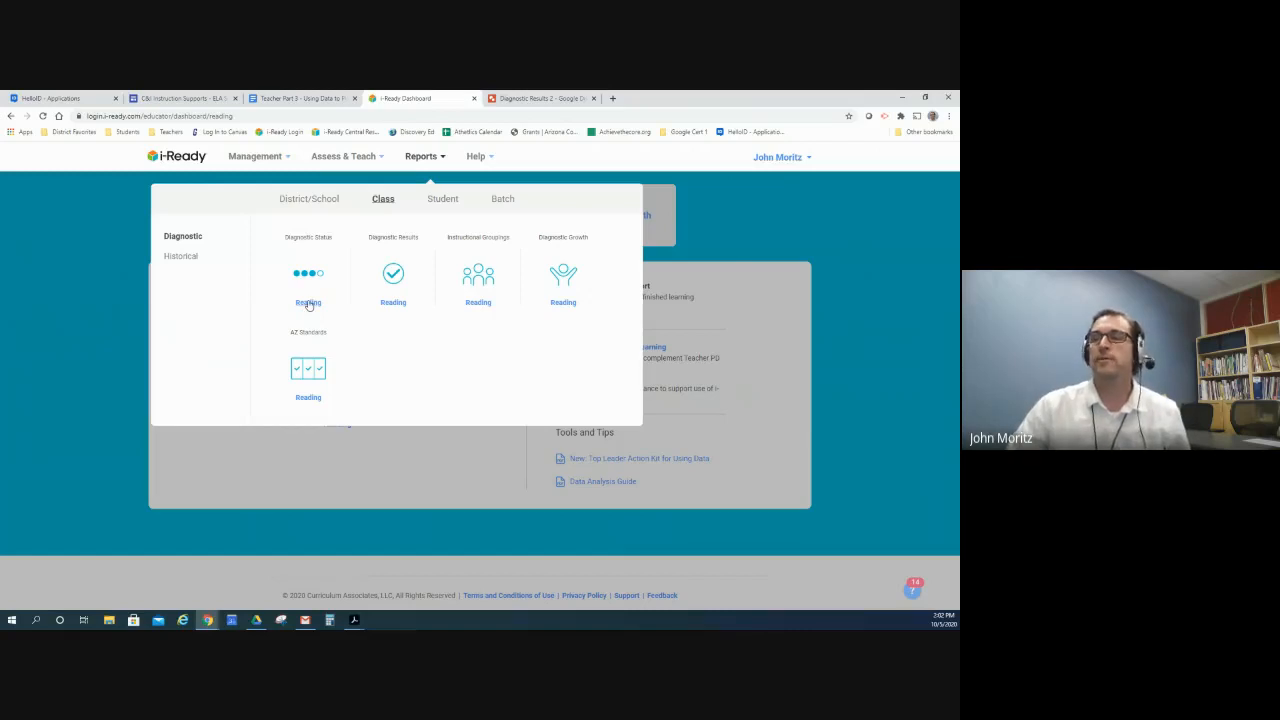
mouse_move(435, 105)
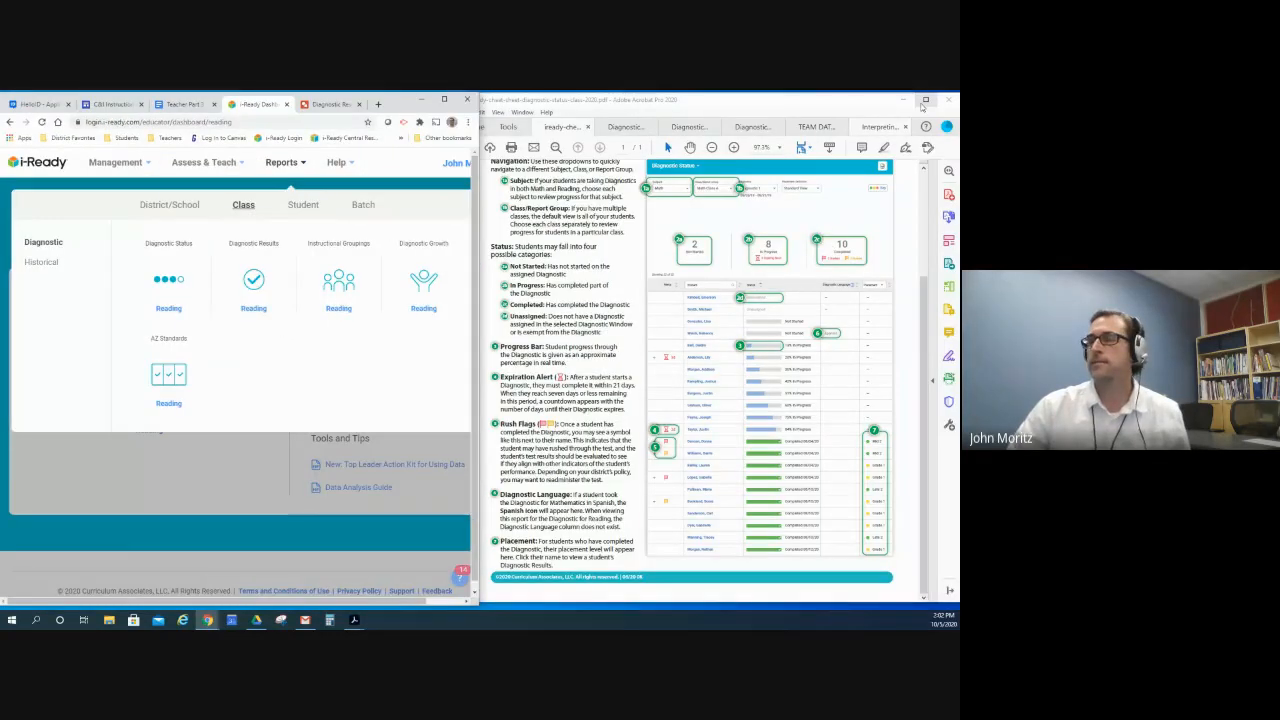
Step: Maximize Acrobat and read through the cheat sheet's navigation, status and progress bar sections
left_click(925, 100)
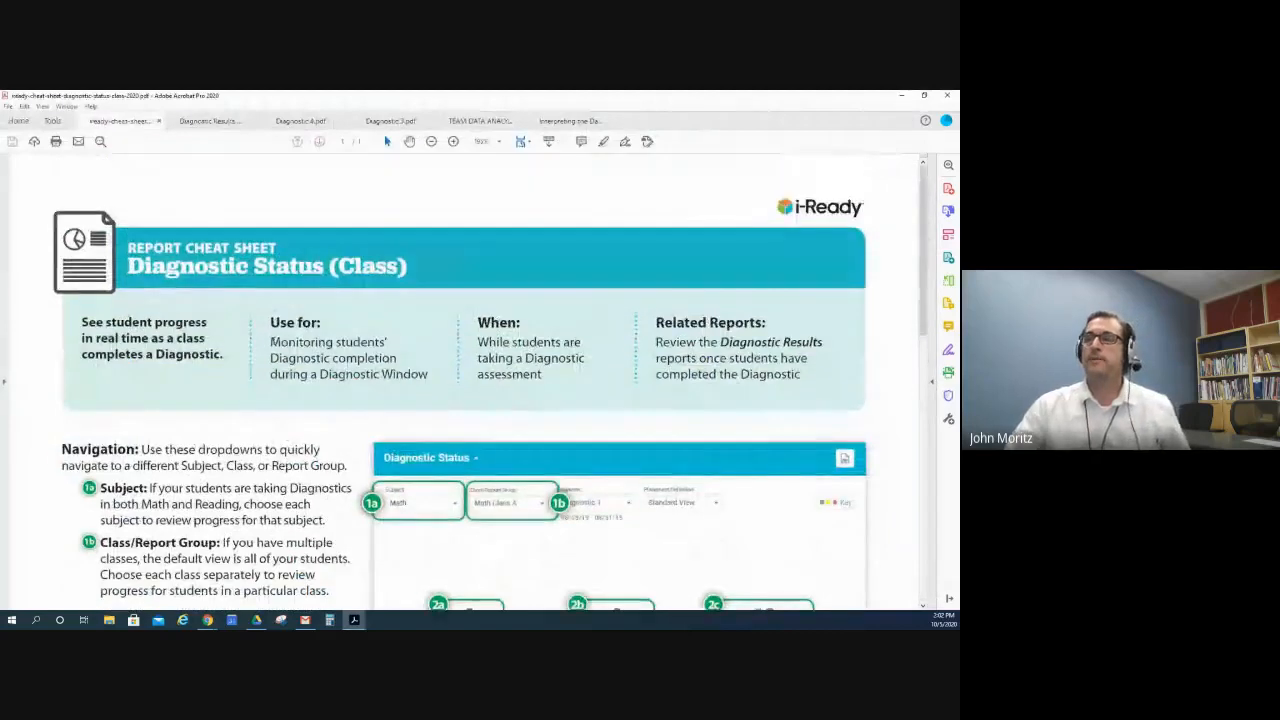
scroll("down", 3)
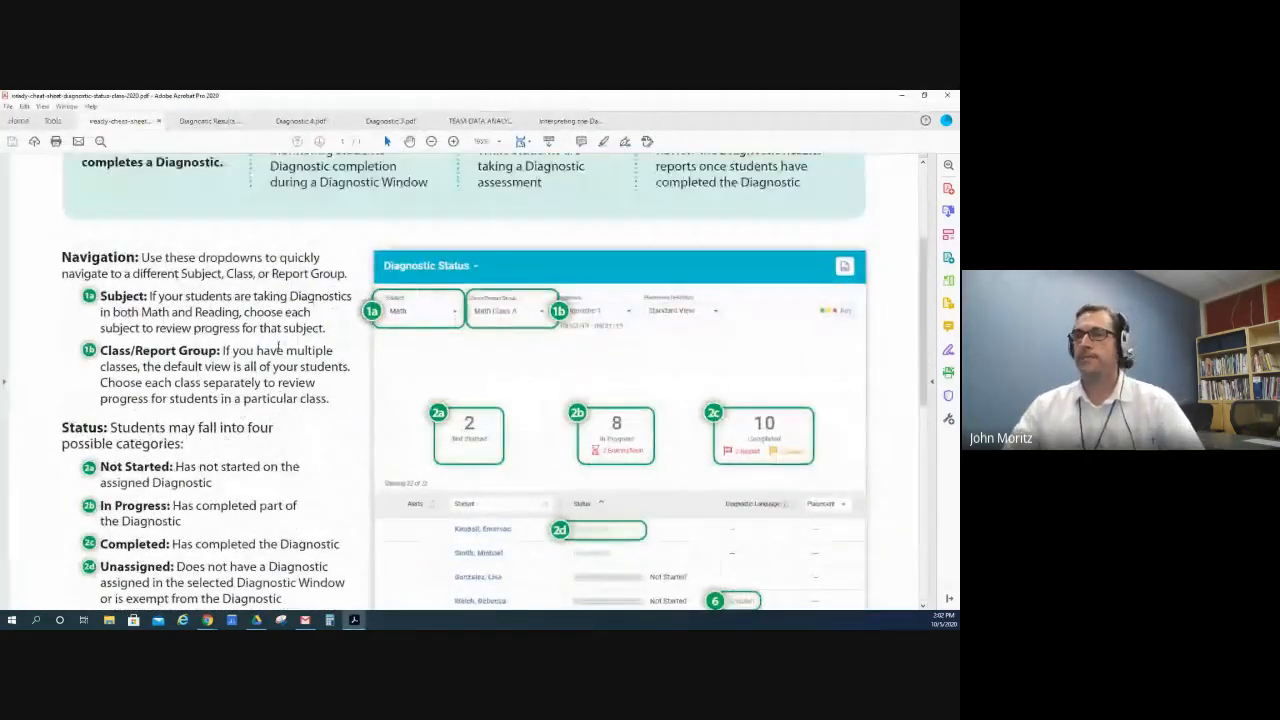
scroll("up", 3)
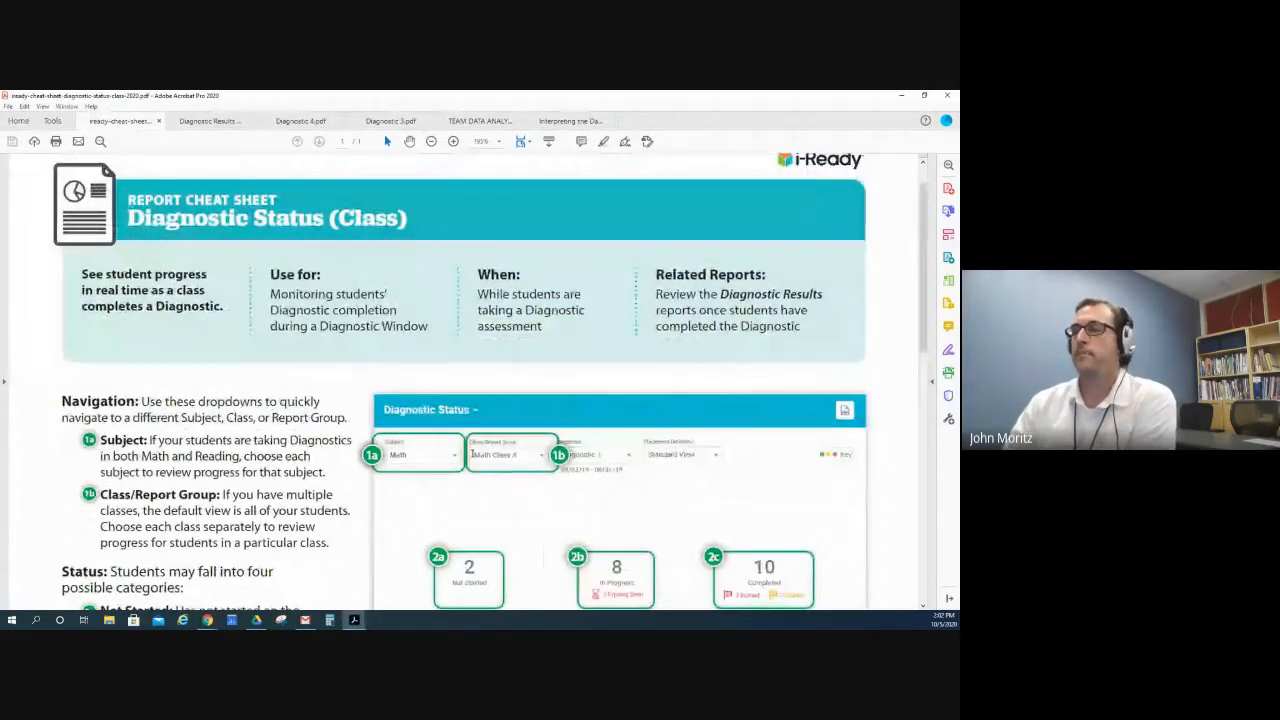
scroll("down", 3)
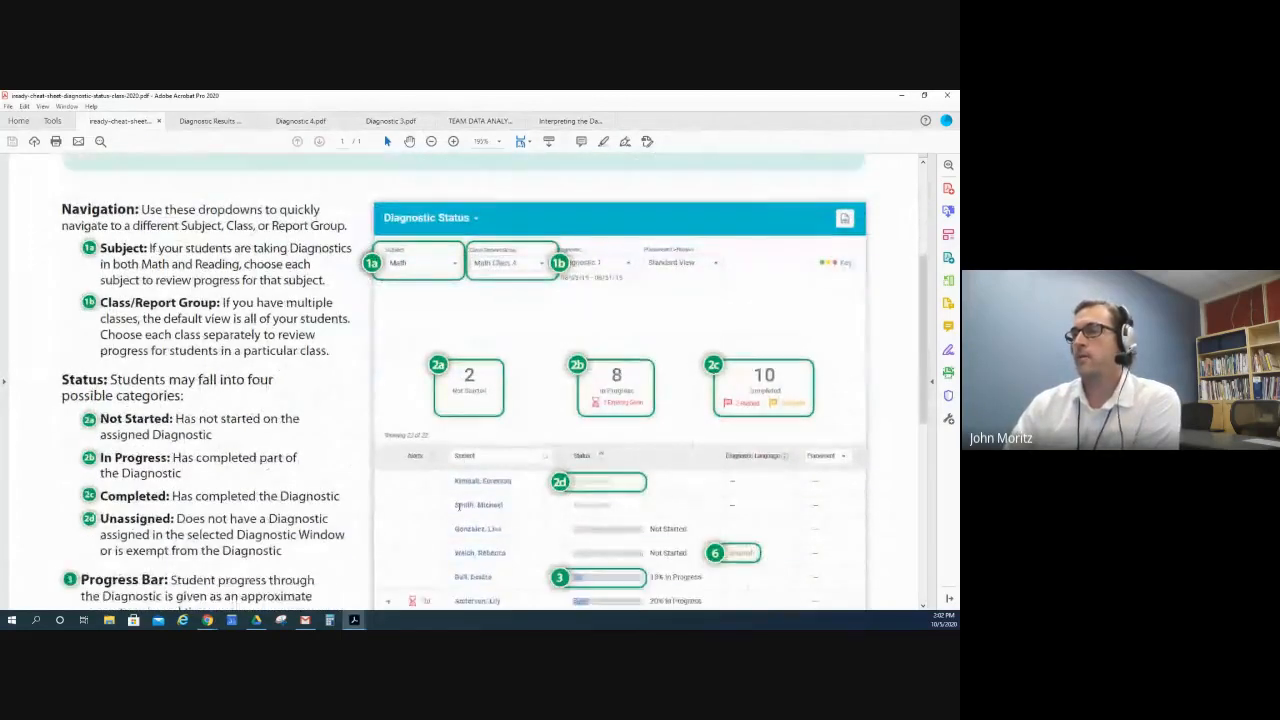
scroll("down", 3)
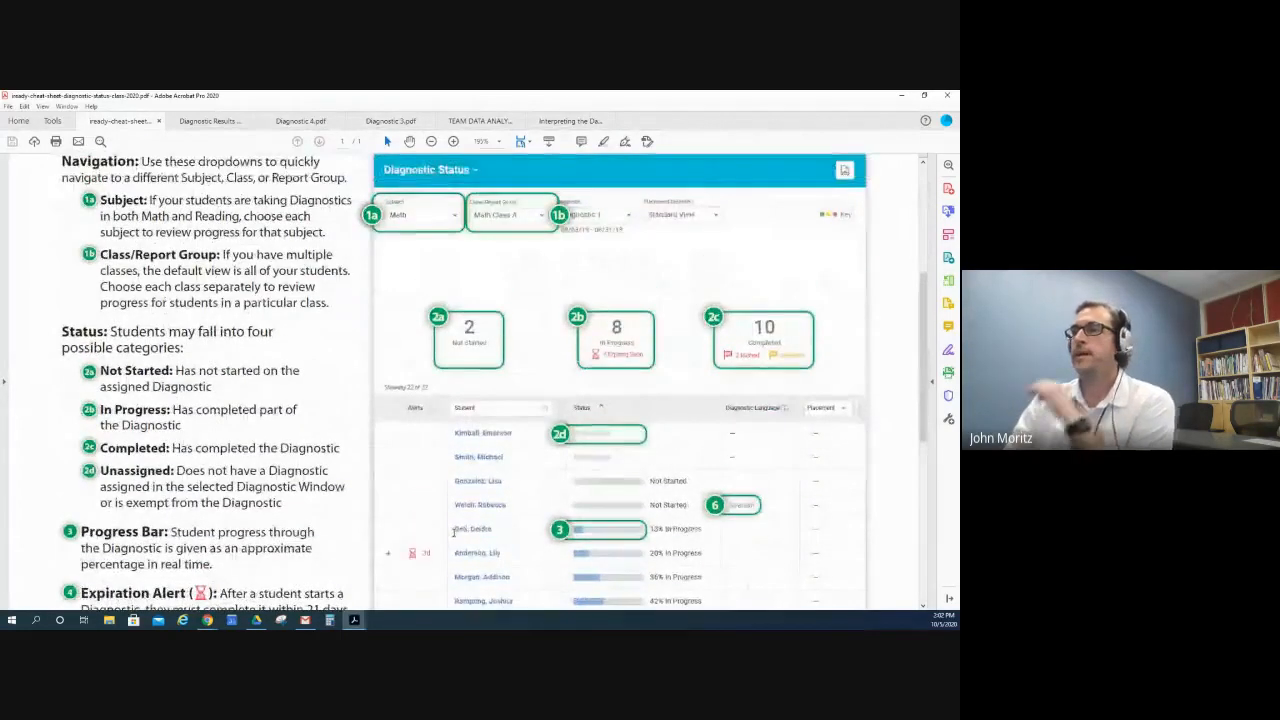
scroll("down", 3)
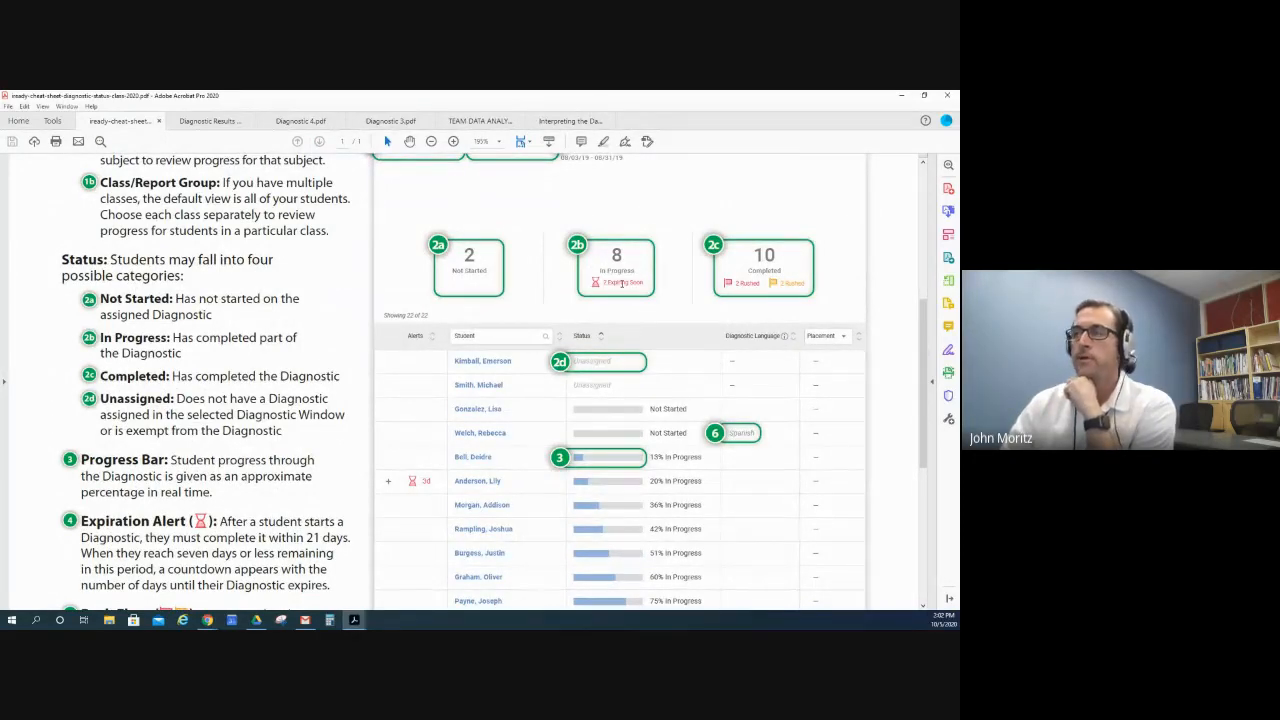
scroll("down", 3)
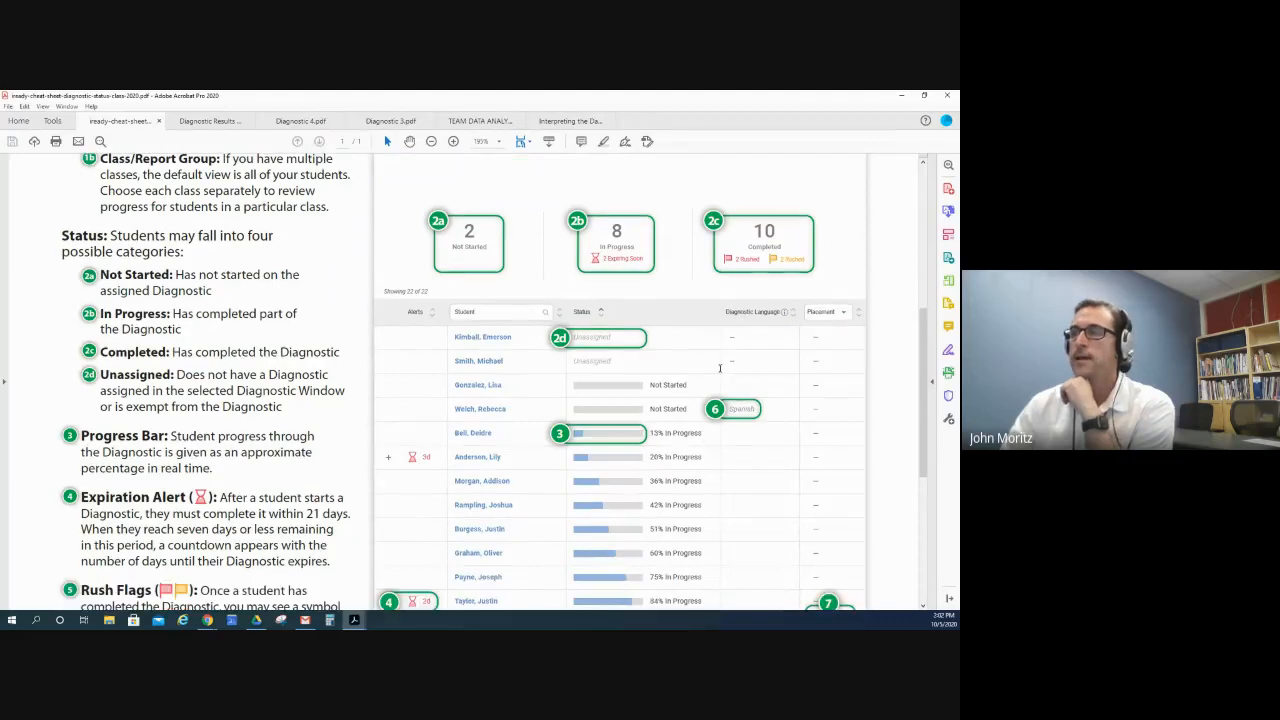
scroll("down", 3)
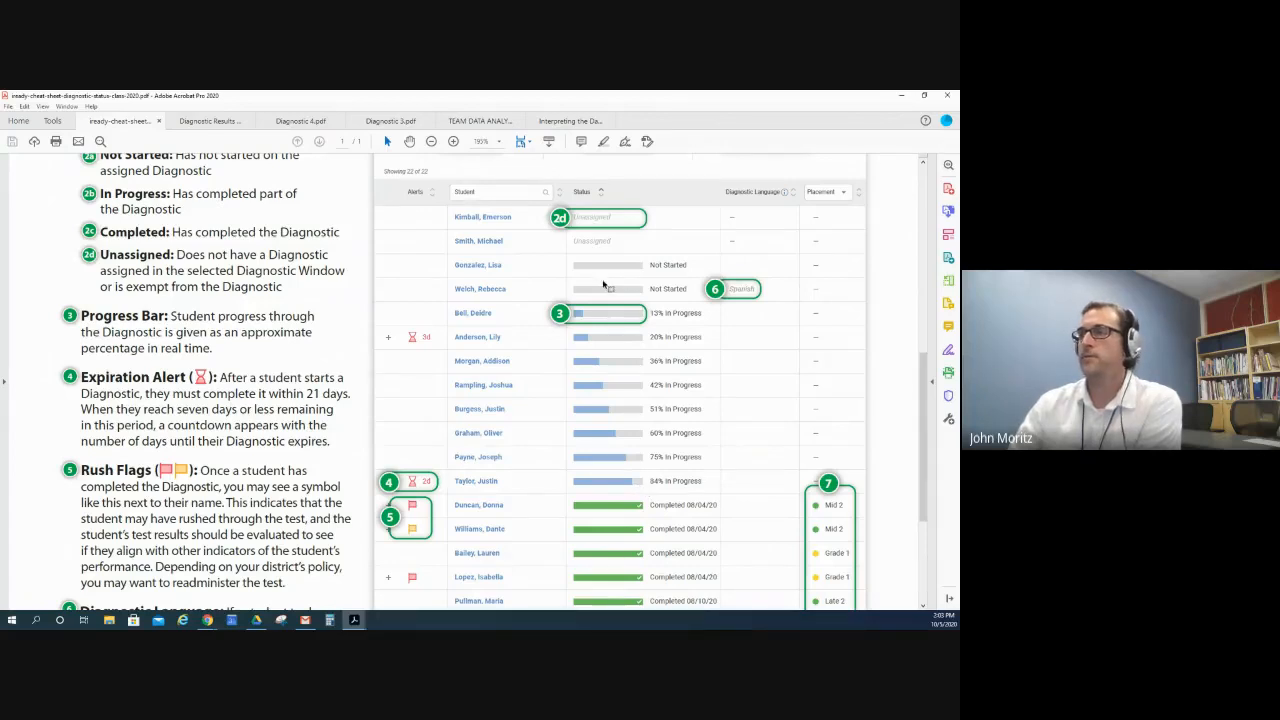
Step: Scroll through the cheat sheet's rush flag, language and placement sections
scroll("down", 3)
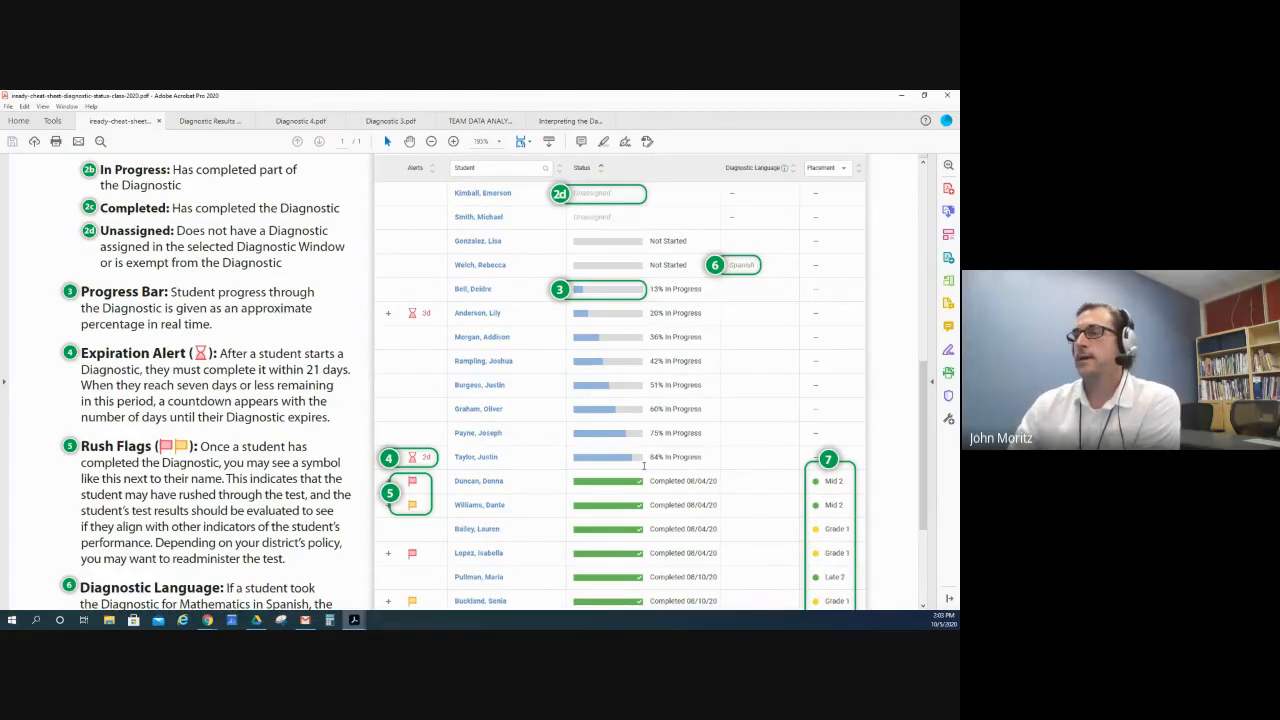
scroll("down", 3)
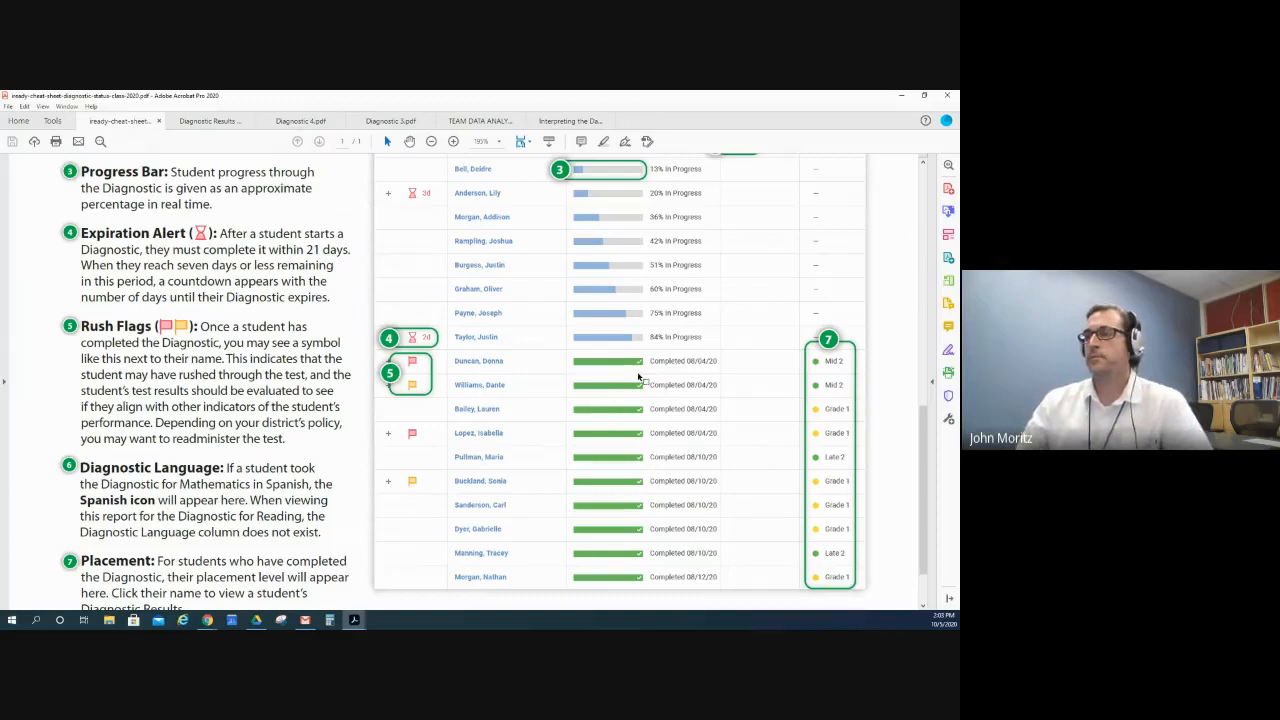
mouse_move(678, 572)
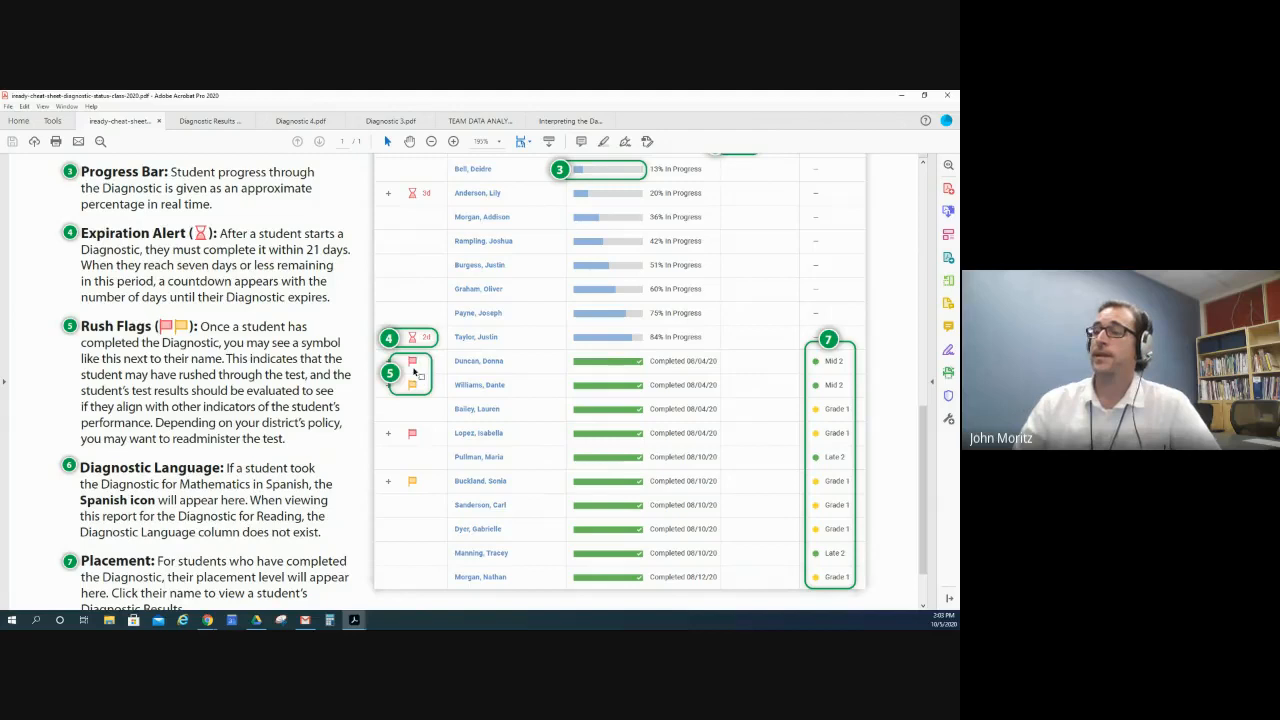
mouse_move(425, 372)
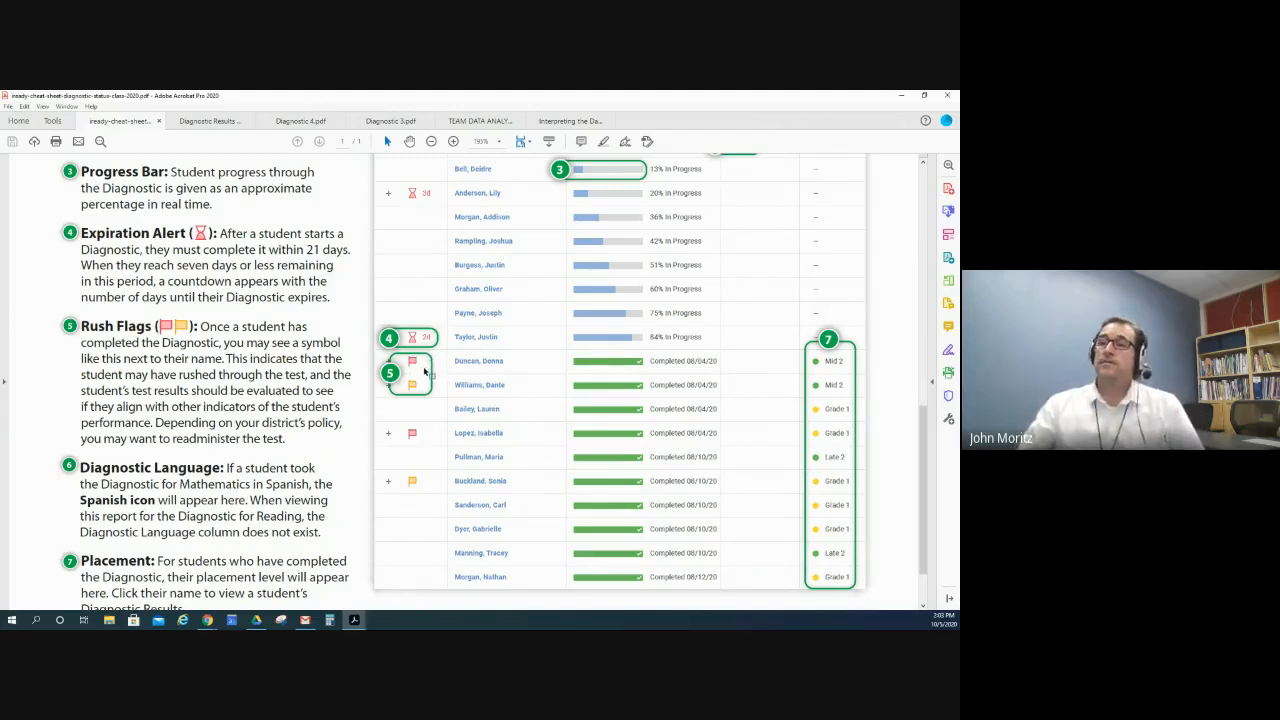
mouse_move(438, 405)
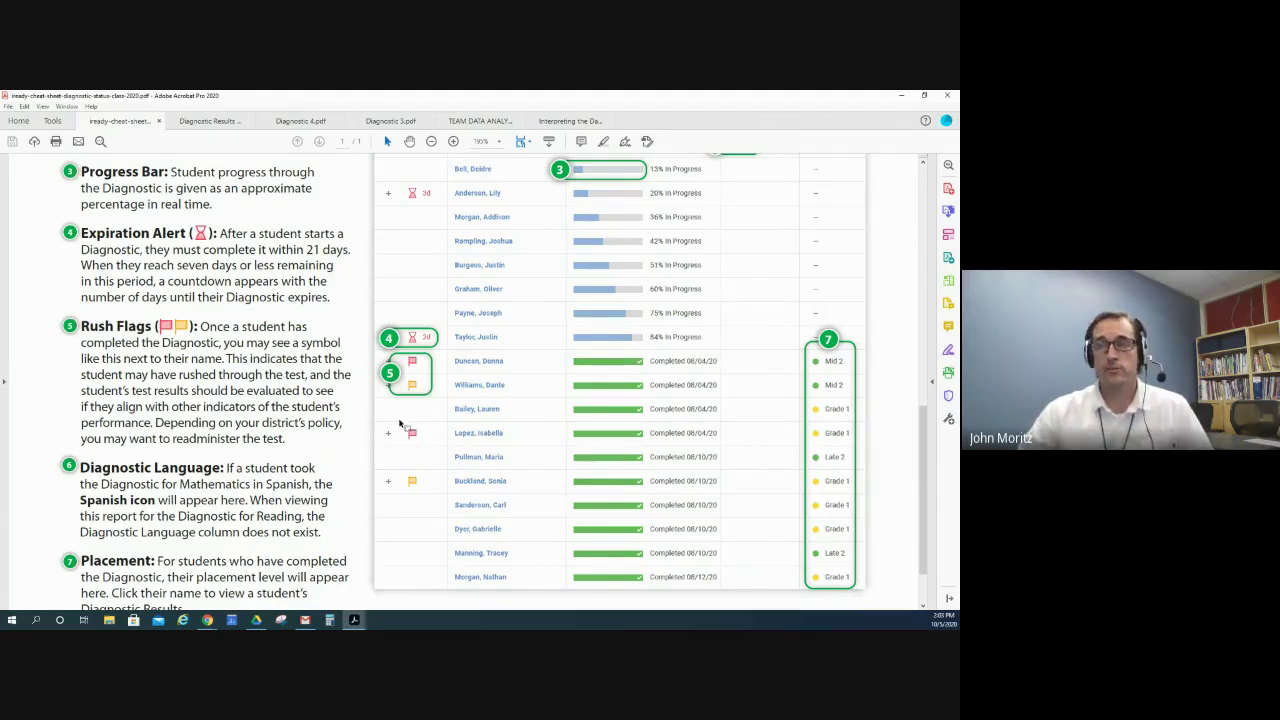
mouse_move(408, 415)
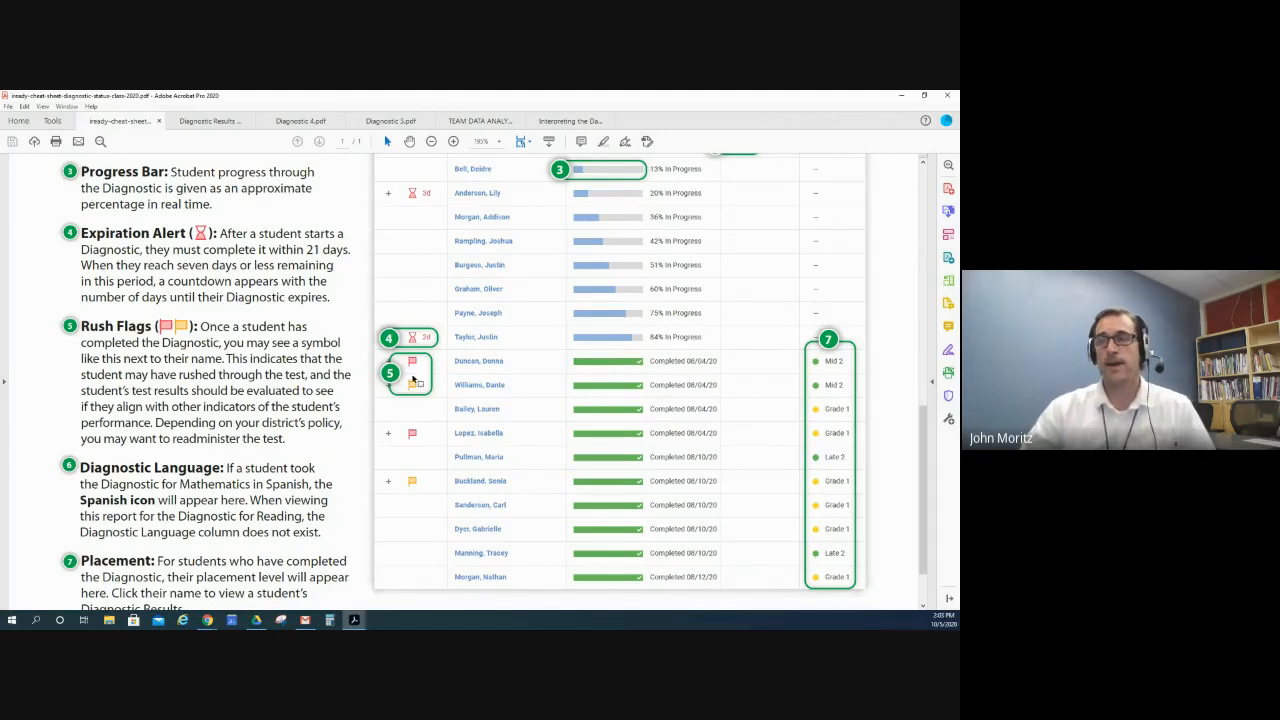
mouse_move(457, 438)
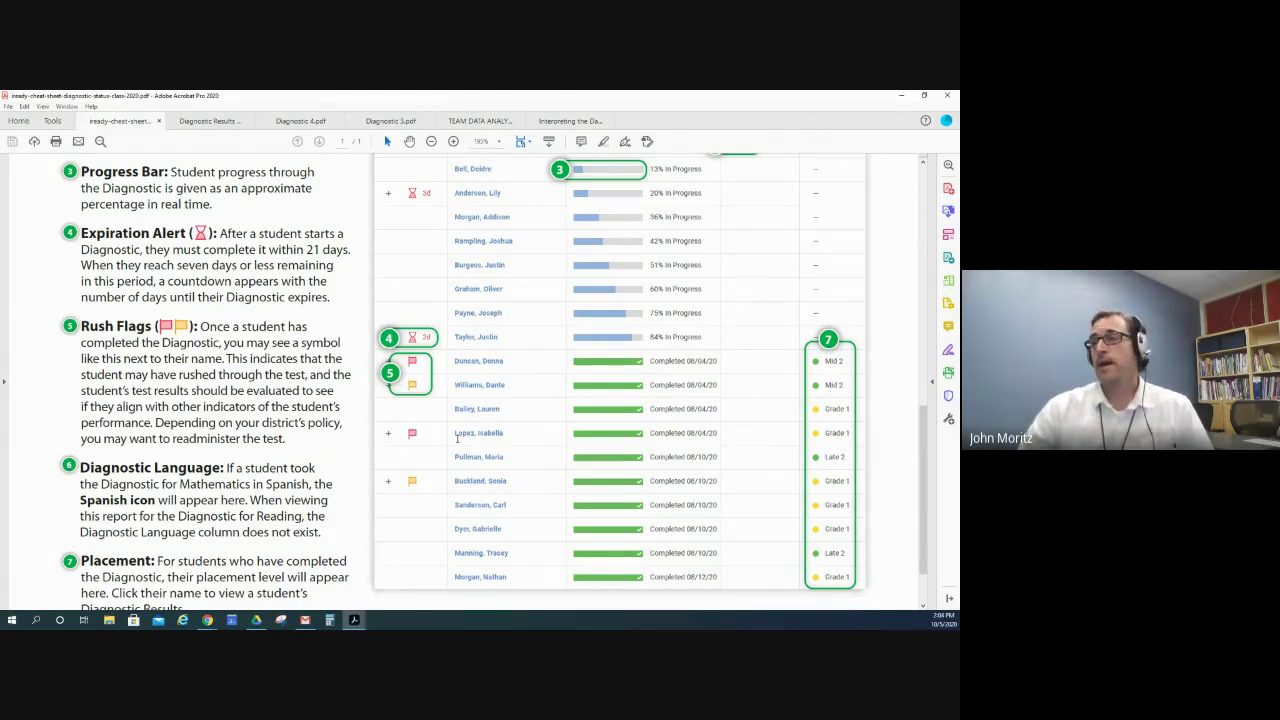
scroll("up", 3)
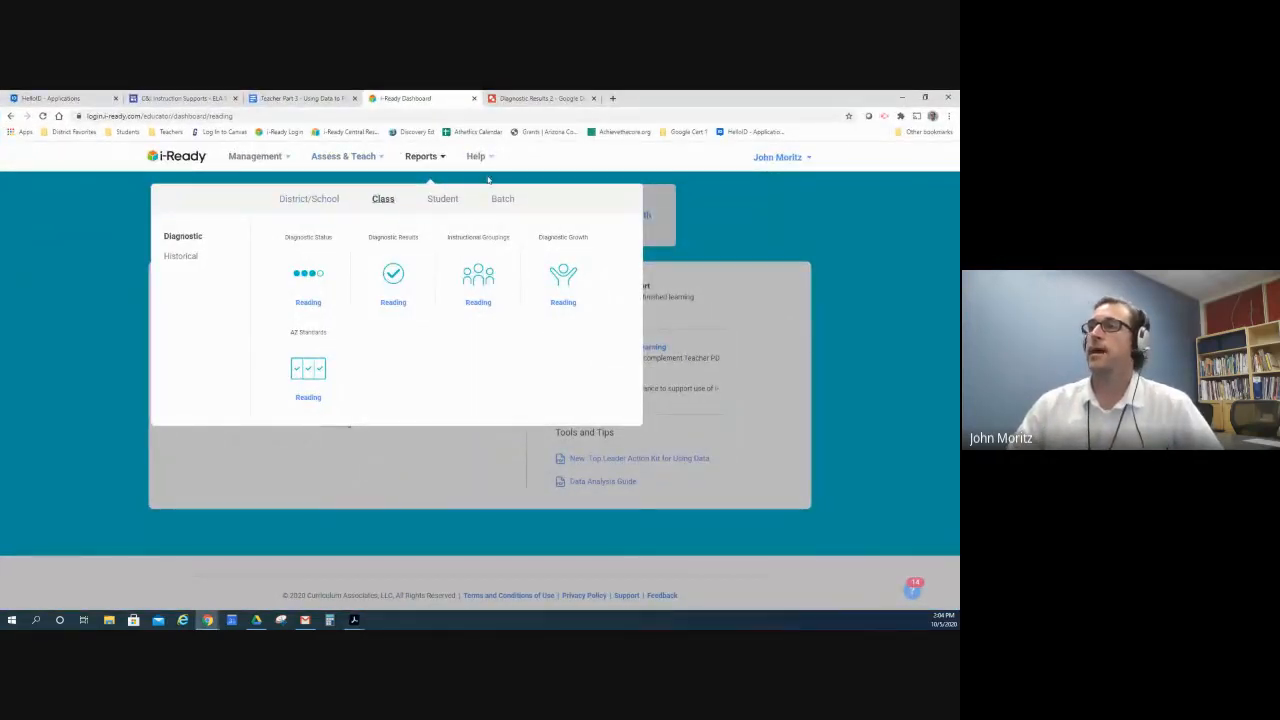
Step: Open i-Ready Central through Help > Find Resources and browse to its FAQs
left_click(476, 156)
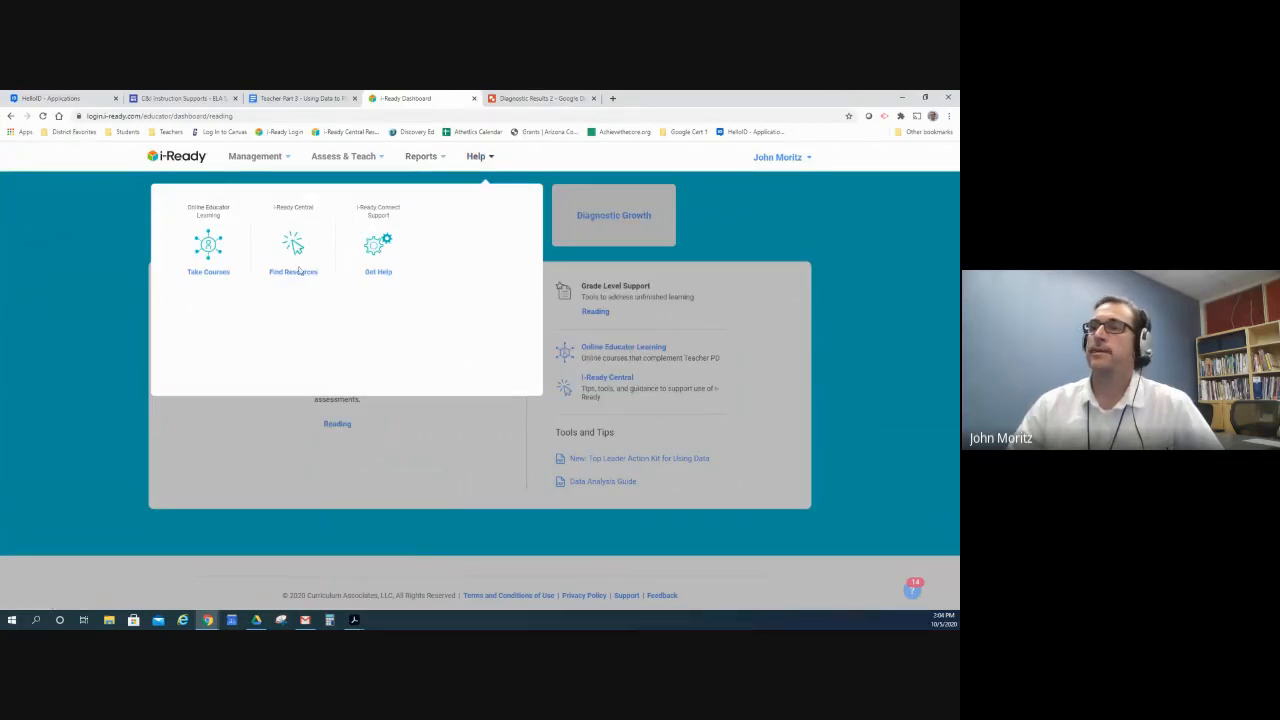
left_click(293, 250)
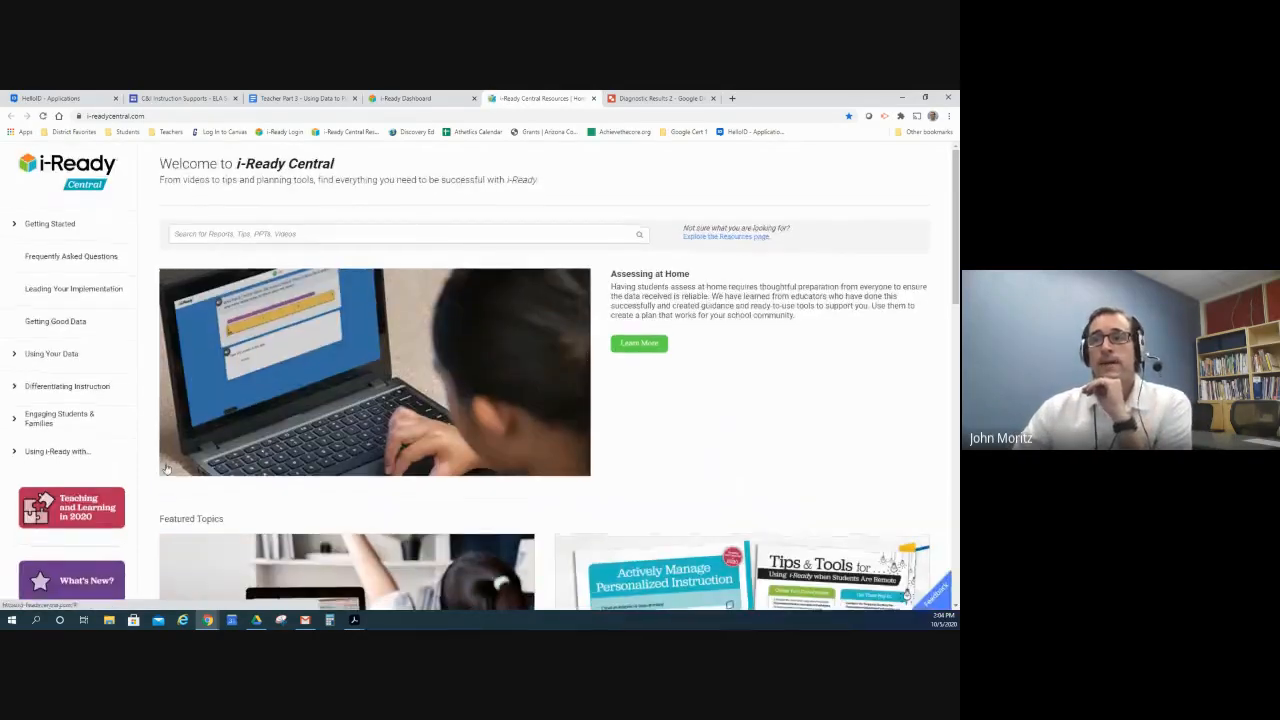
scroll("down", 3)
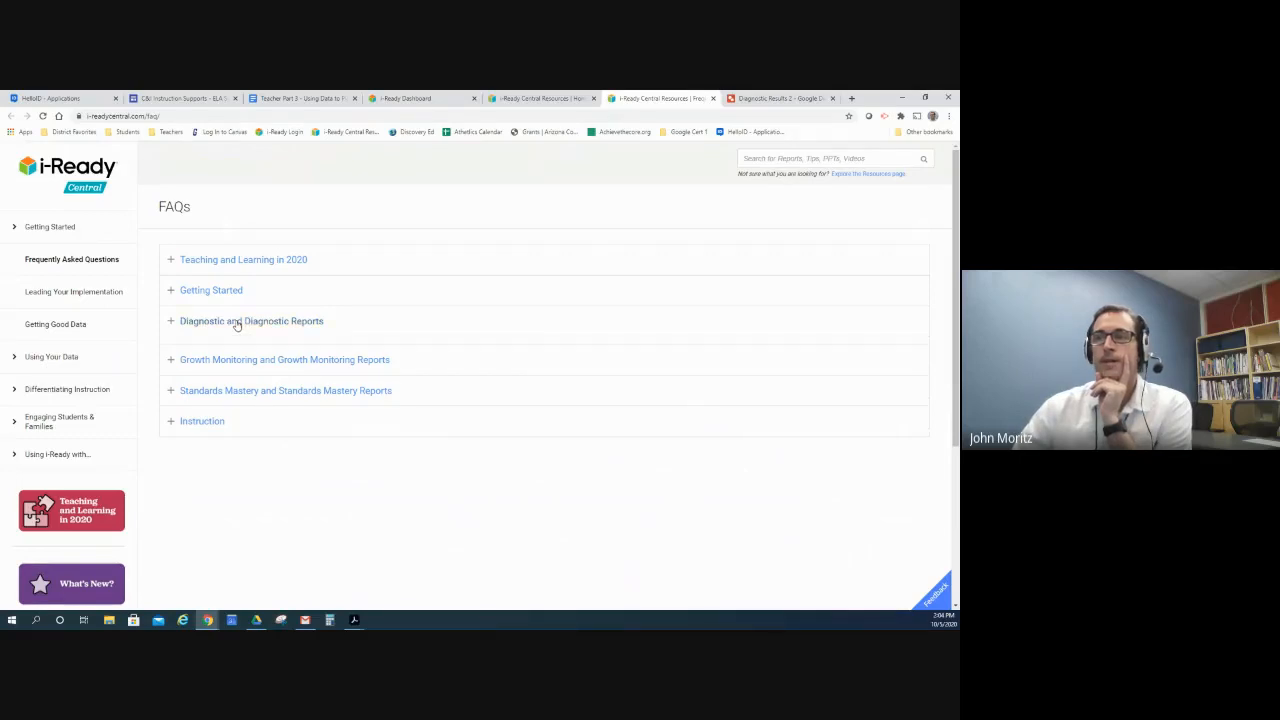
Step: Expand the Diagnostic and Diagnostic Reports FAQs and read 'How do I assign or cancel a Diagnostic?'
left_click(251, 321)
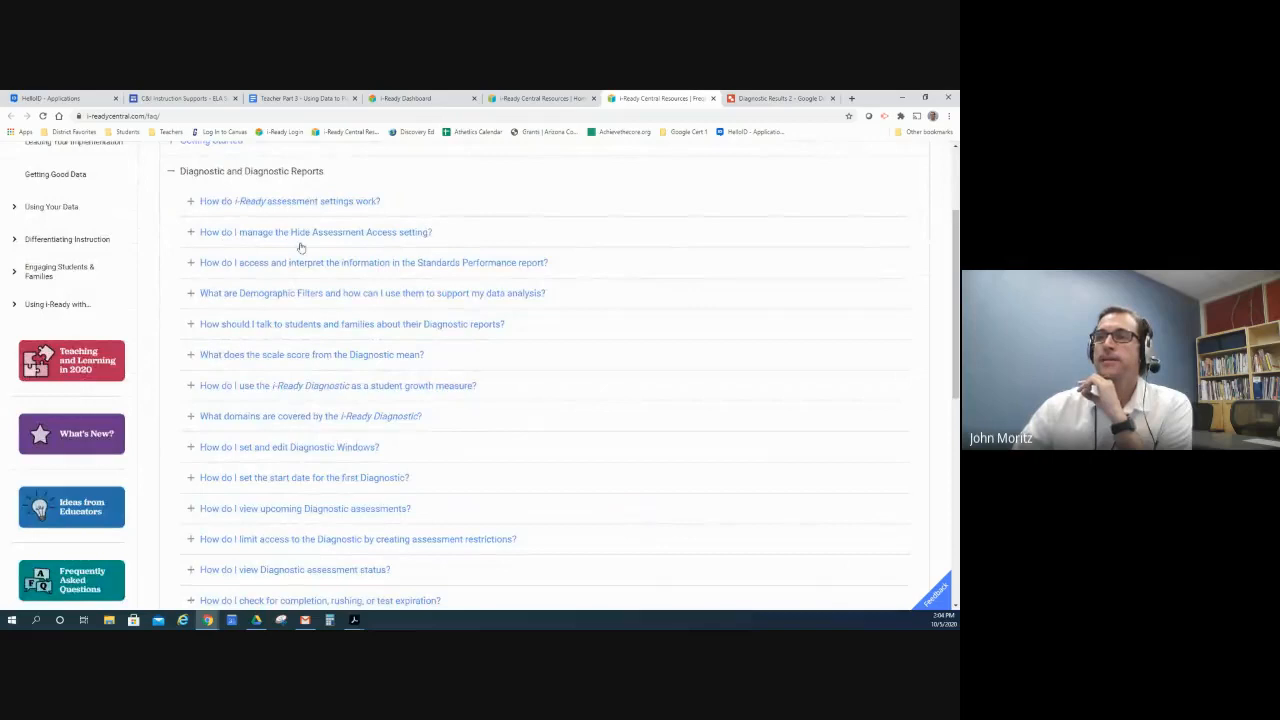
mouse_move(347, 248)
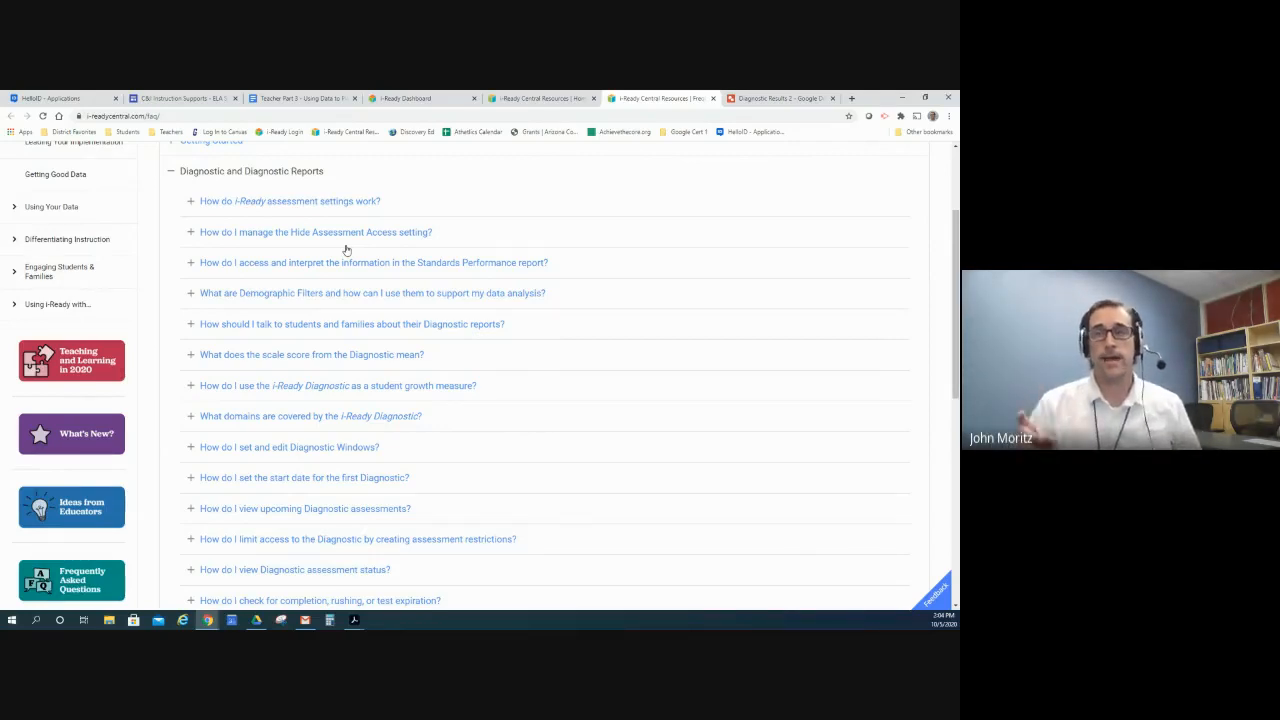
mouse_move(330, 226)
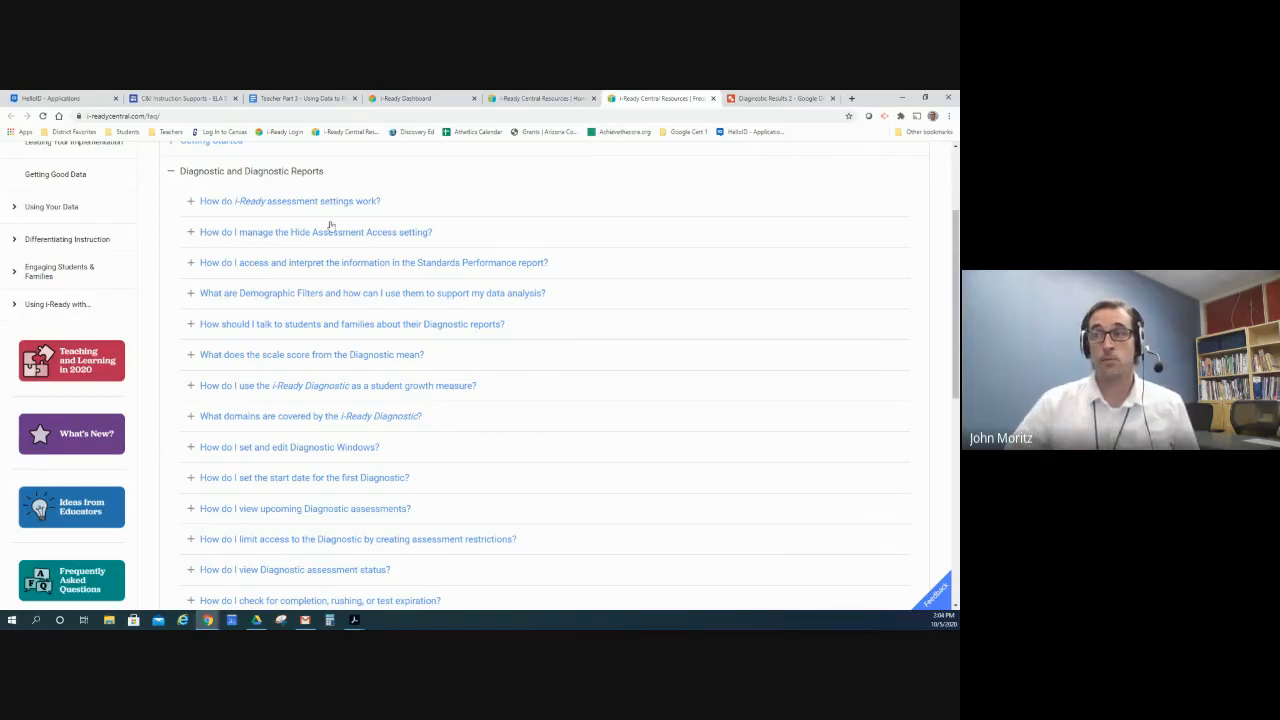
mouse_move(222, 444)
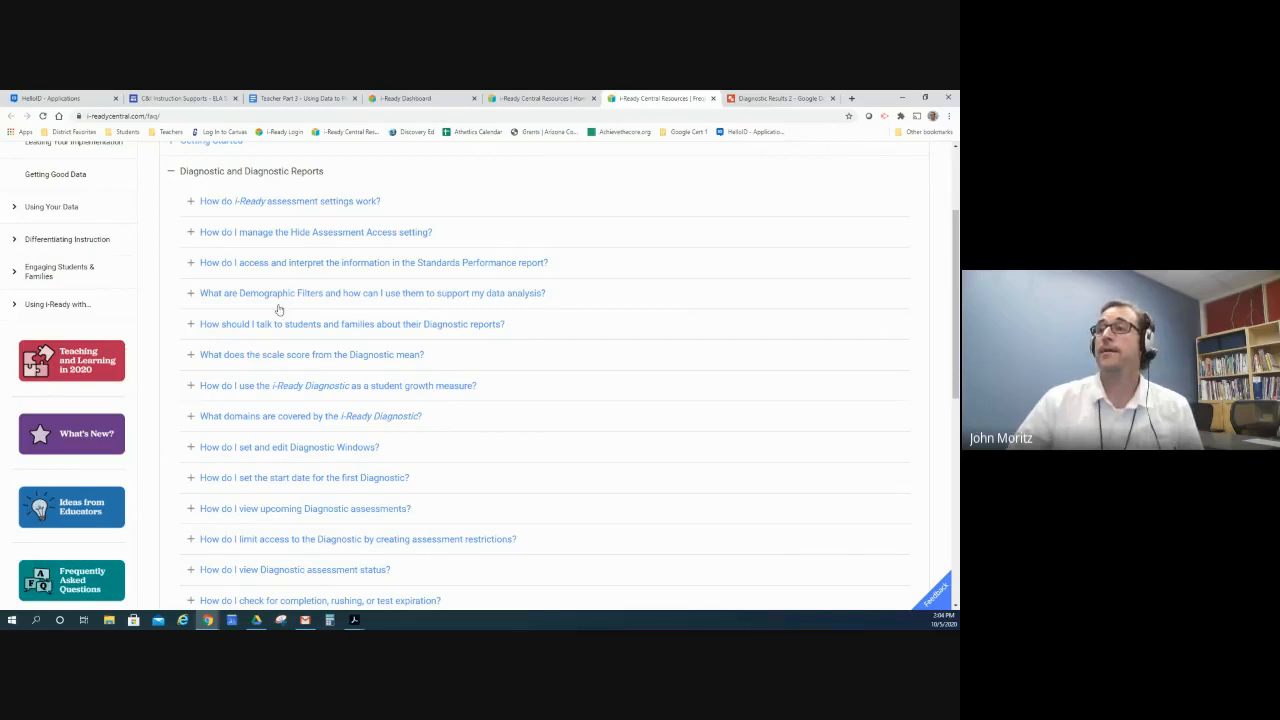
mouse_move(185, 255)
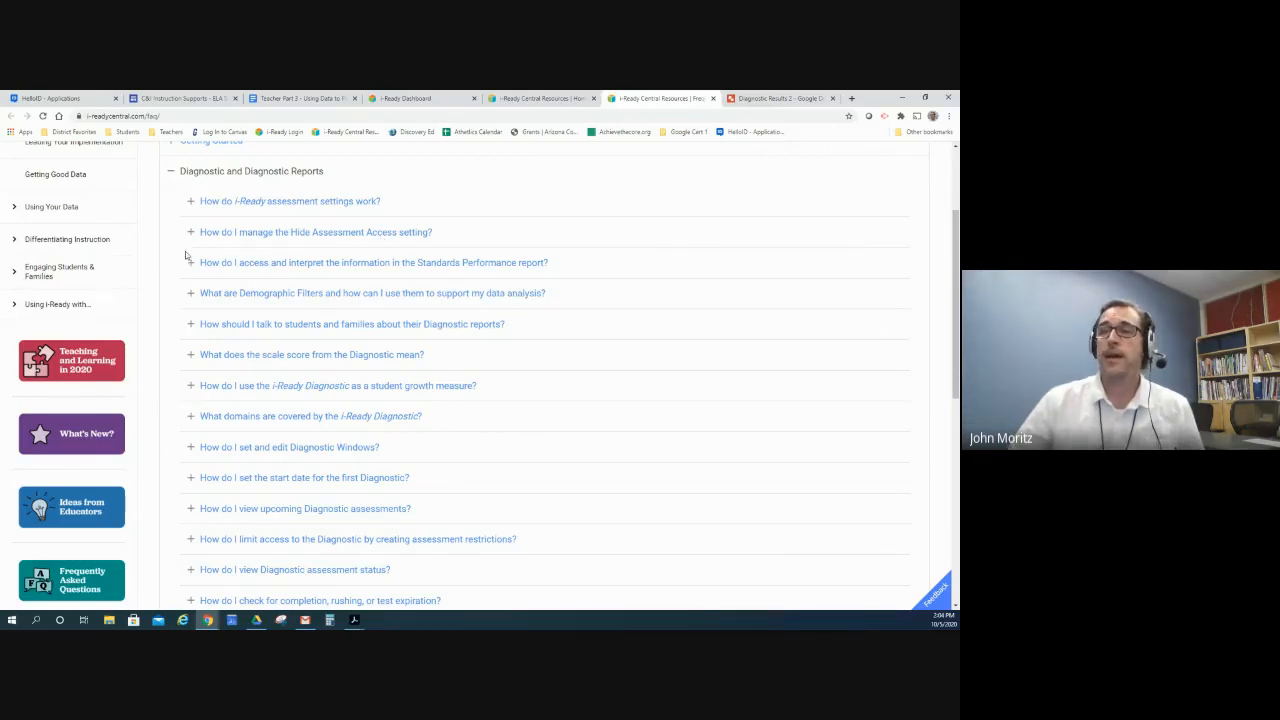
mouse_move(308, 276)
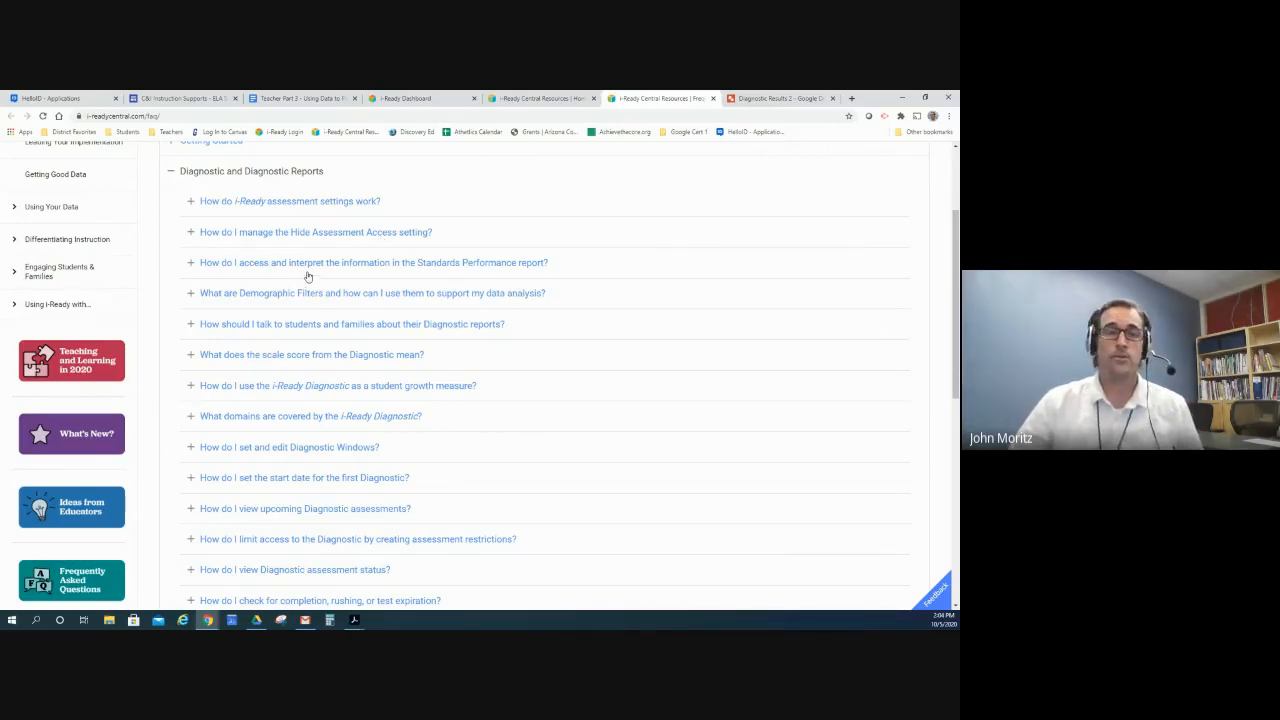
mouse_move(410, 441)
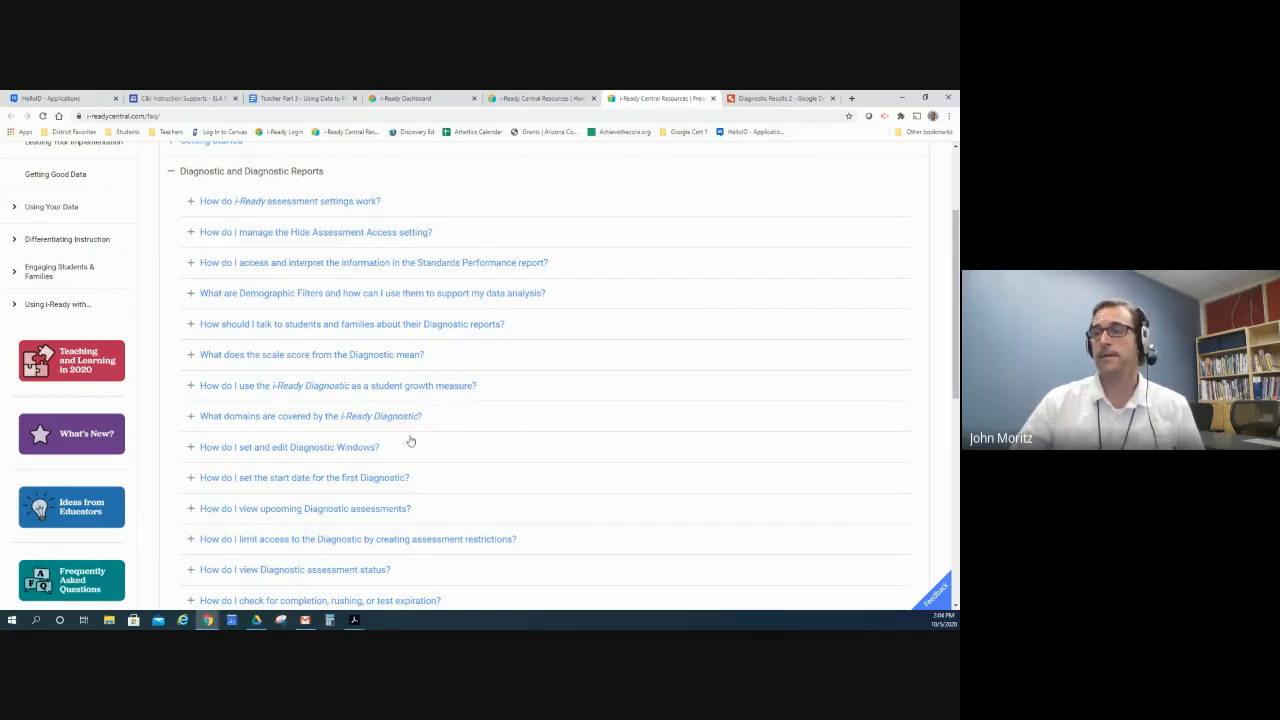
scroll("down", 3)
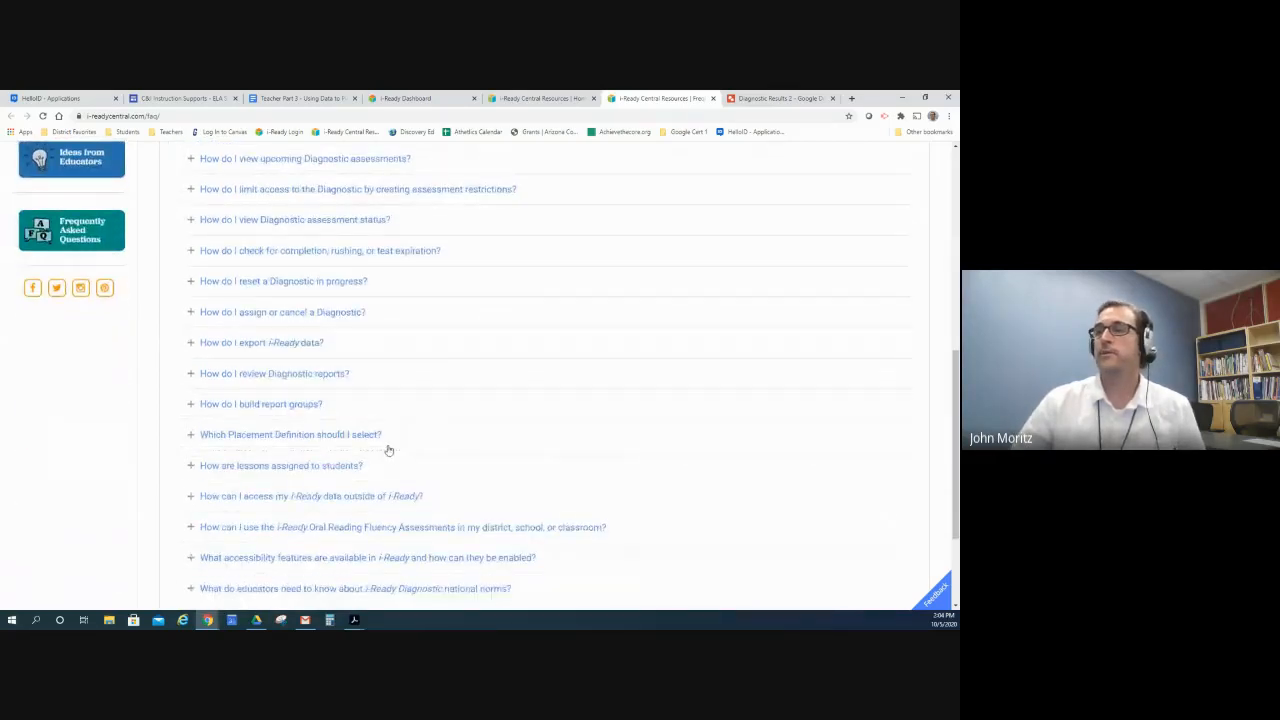
mouse_move(373, 391)
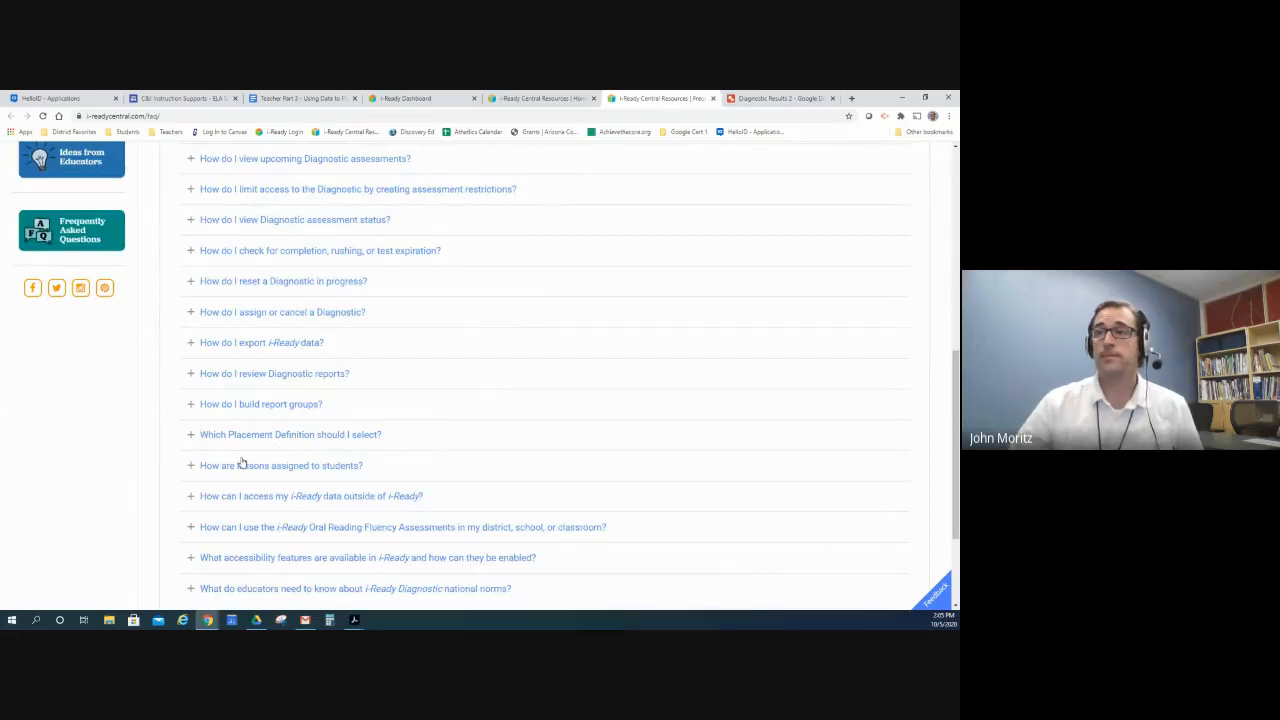
mouse_move(337, 402)
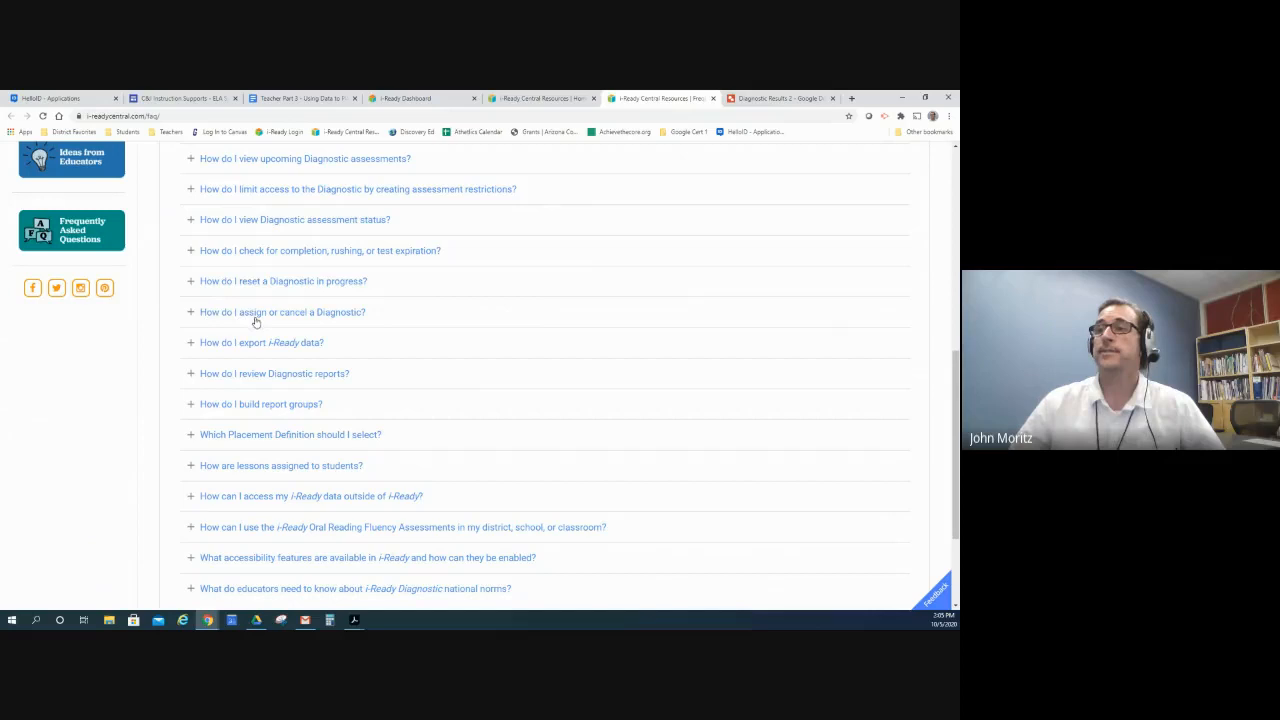
left_click(282, 312)
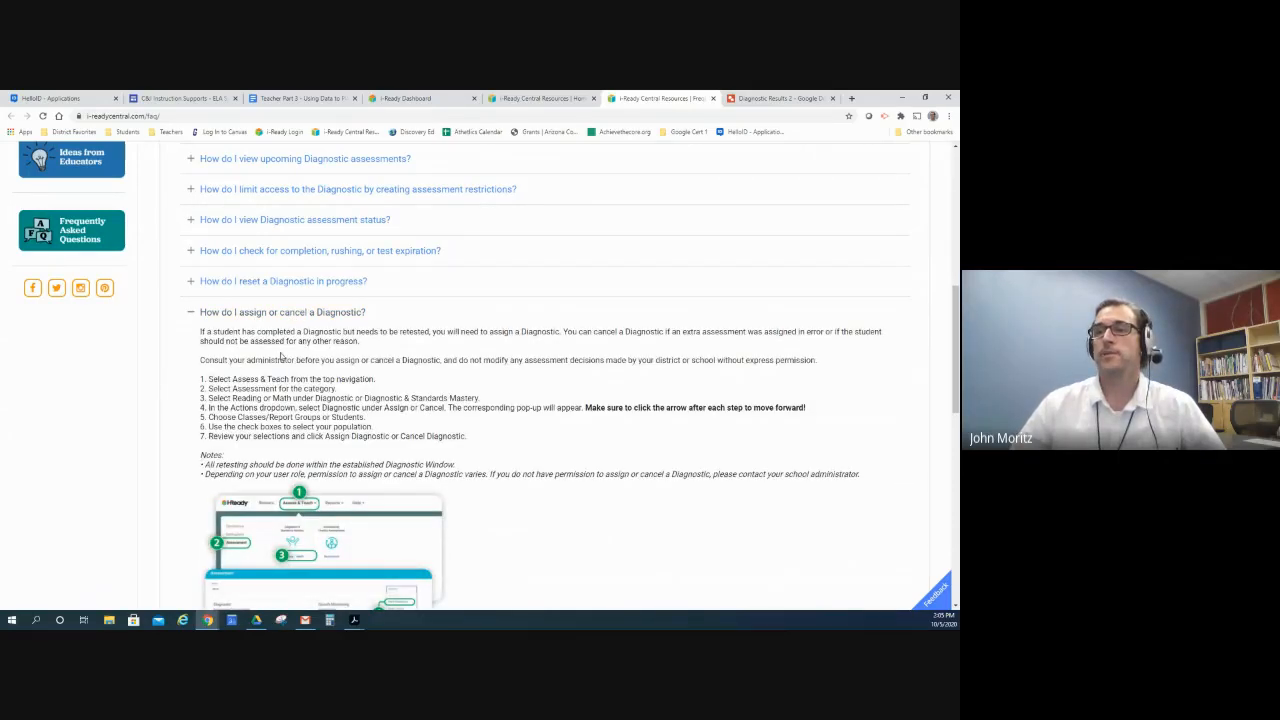
scroll("down", 3)
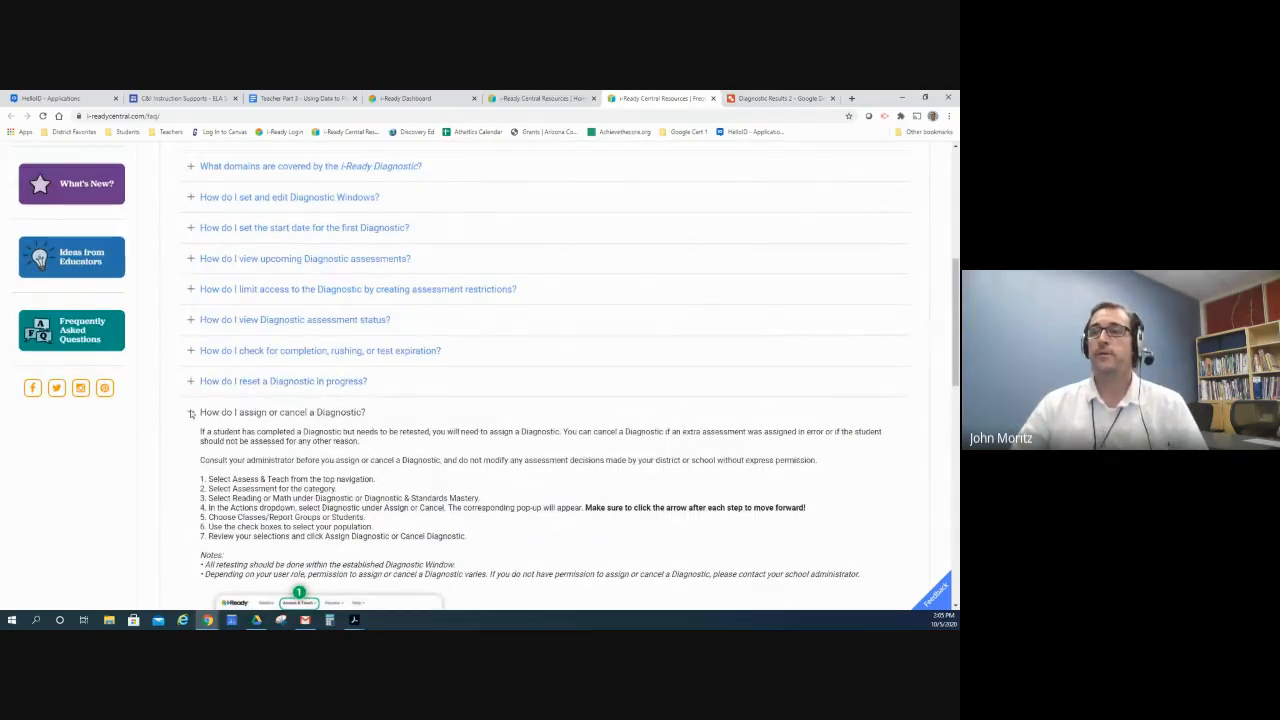
scroll("up", 3)
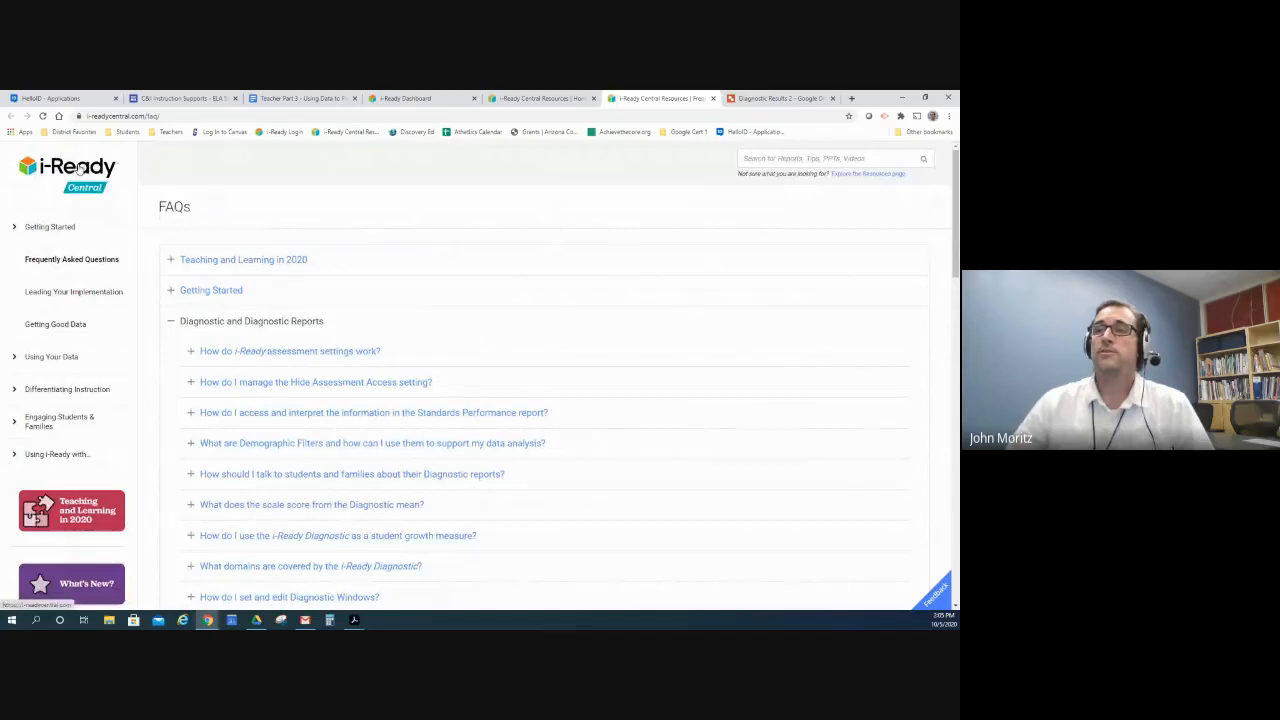
Step: From the i-Ready Central home page, open Using Your Data > Use Diagnostic Data and skim it
left_click(67, 170)
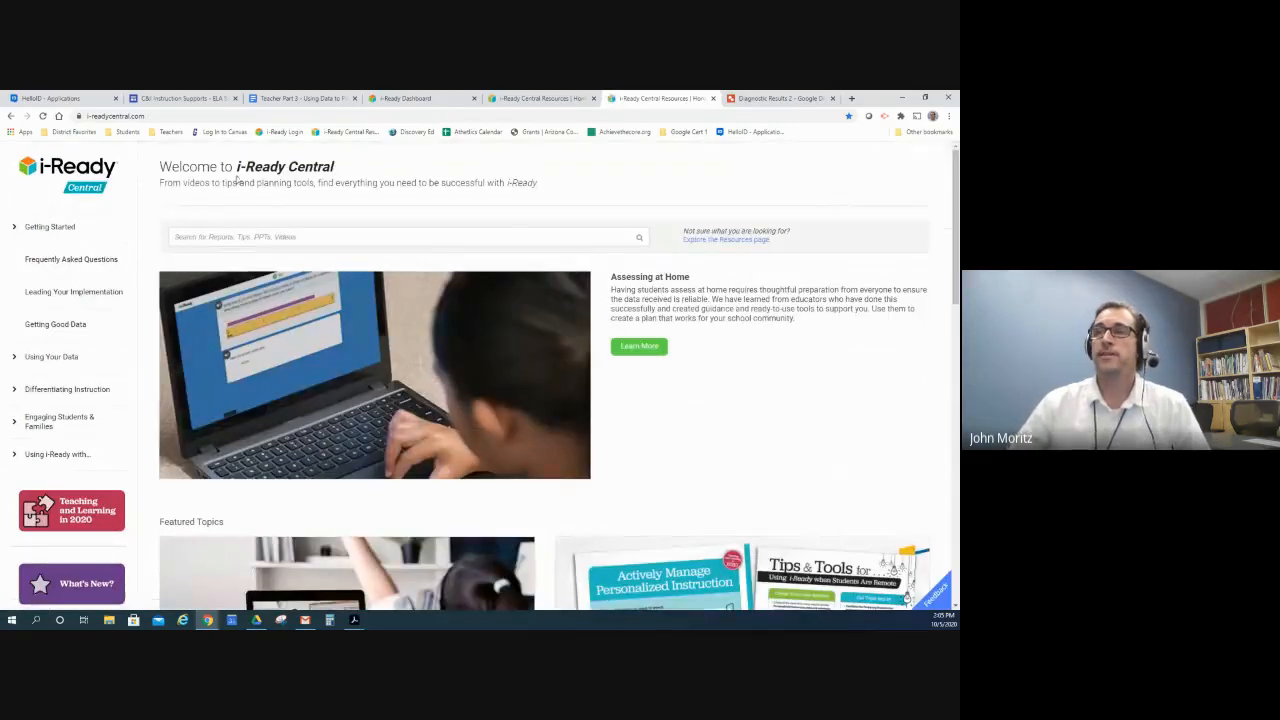
mouse_move(72, 291)
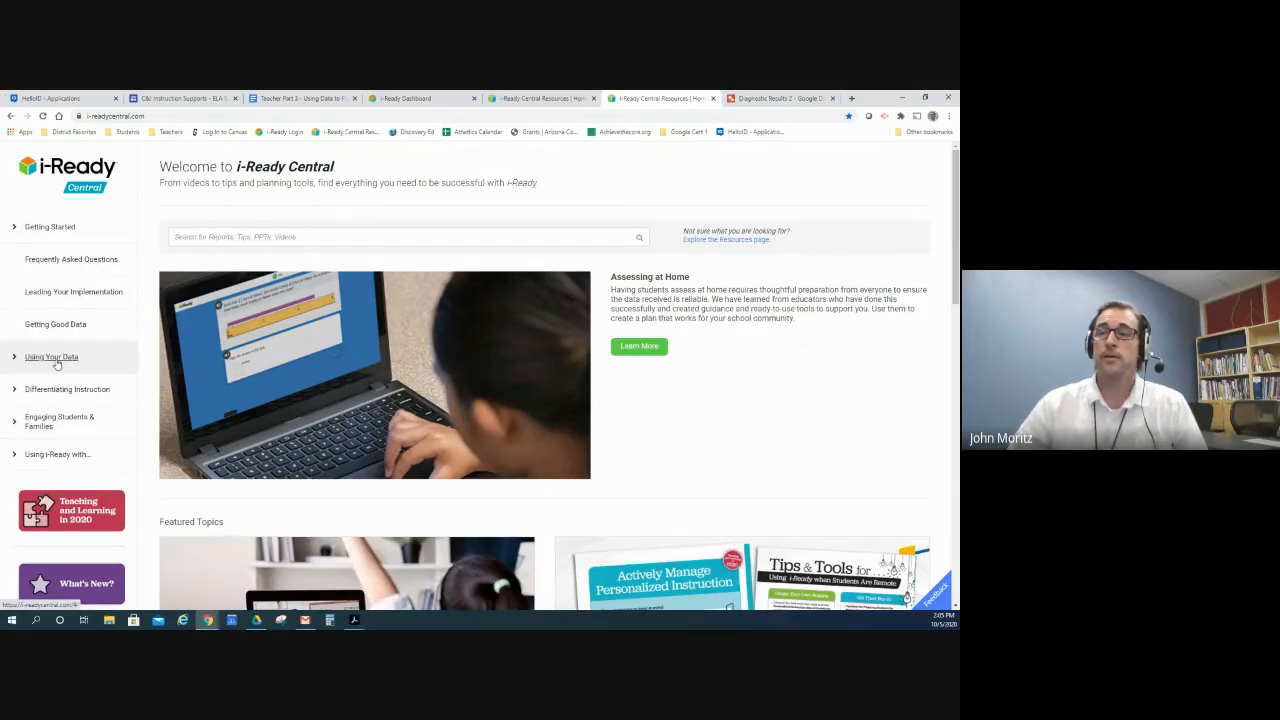
left_click(51, 357)
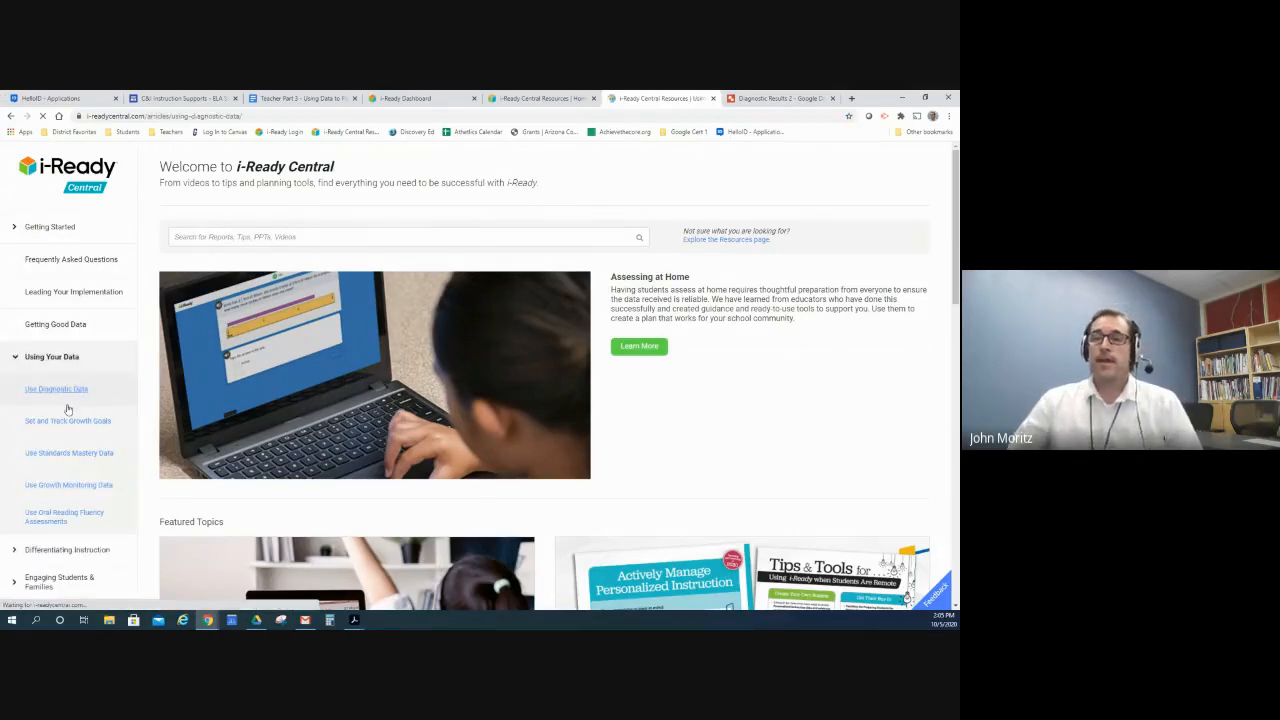
left_click(56, 389)
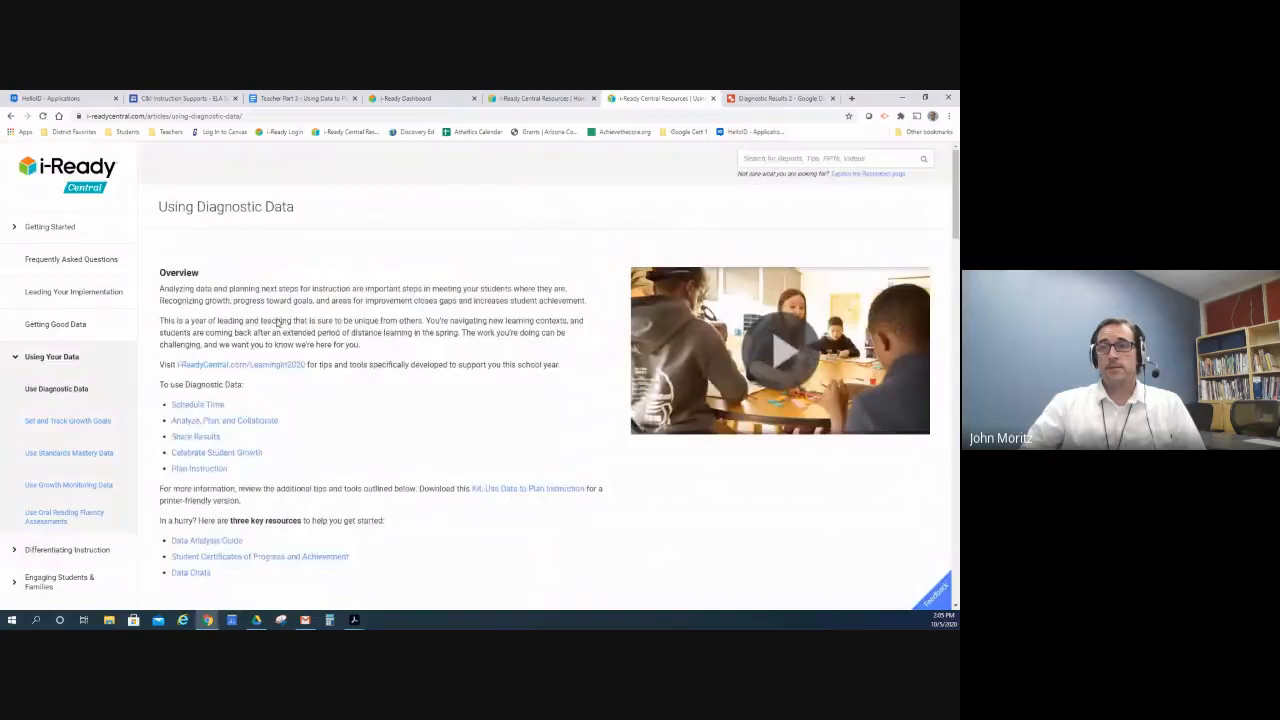
scroll("down", 3)
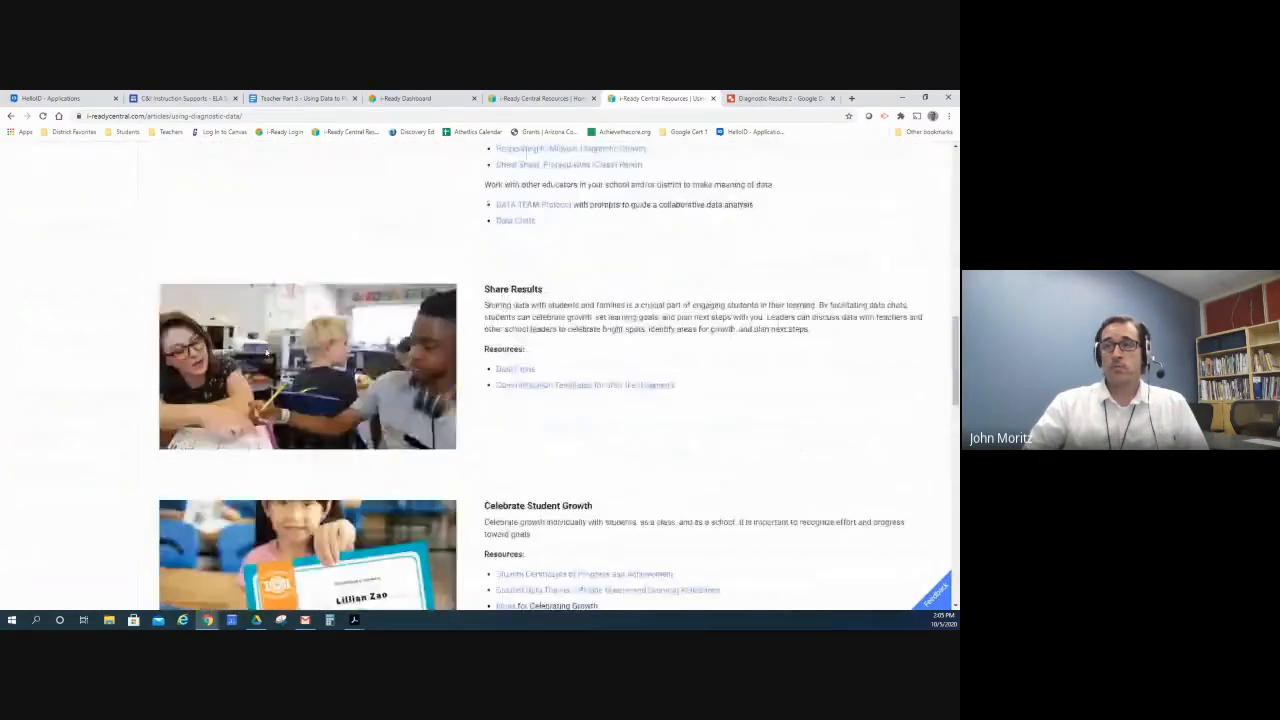
scroll("up", 3)
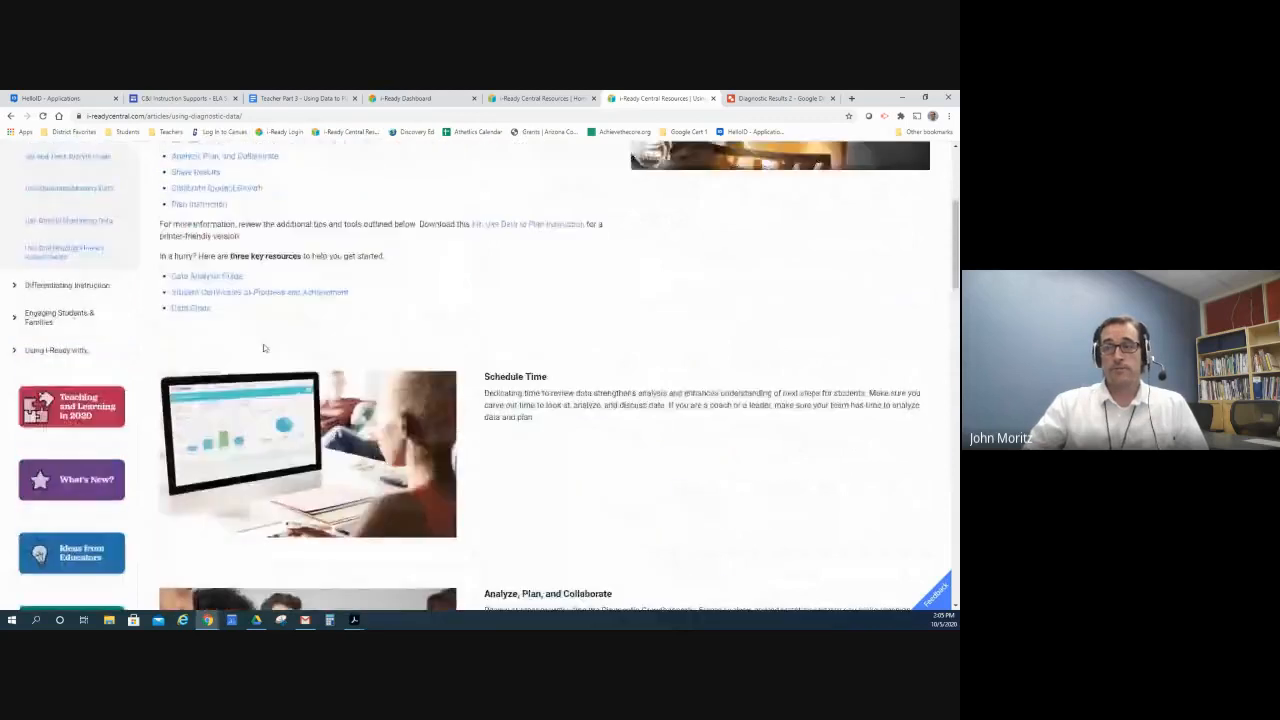
scroll("up", 3)
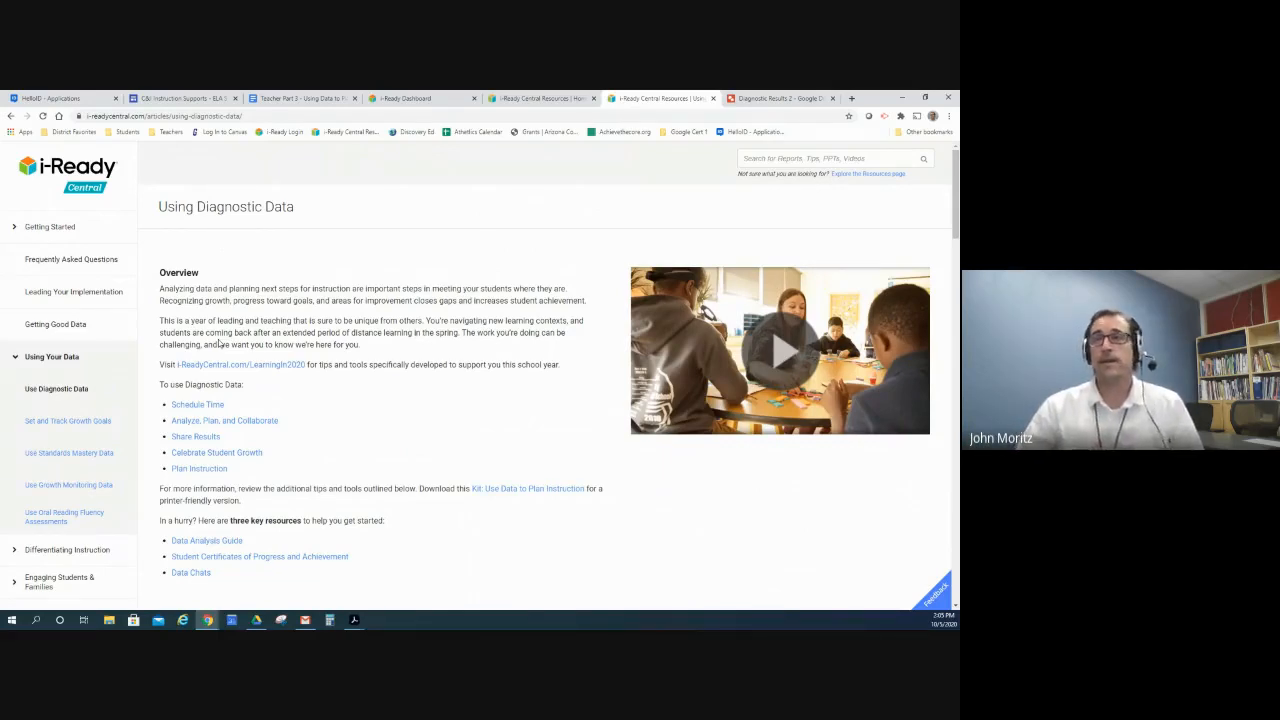
mouse_move(199, 468)
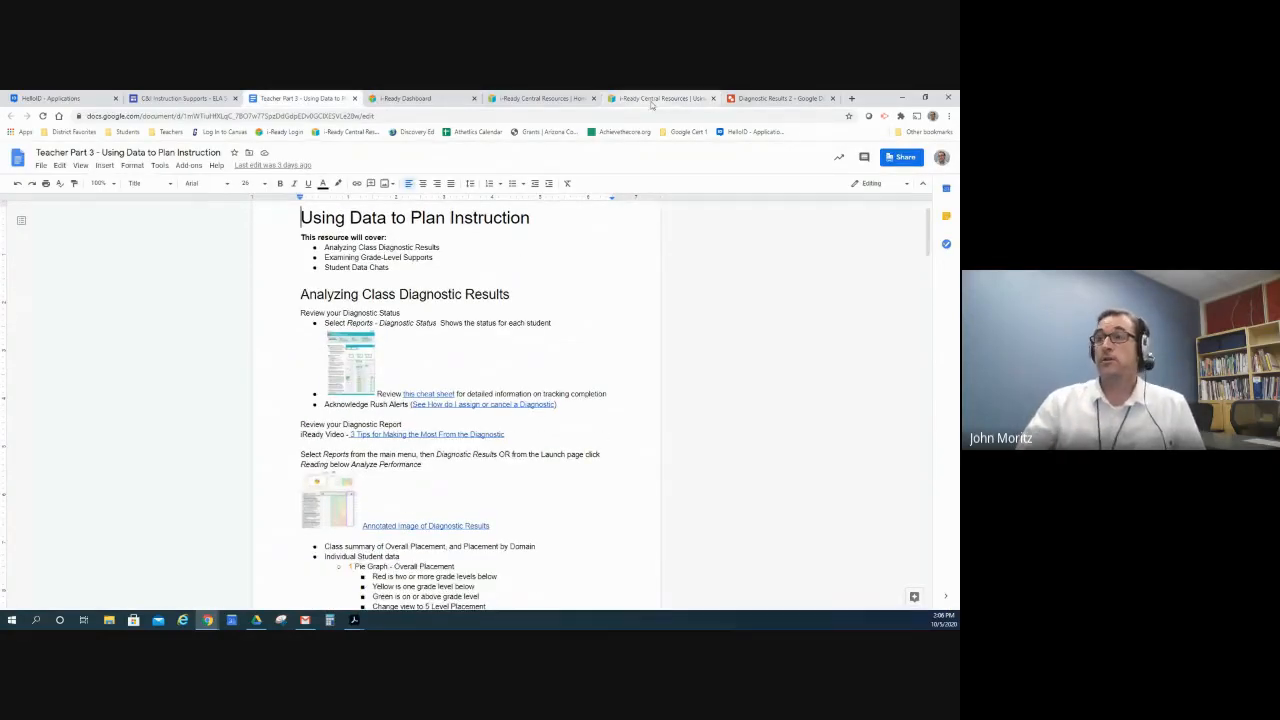
Step: Skim the Using Diagnostic Data article again, then return to the 'Using Data to Plan Instruction' guide
left_click(658, 98)
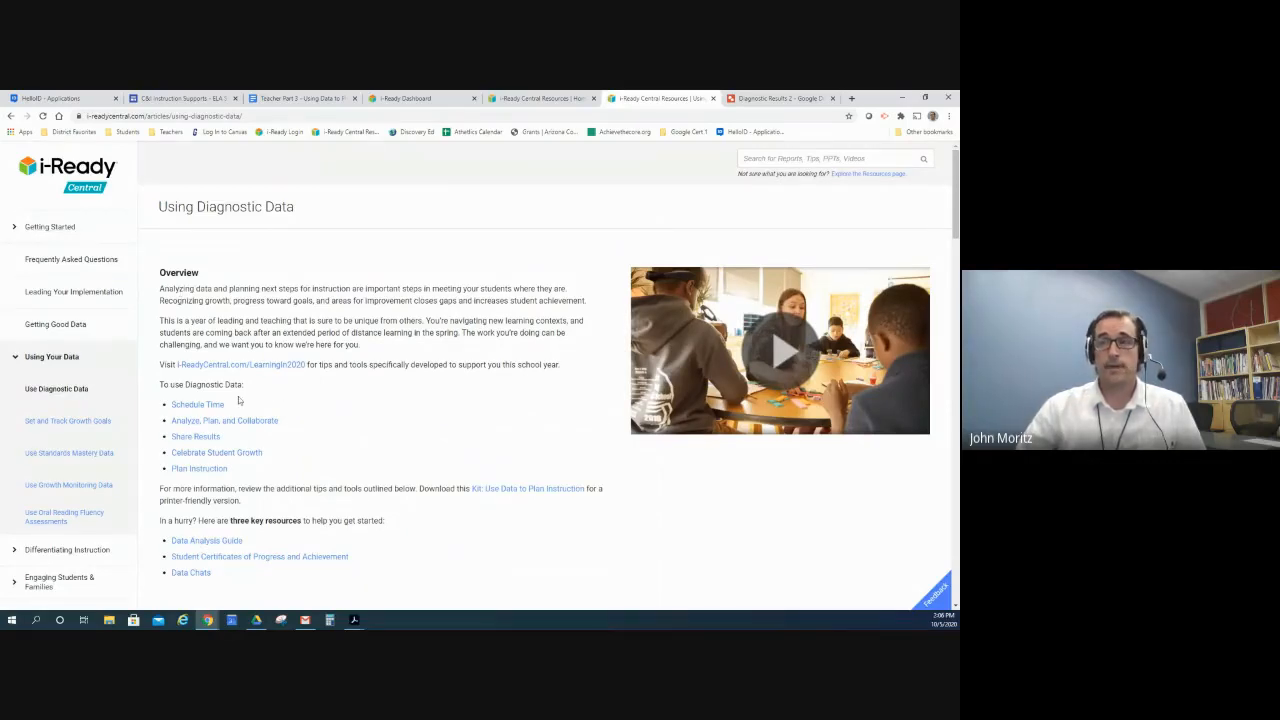
scroll("down", 3)
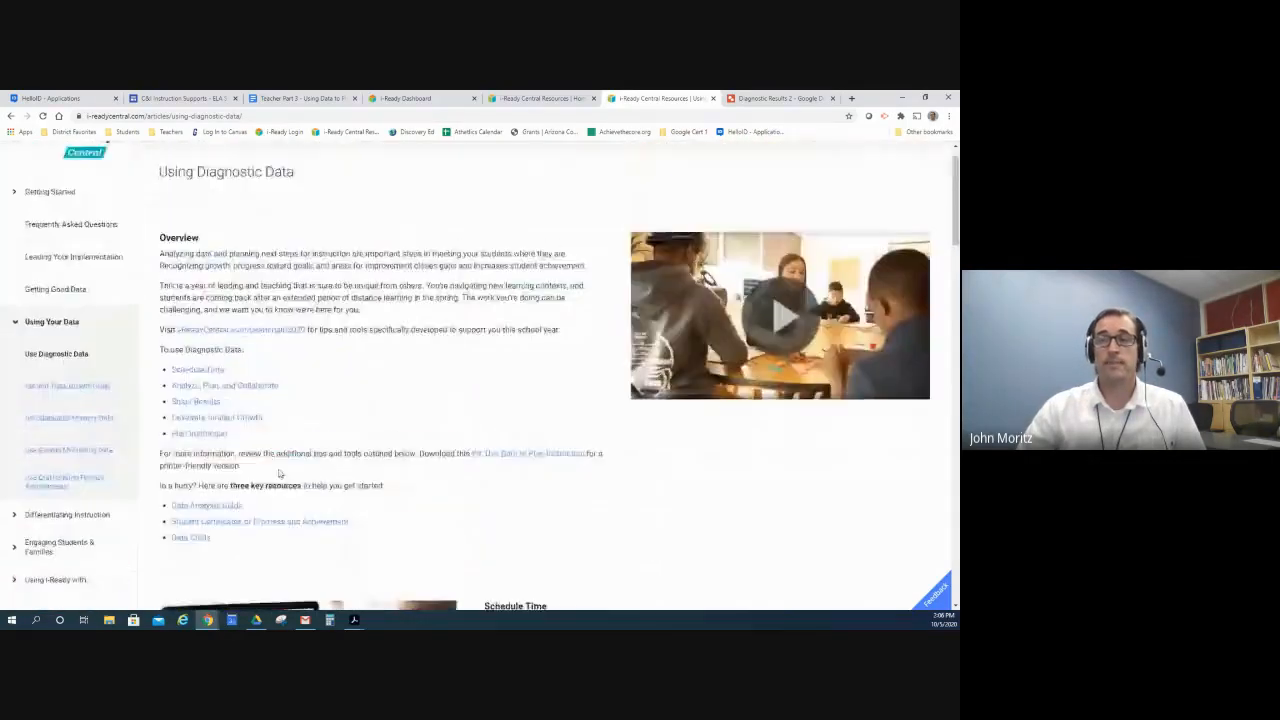
scroll("up", 3)
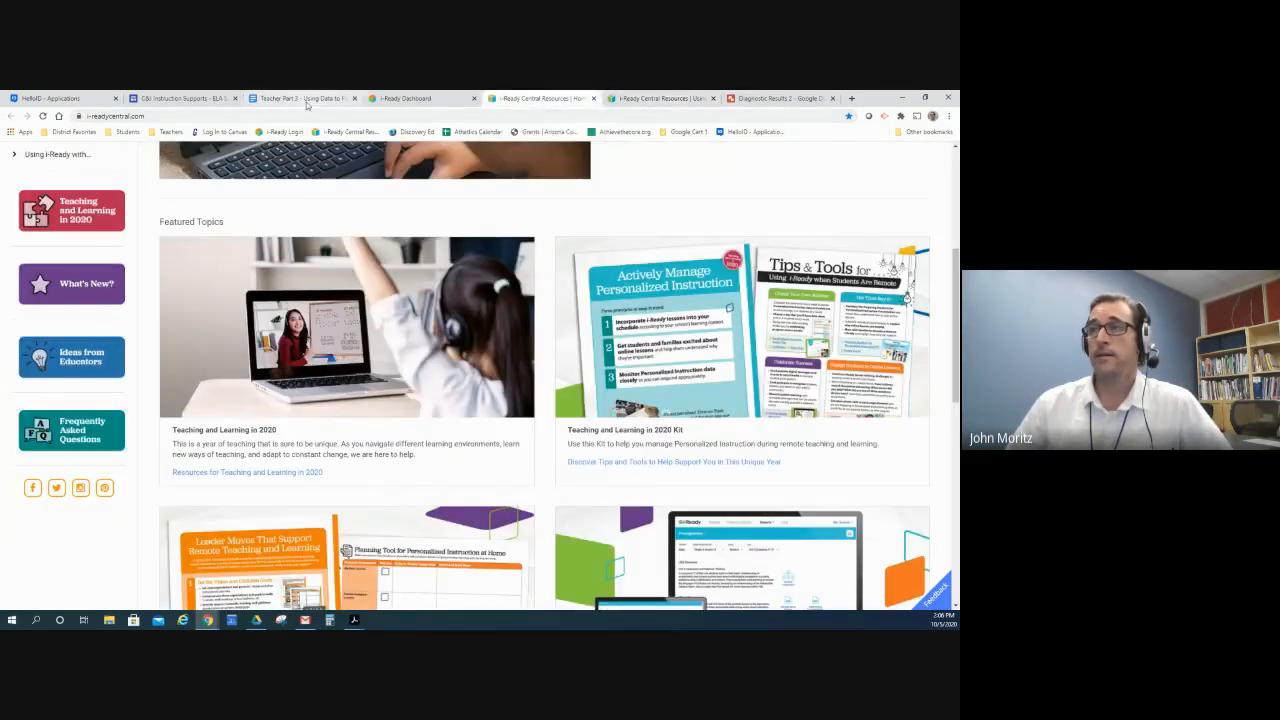
left_click(300, 98)
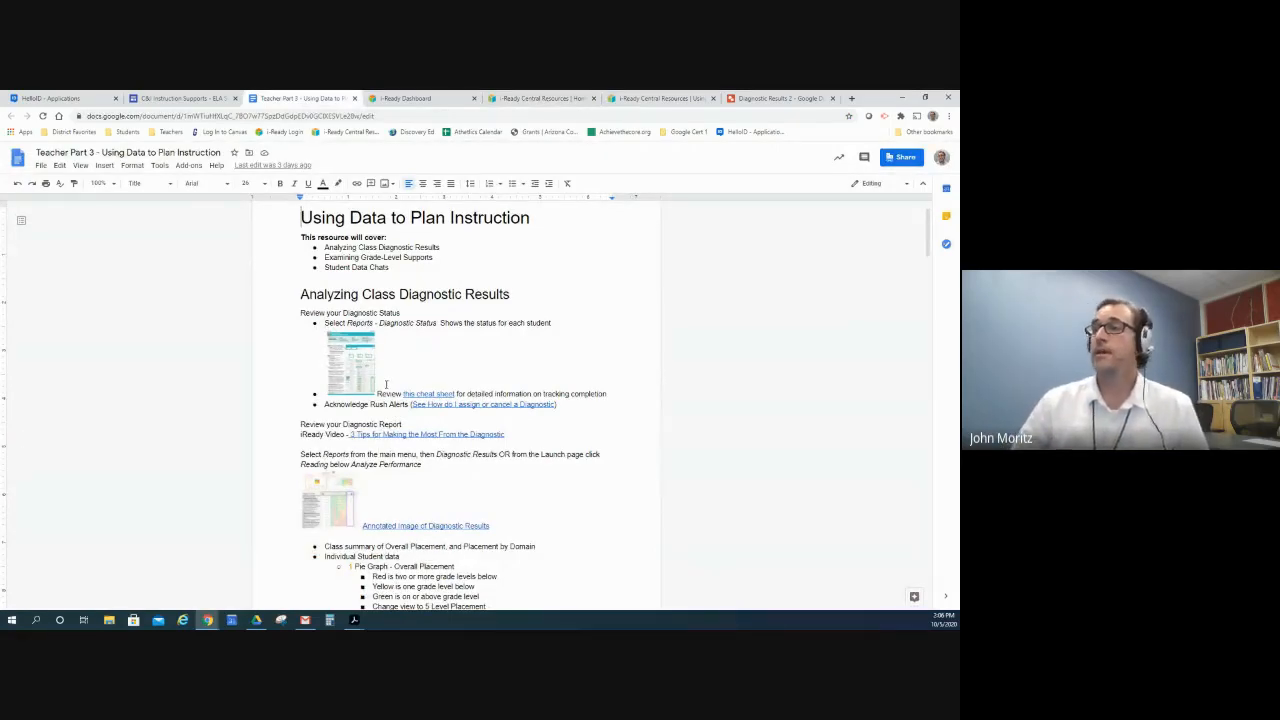
Step: Read the guide's Analyzing Class Diagnostic Results section, then return to the i-Ready Dashboard
scroll("down", 3)
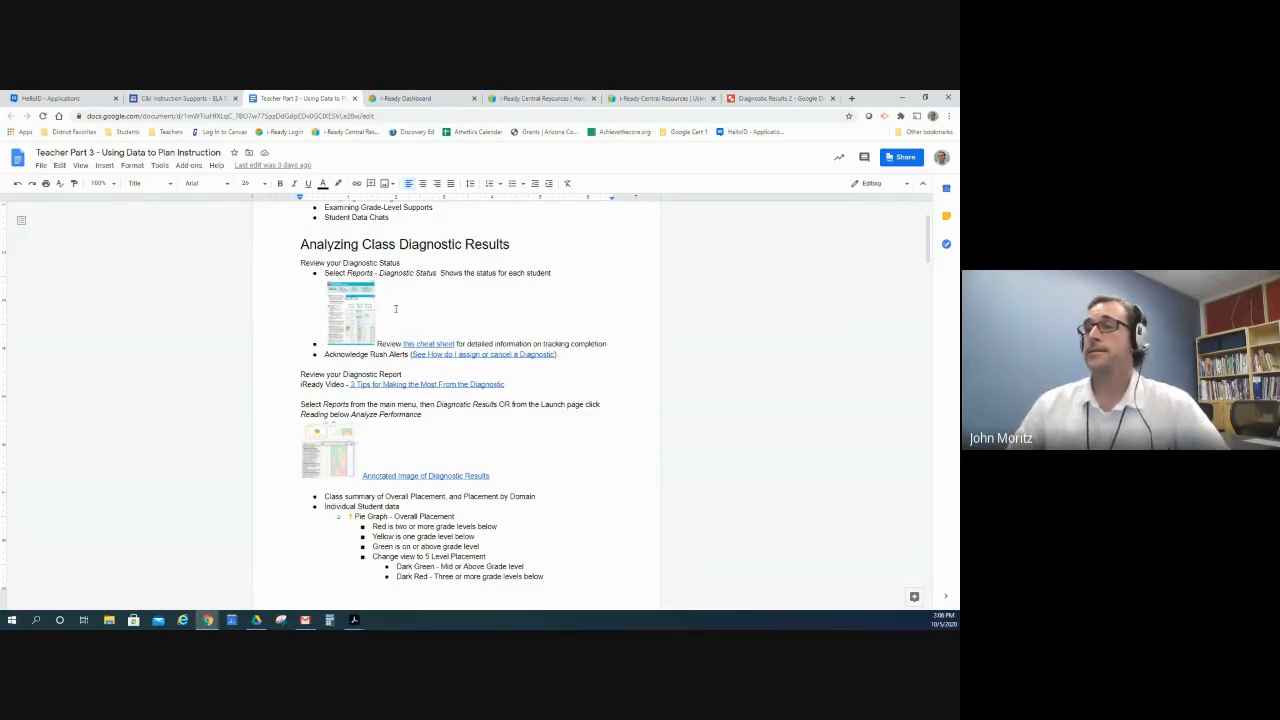
scroll("down", 3)
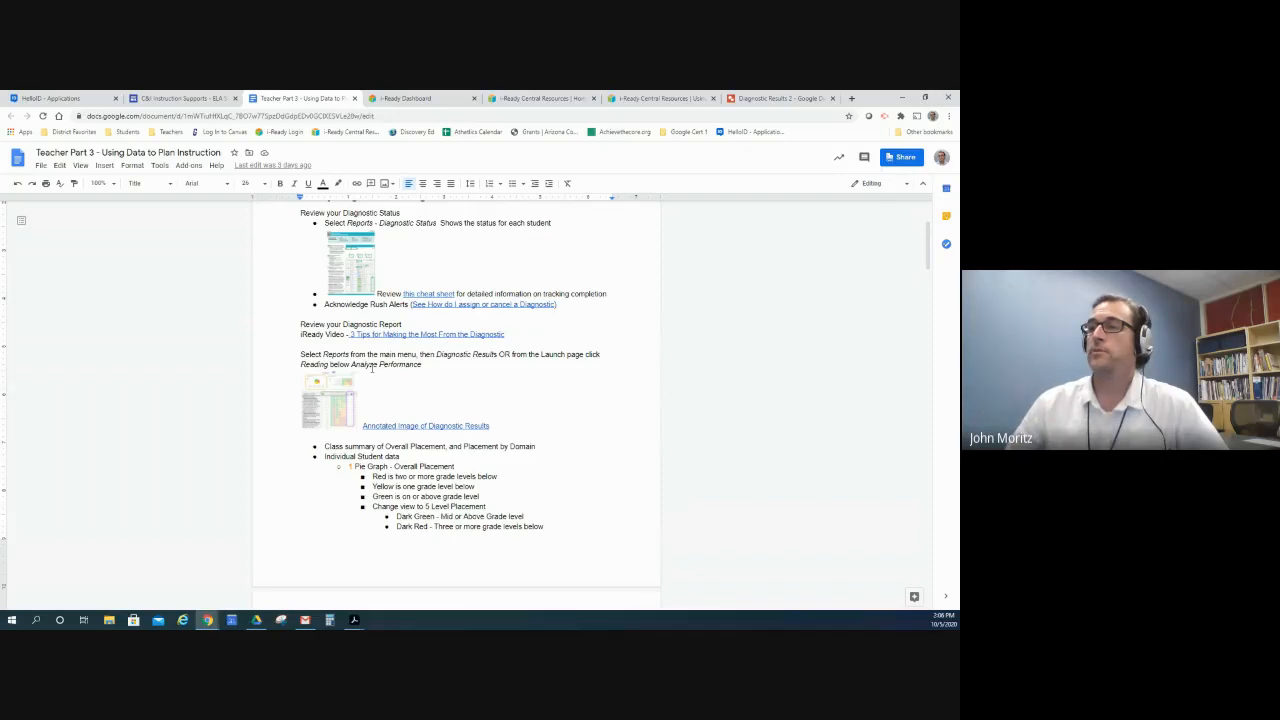
left_click(420, 98)
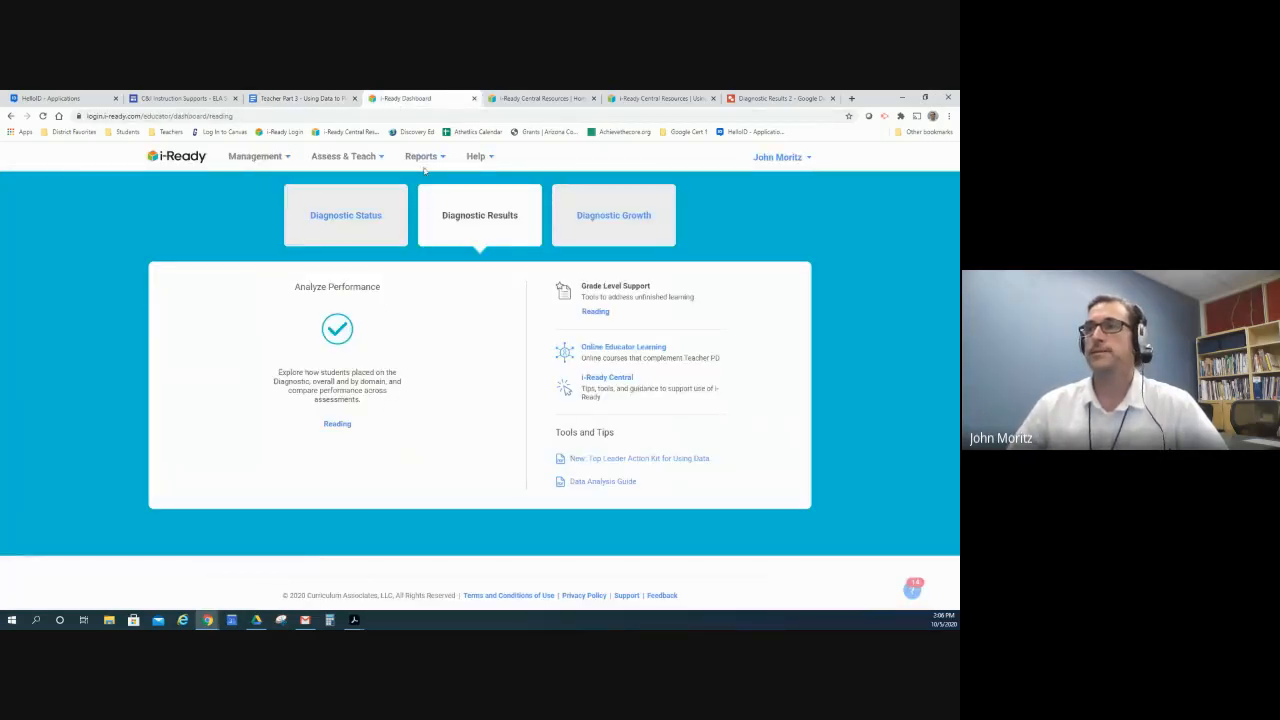
Step: Open the i-Ready Reports menu to list the District/School diagnostic reports
left_click(421, 156)
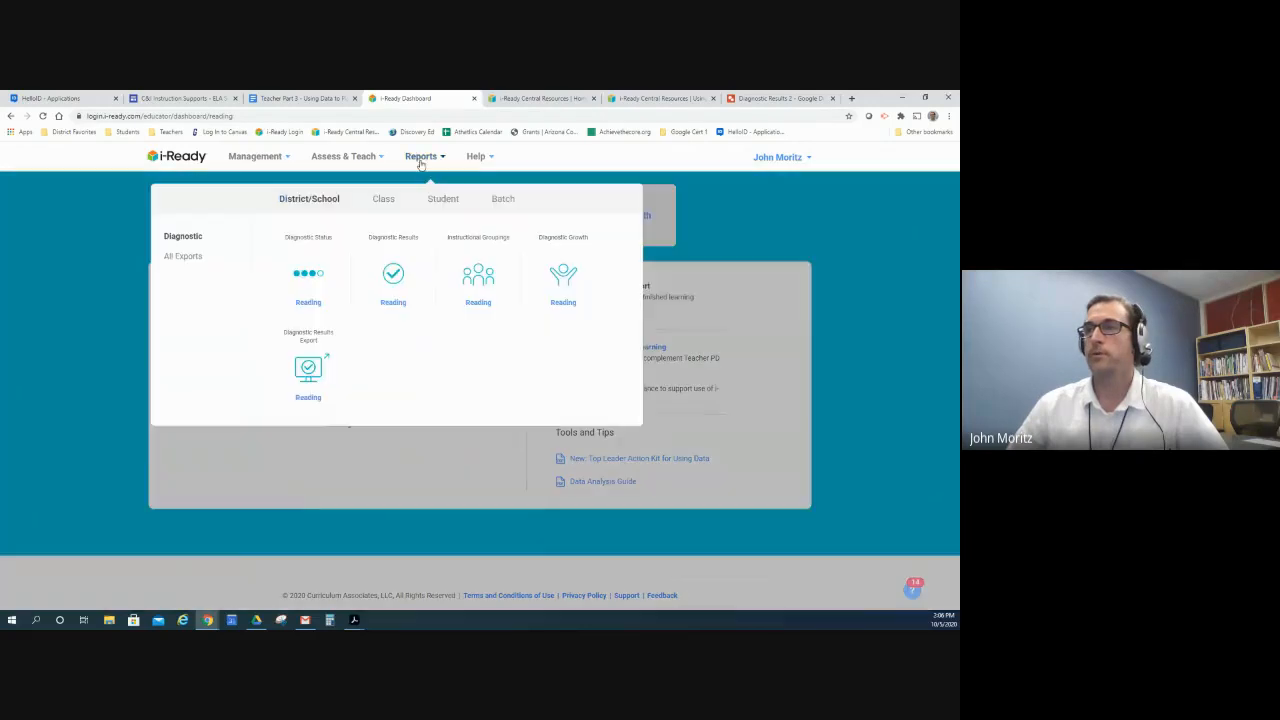
mouse_move(393, 273)
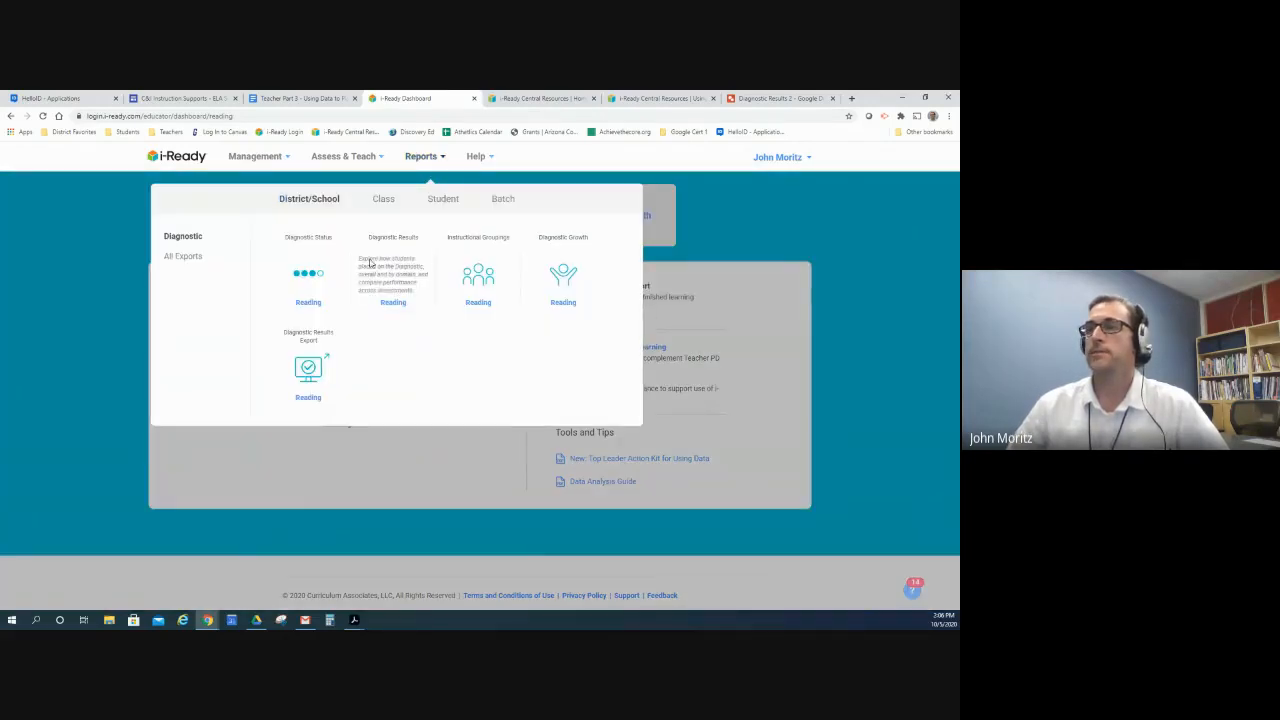
mouse_move(420, 305)
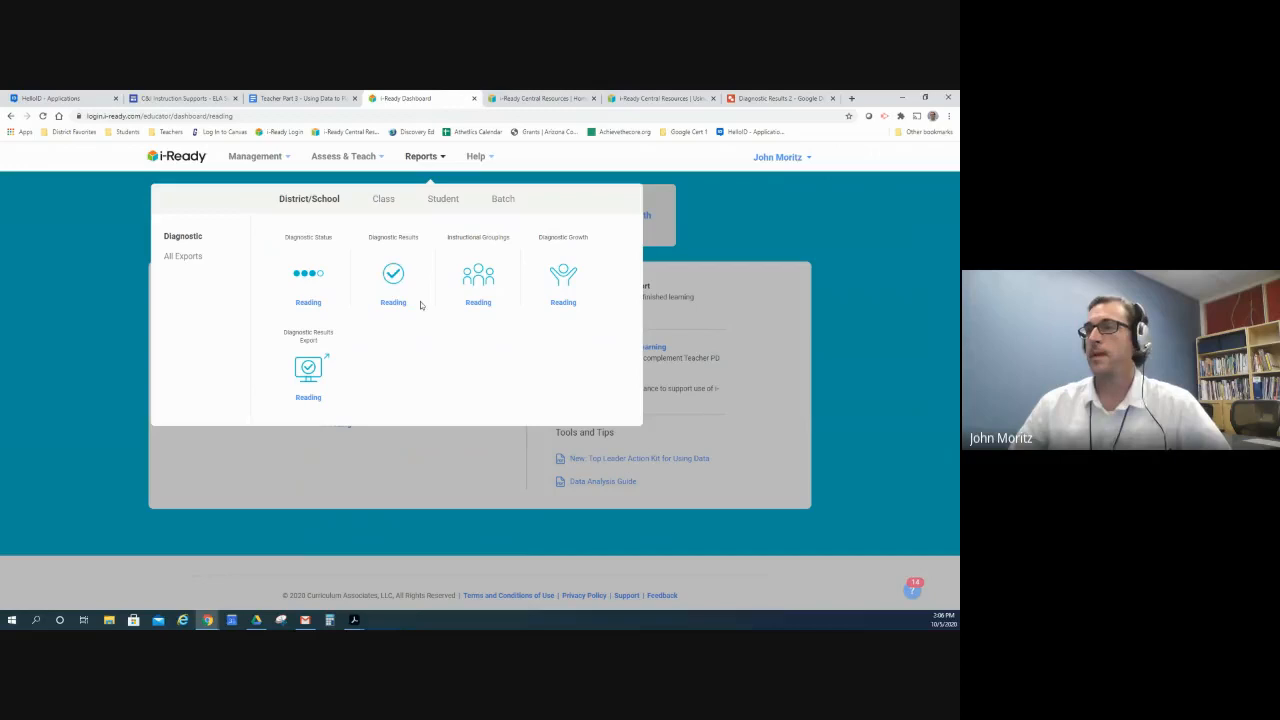
mouse_move(765, 140)
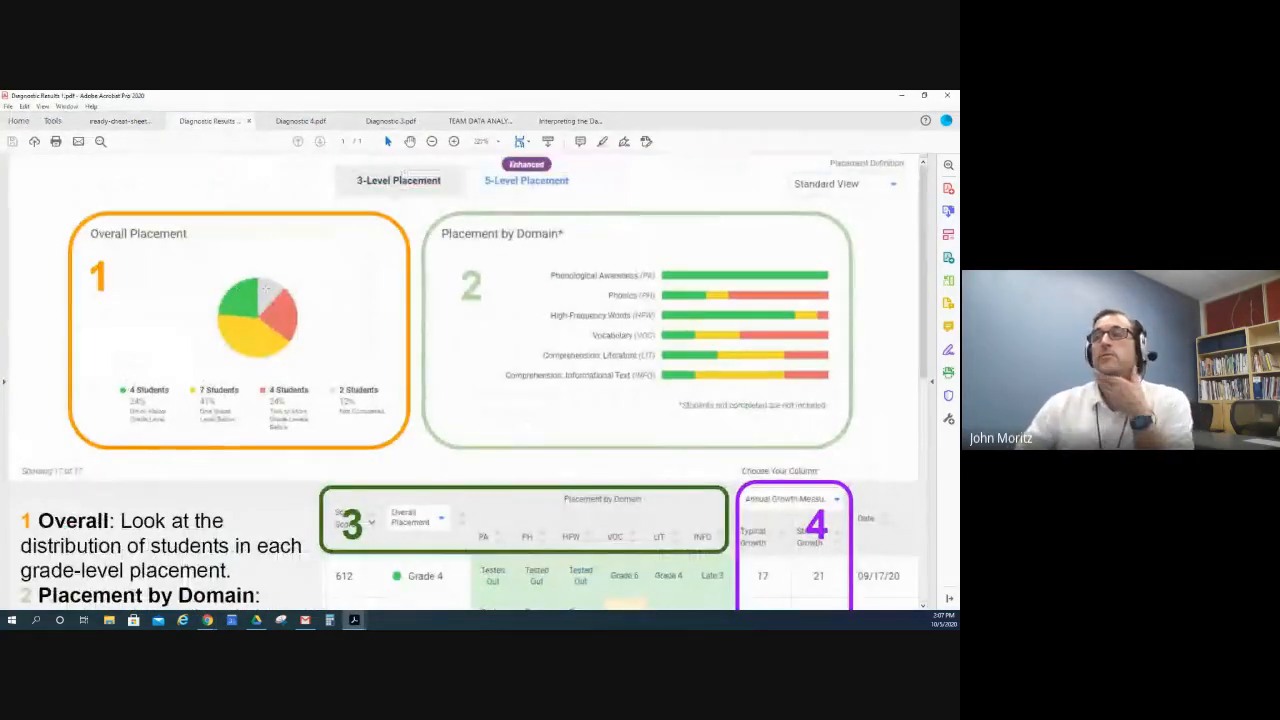
scroll("down", 3)
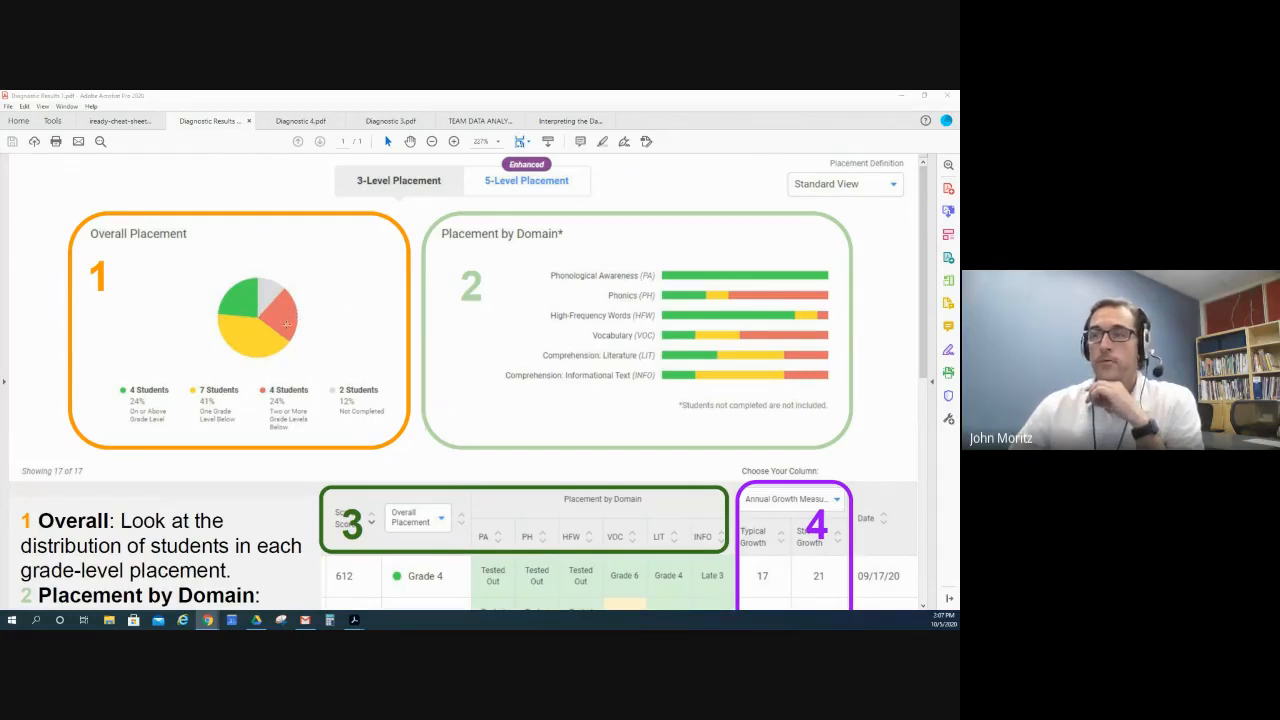
mouse_move(372, 212)
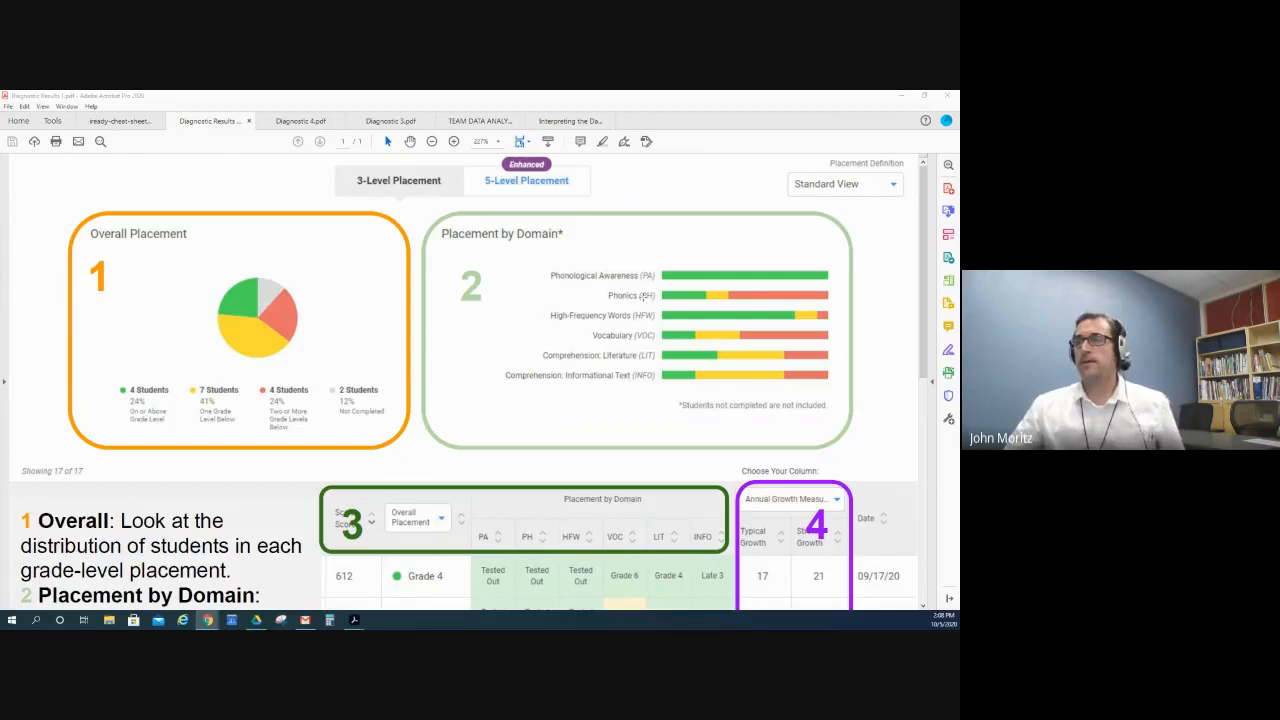
mouse_move(648, 260)
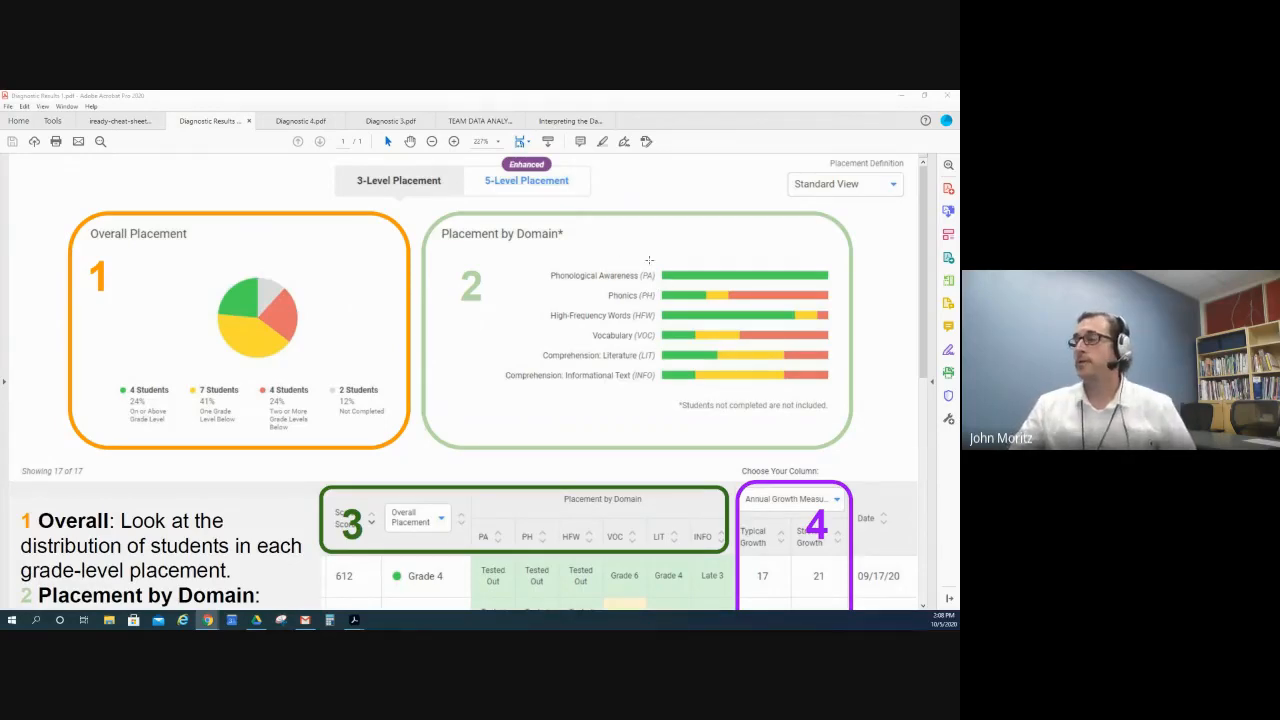
mouse_move(777, 313)
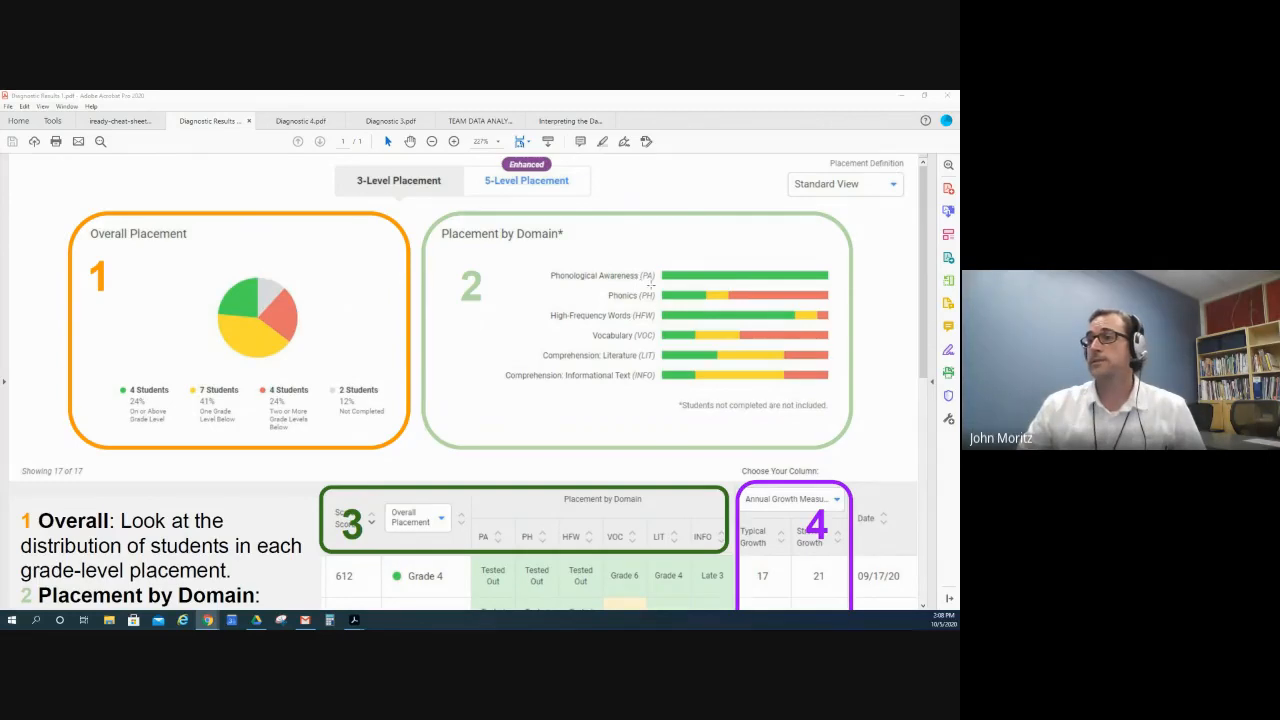
mouse_move(760, 403)
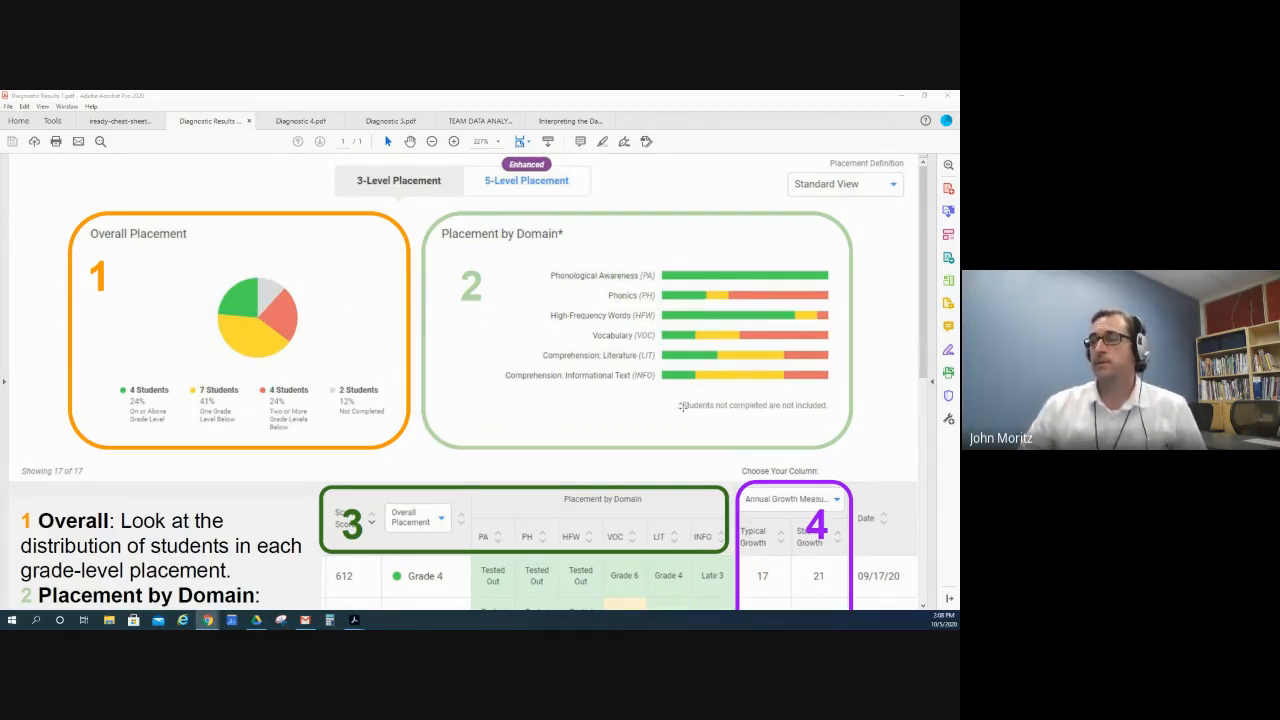
scroll("down", 3)
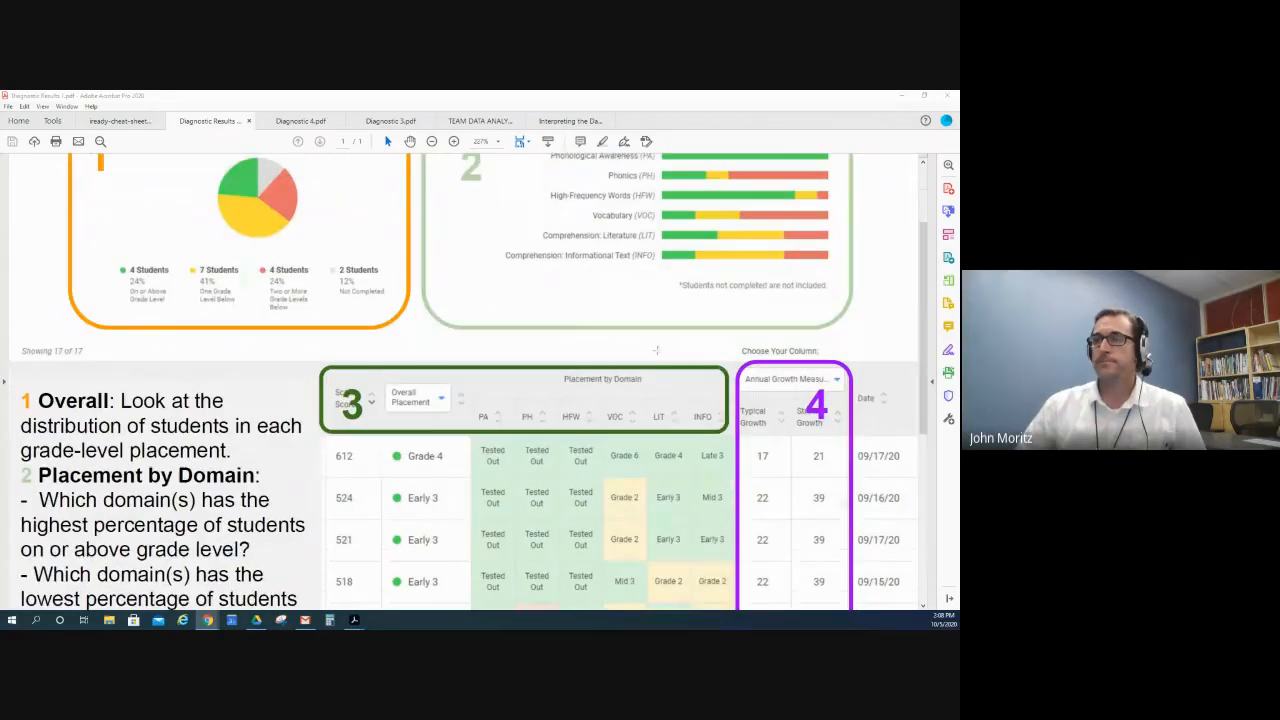
scroll("down", 3)
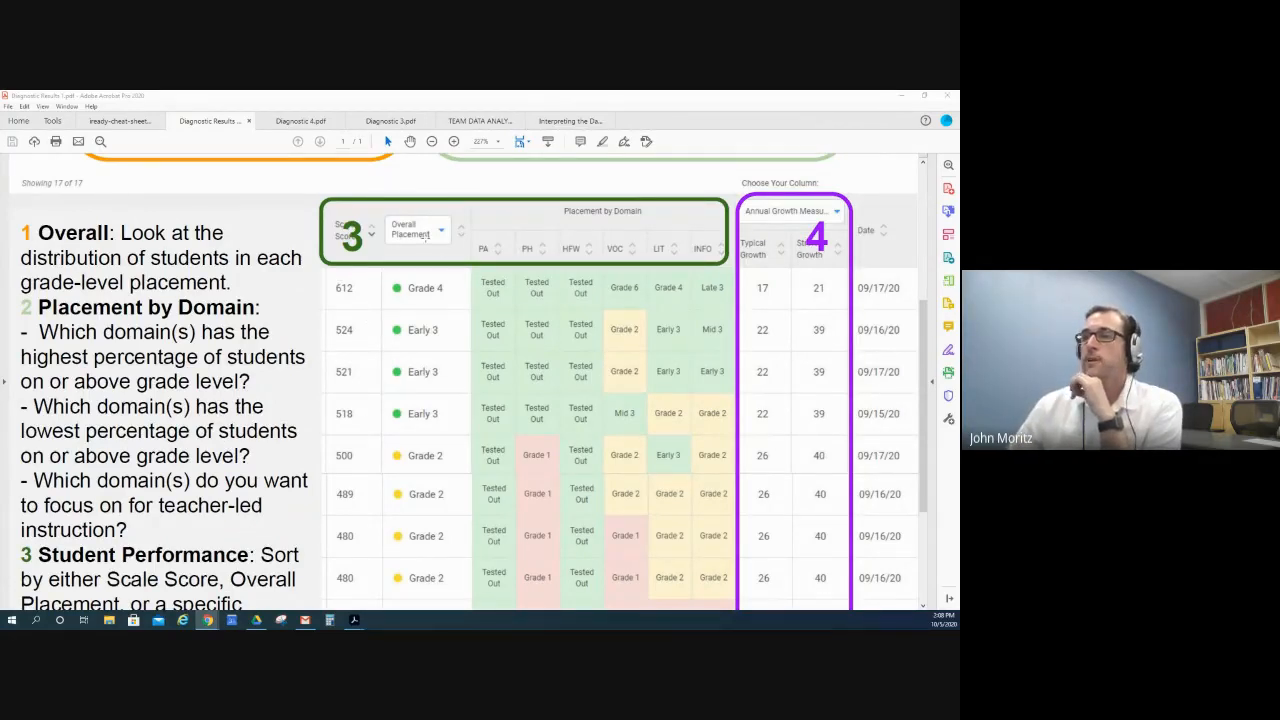
mouse_move(437, 314)
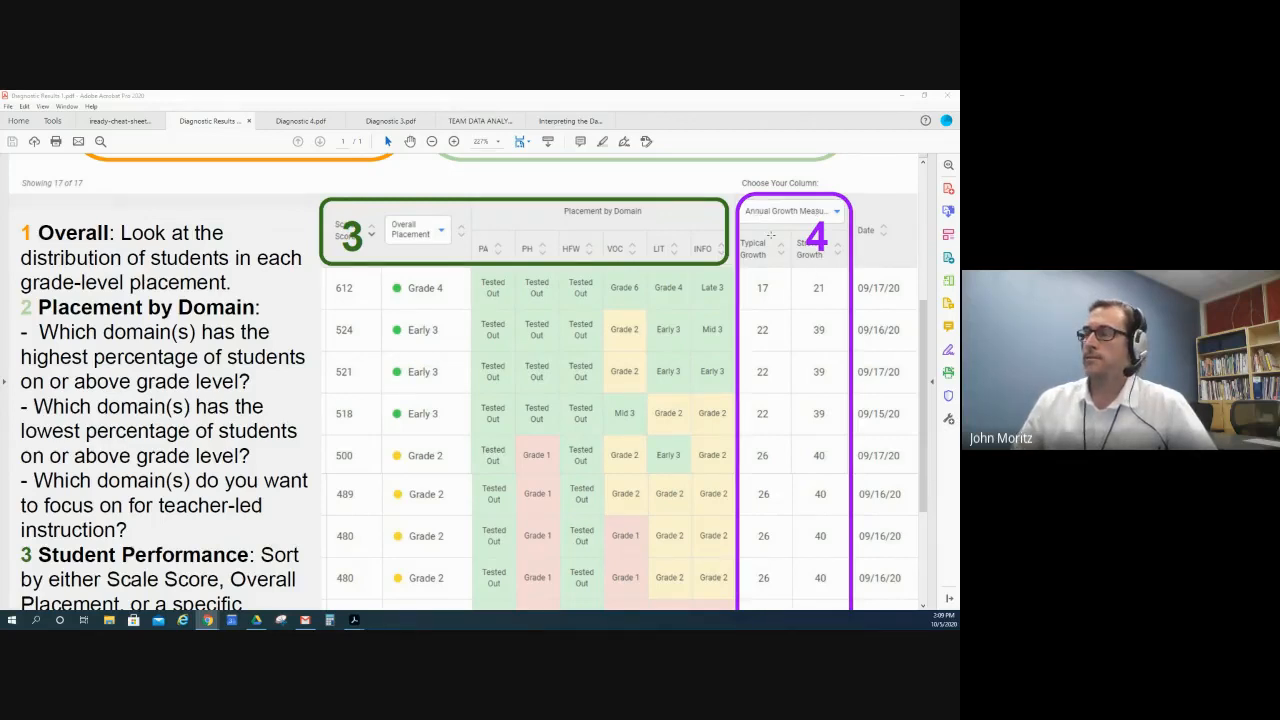
mouse_move(775, 290)
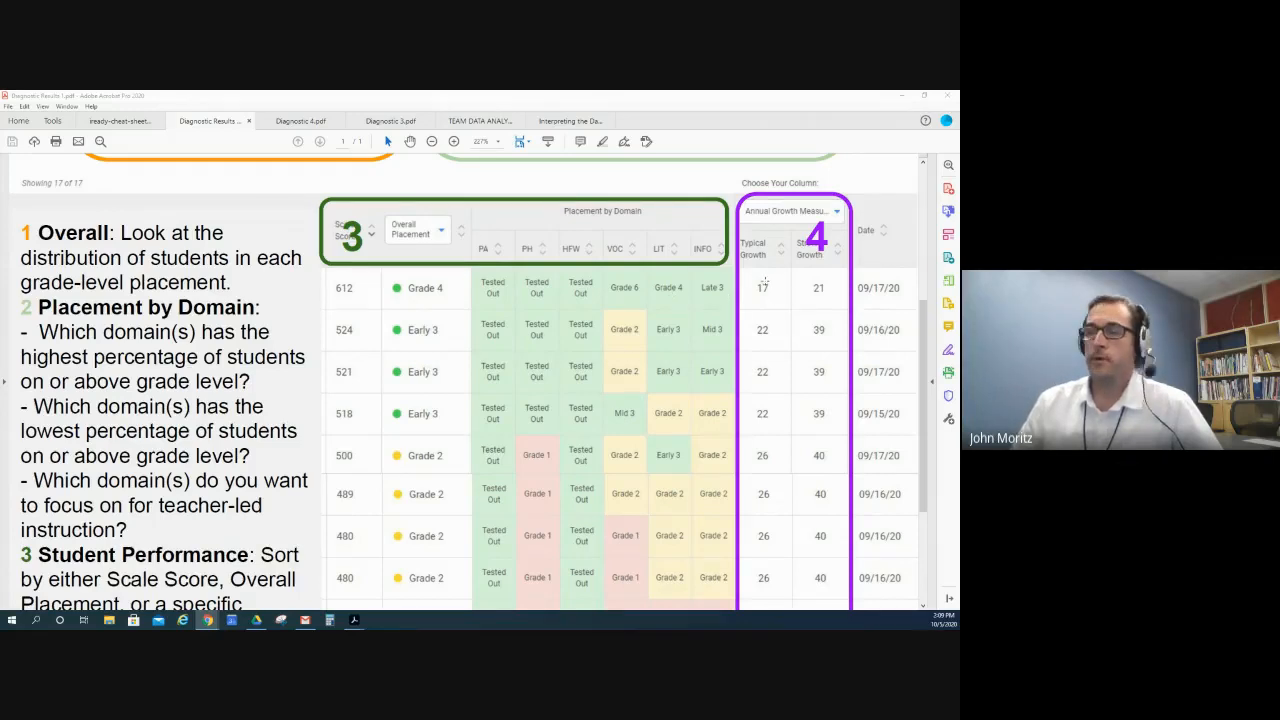
mouse_move(767, 287)
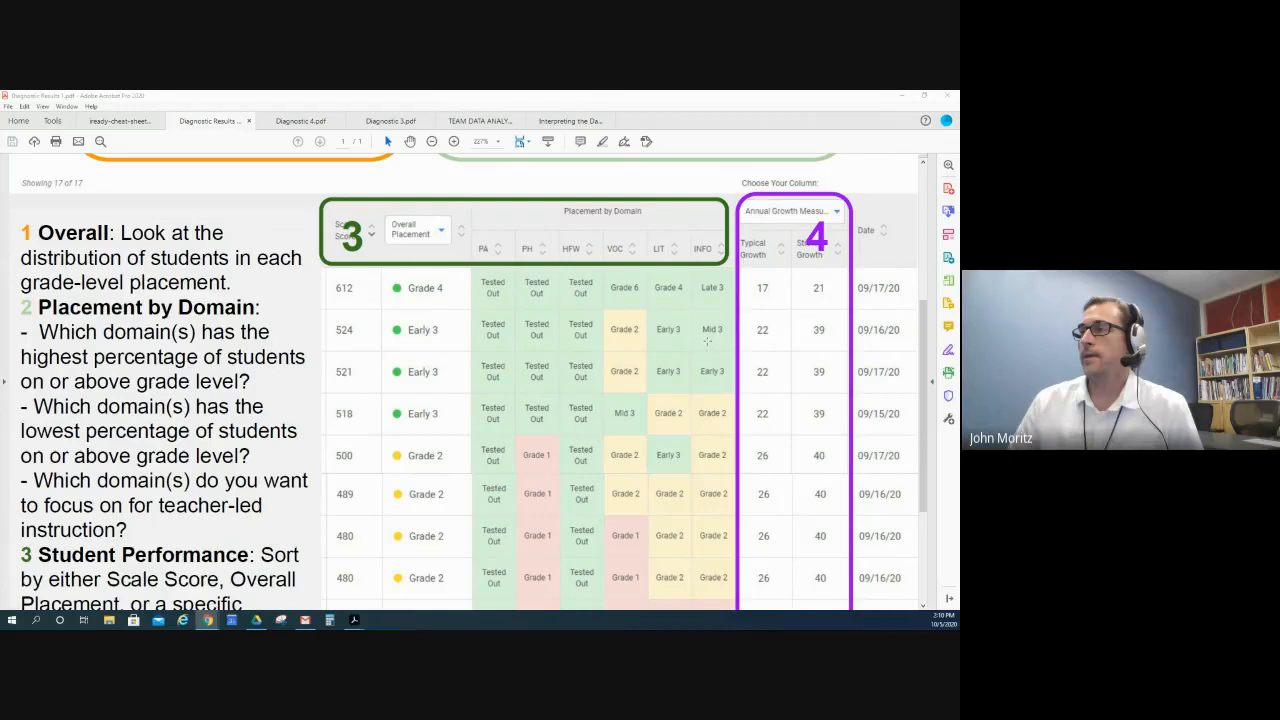
mouse_move(811, 290)
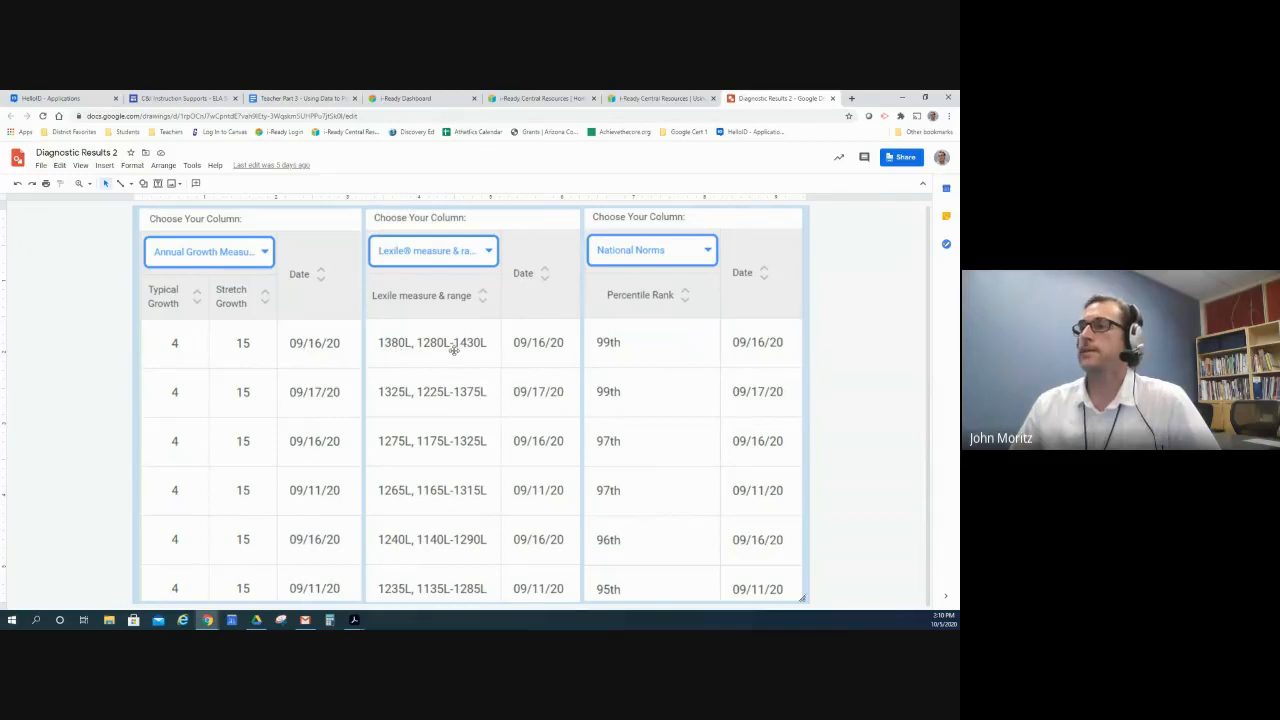
mouse_move(666, 293)
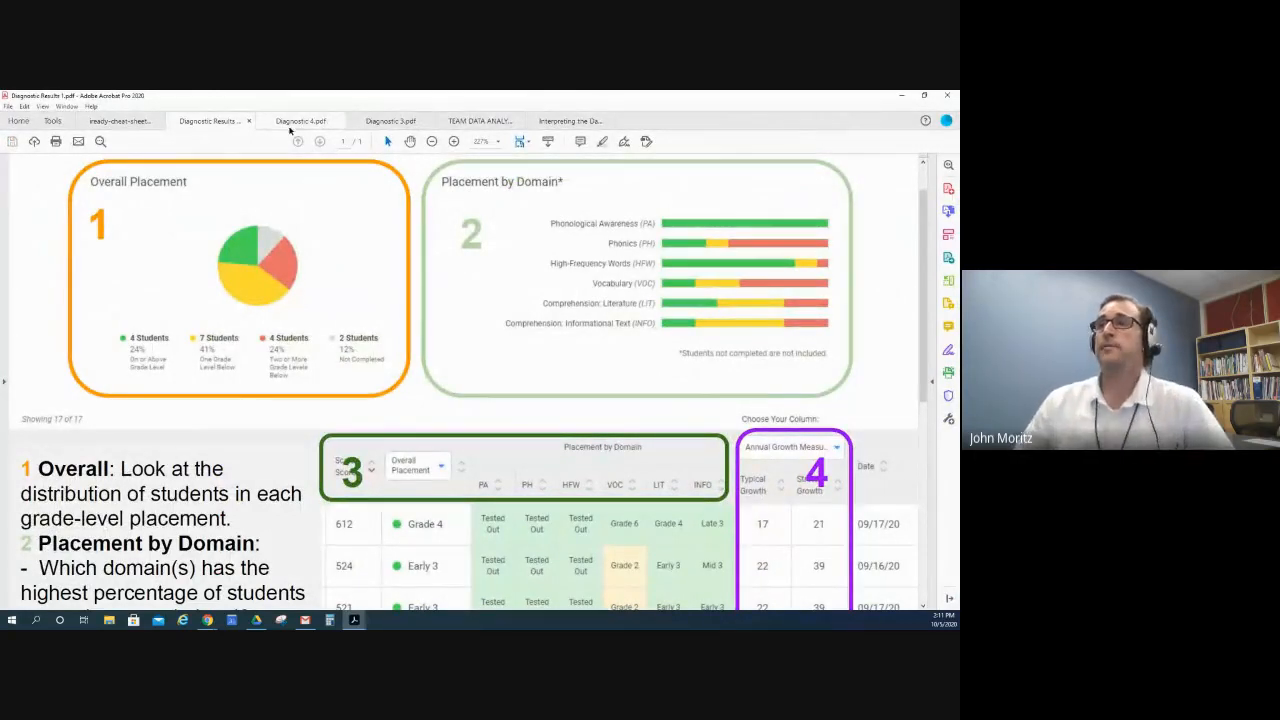
Step: Compare the class Diagnostic Results report with the Diagnostic 4 student's Grade 1 (460) placement
left_click(300, 120)
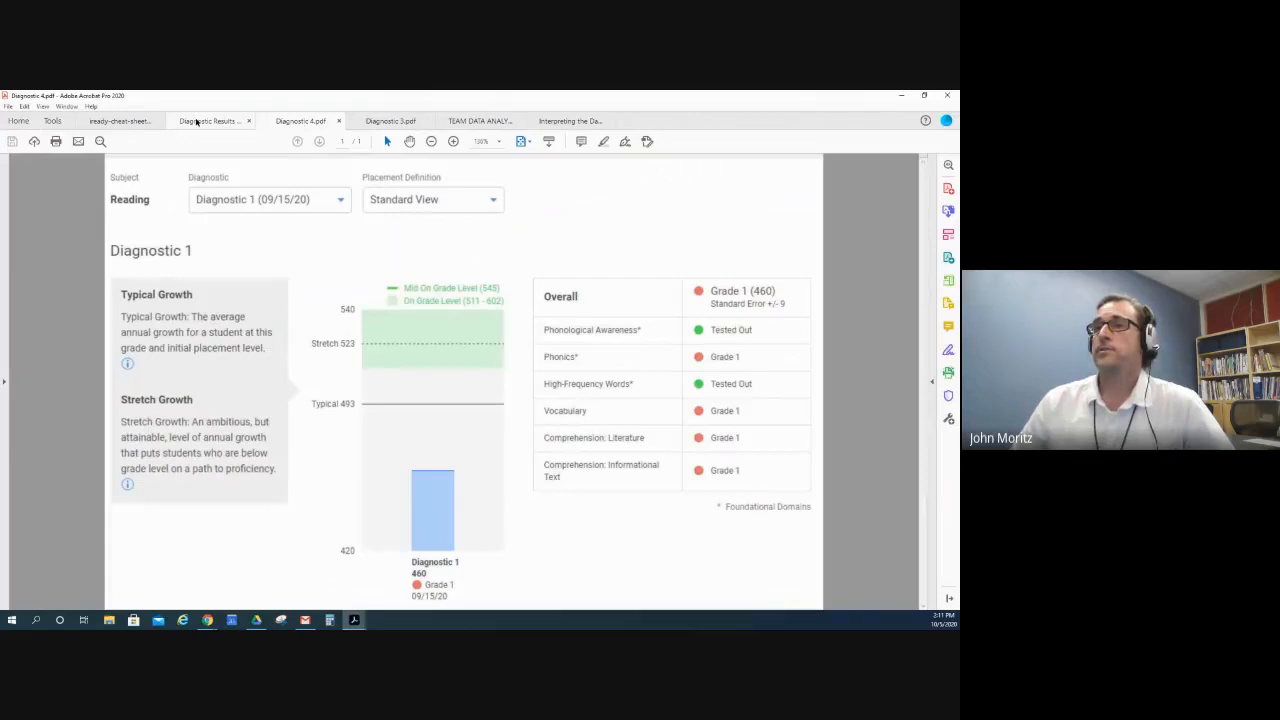
left_click(210, 120)
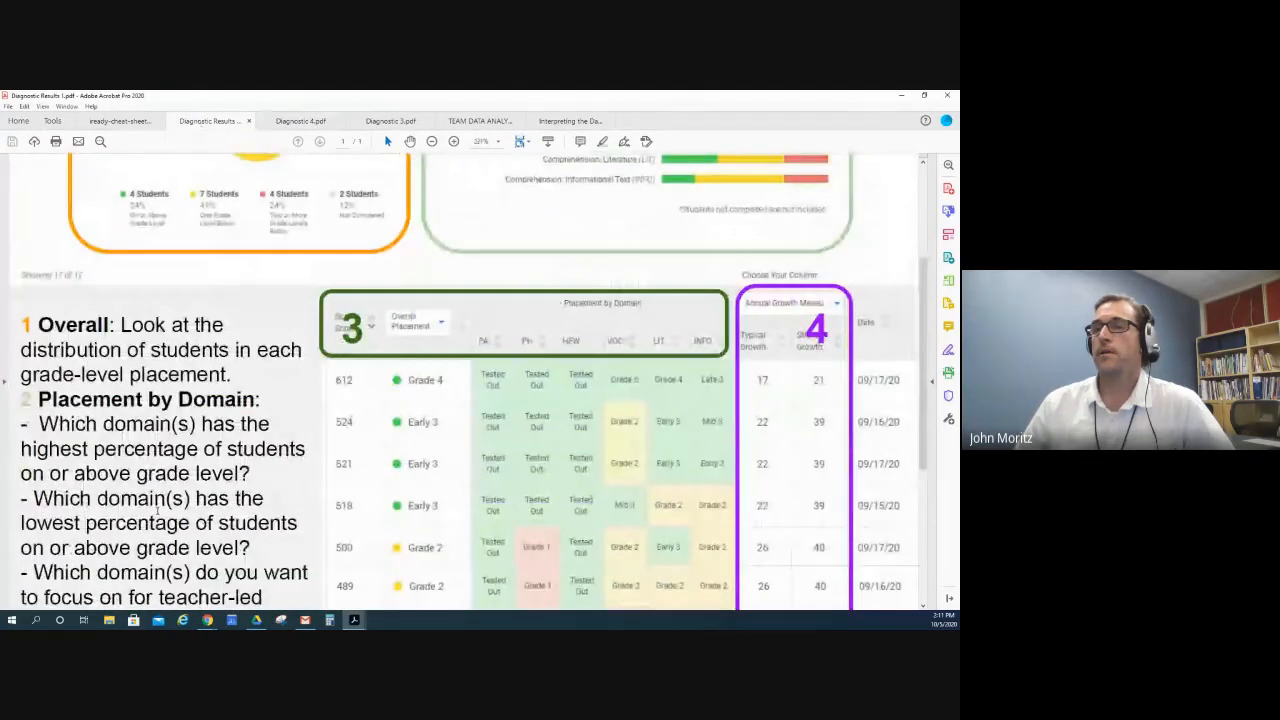
scroll("down", 3)
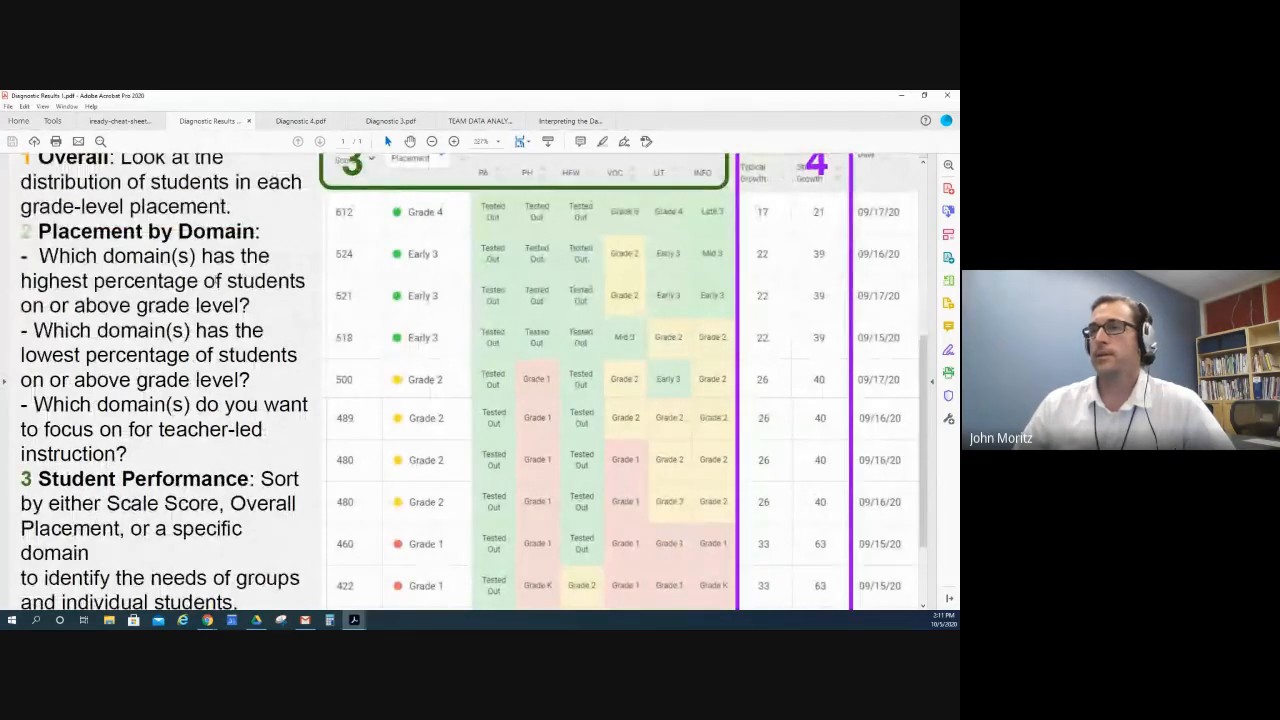
scroll("up", 3)
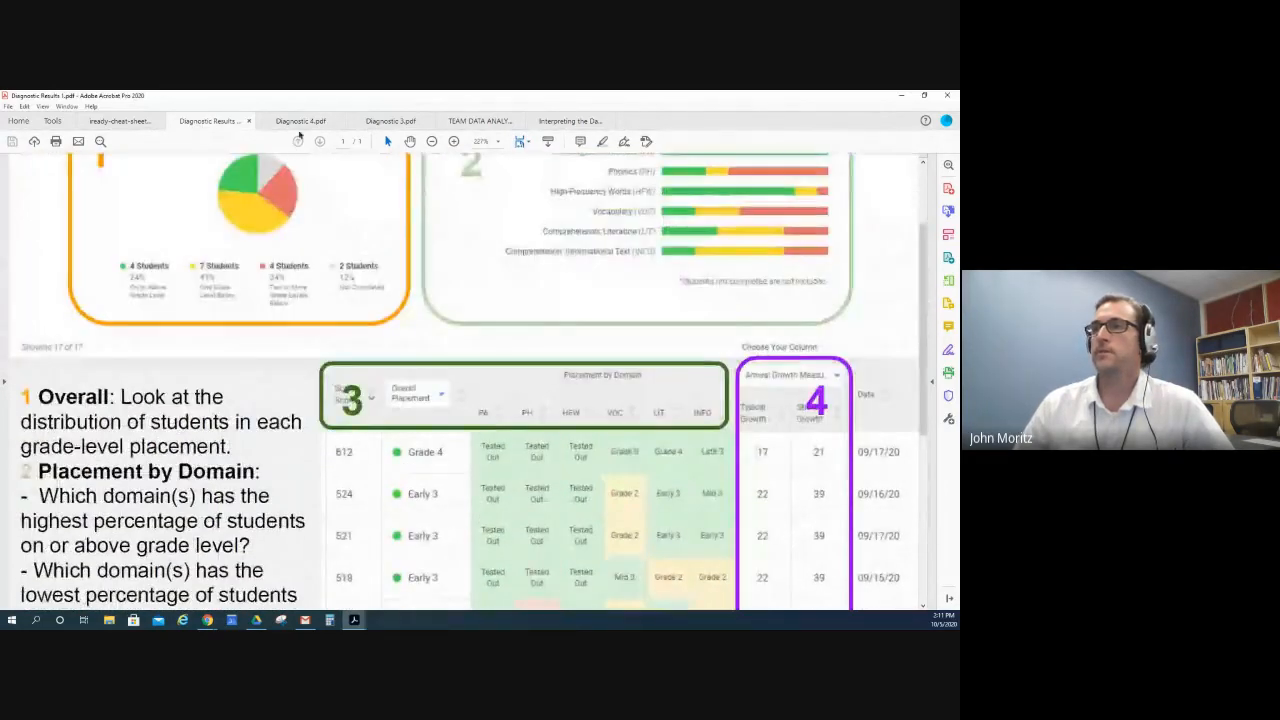
left_click(299, 121)
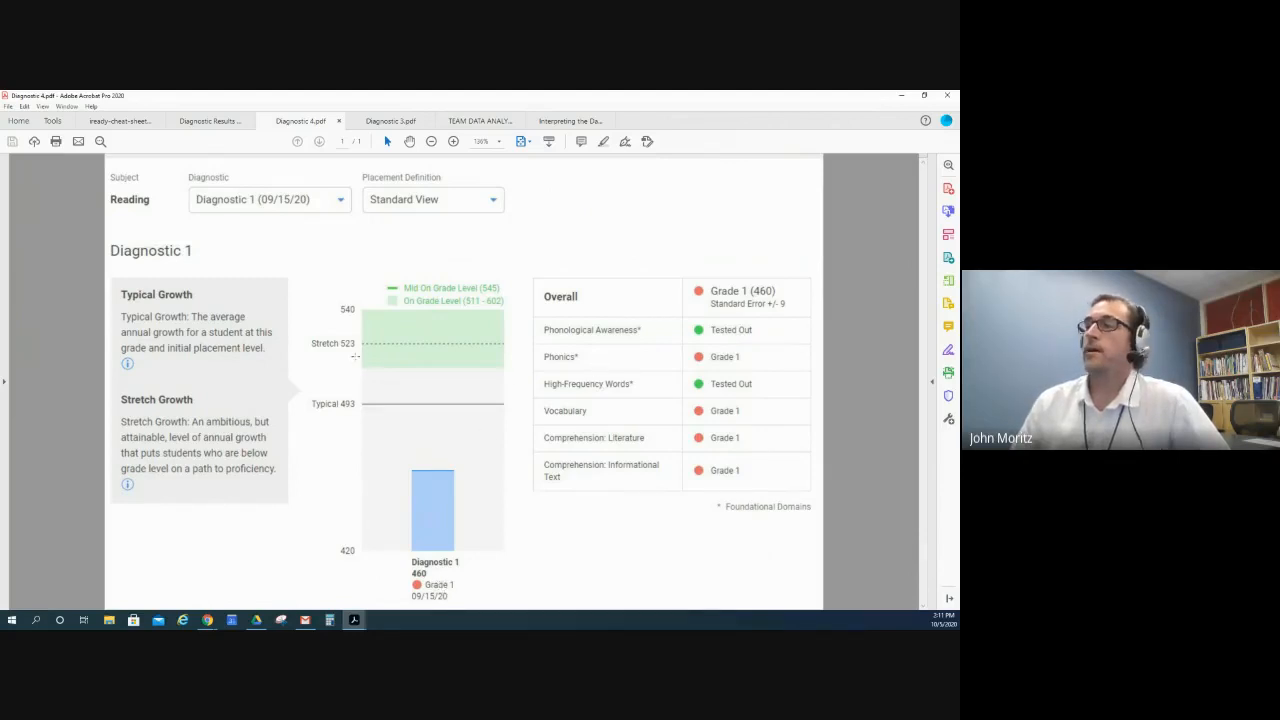
mouse_move(345, 556)
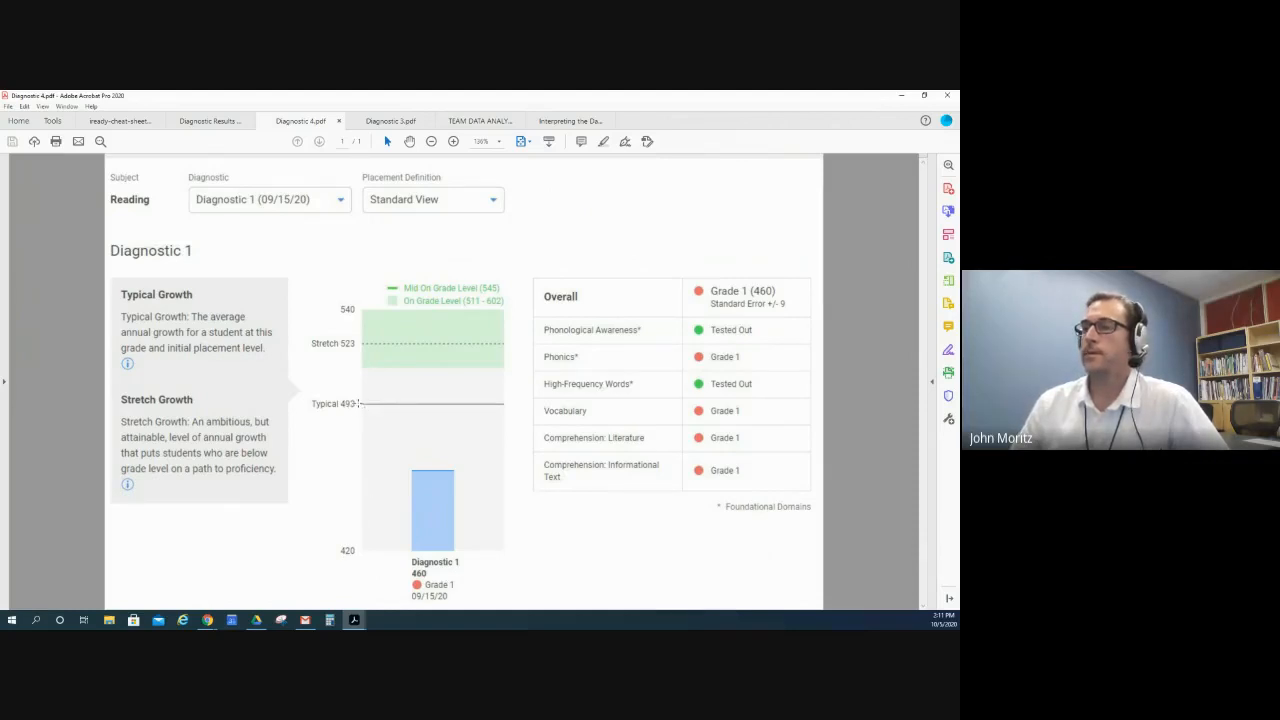
mouse_move(415, 420)
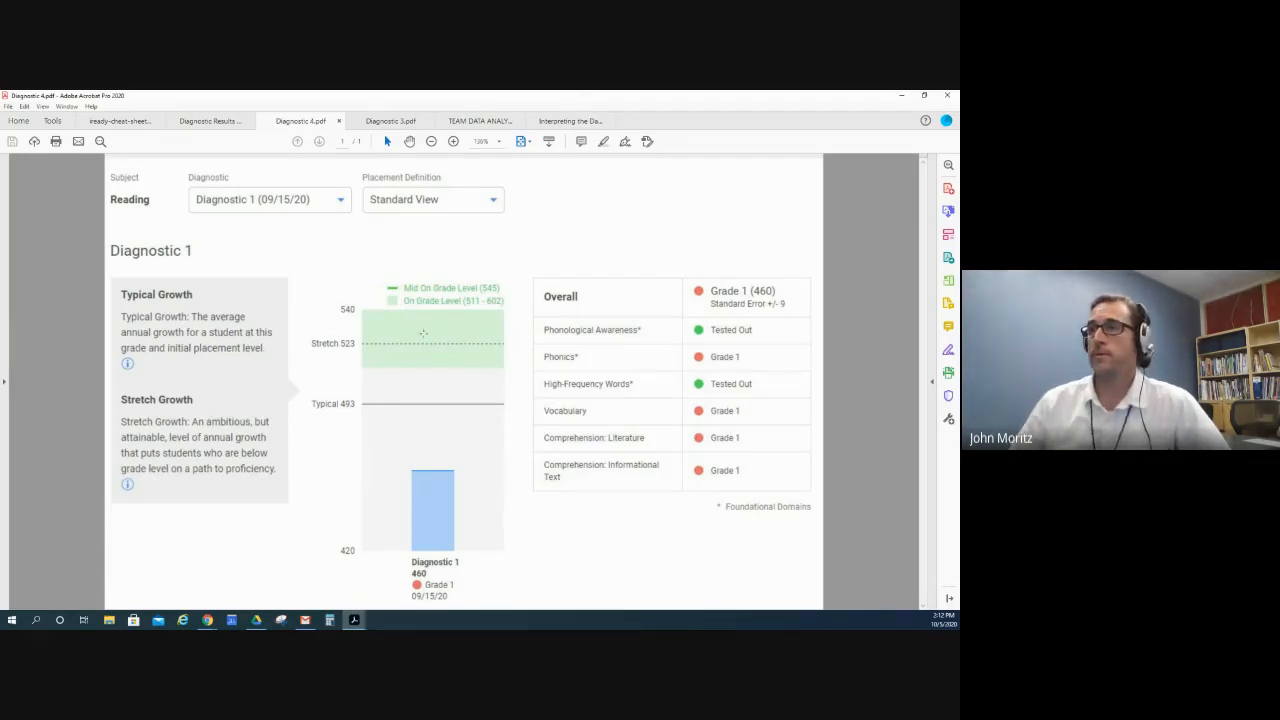
mouse_move(394, 270)
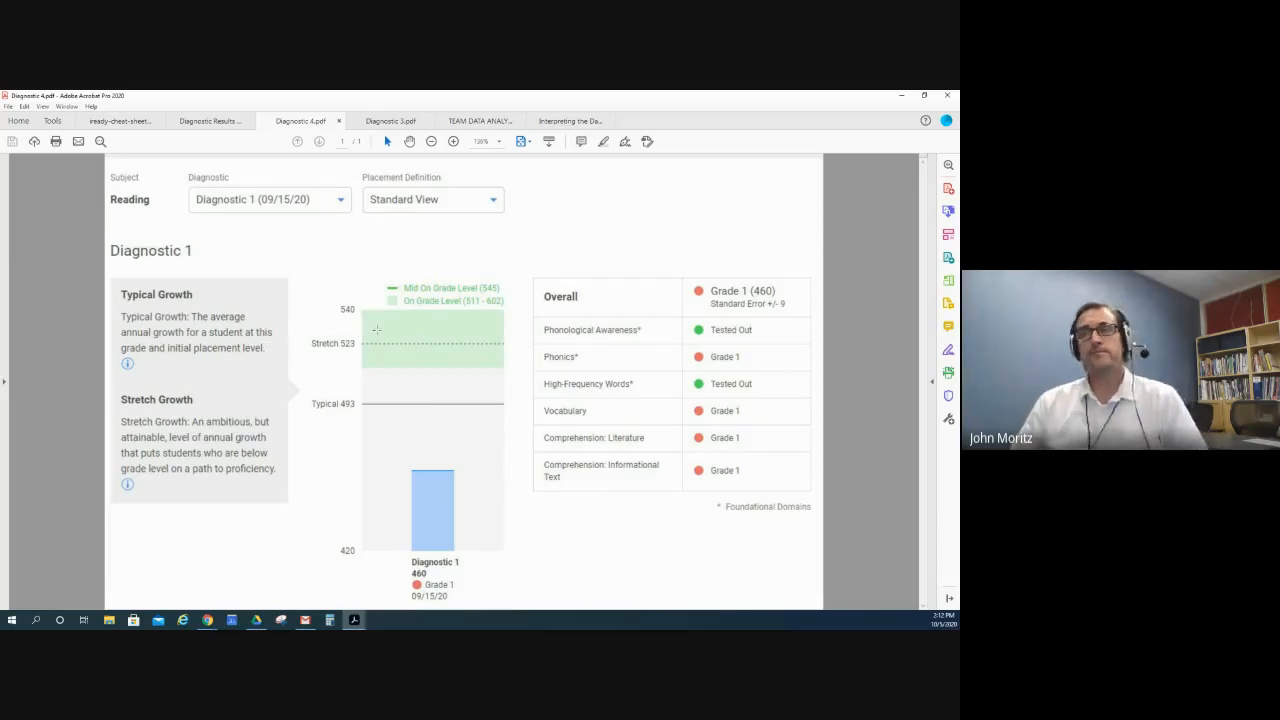
mouse_move(382, 323)
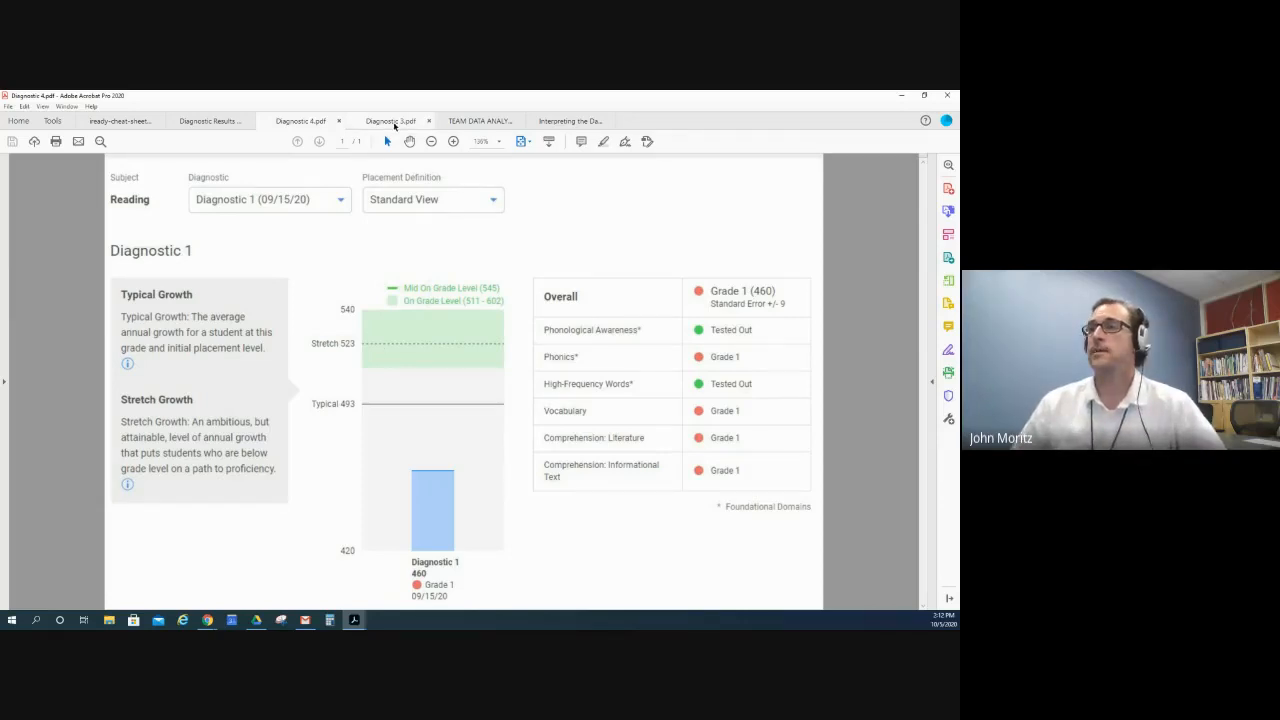
Step: View the Diagnostic 3 report with its Early 3 (521) placement and growth targets
left_click(390, 121)
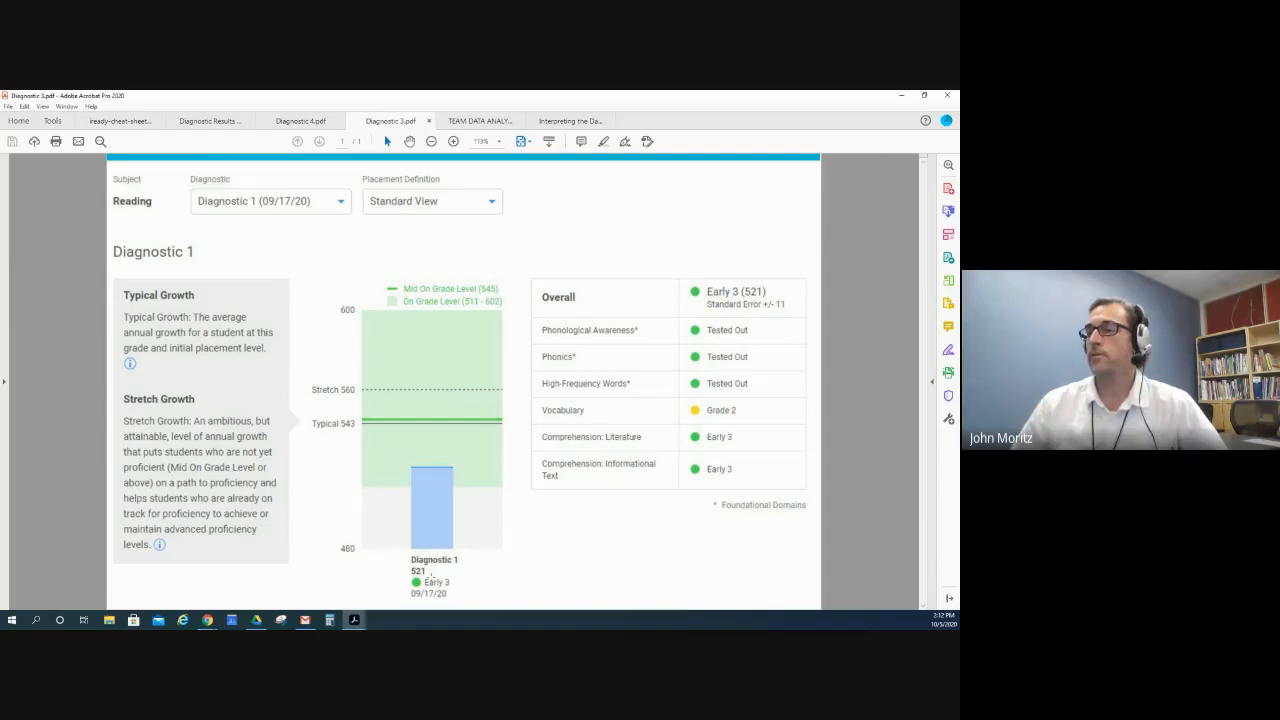
mouse_move(406, 434)
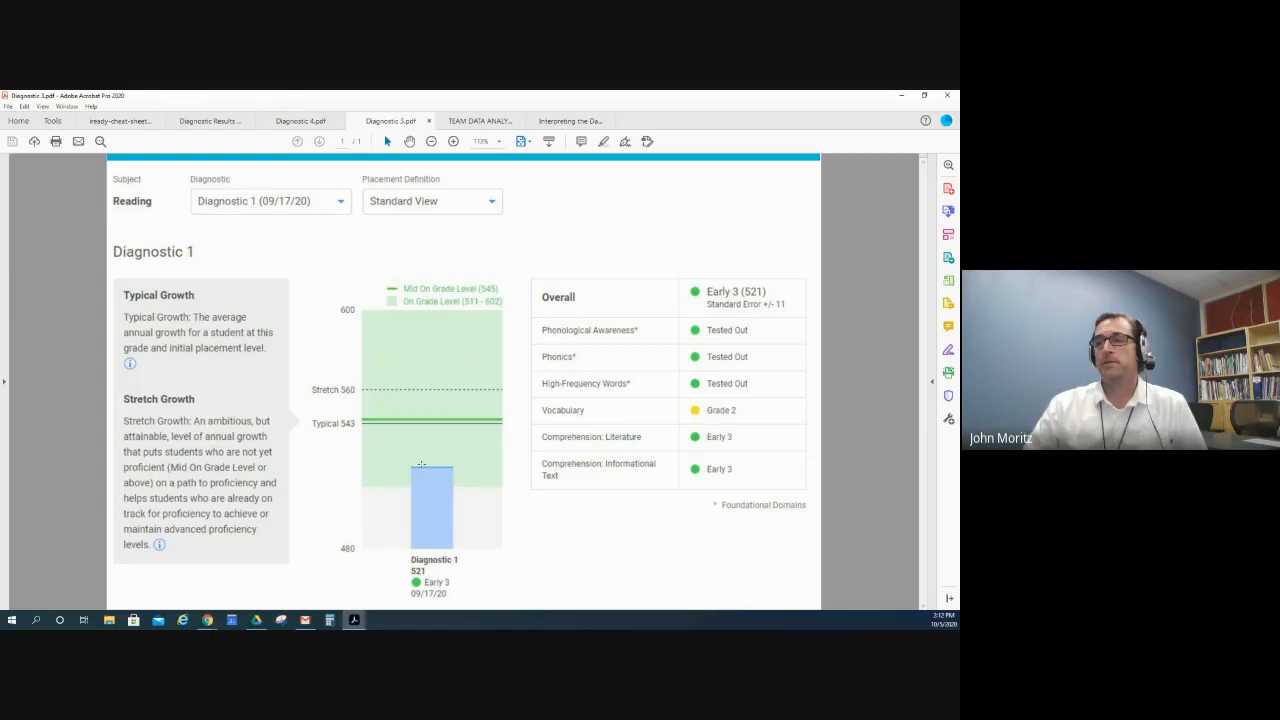
mouse_move(430, 388)
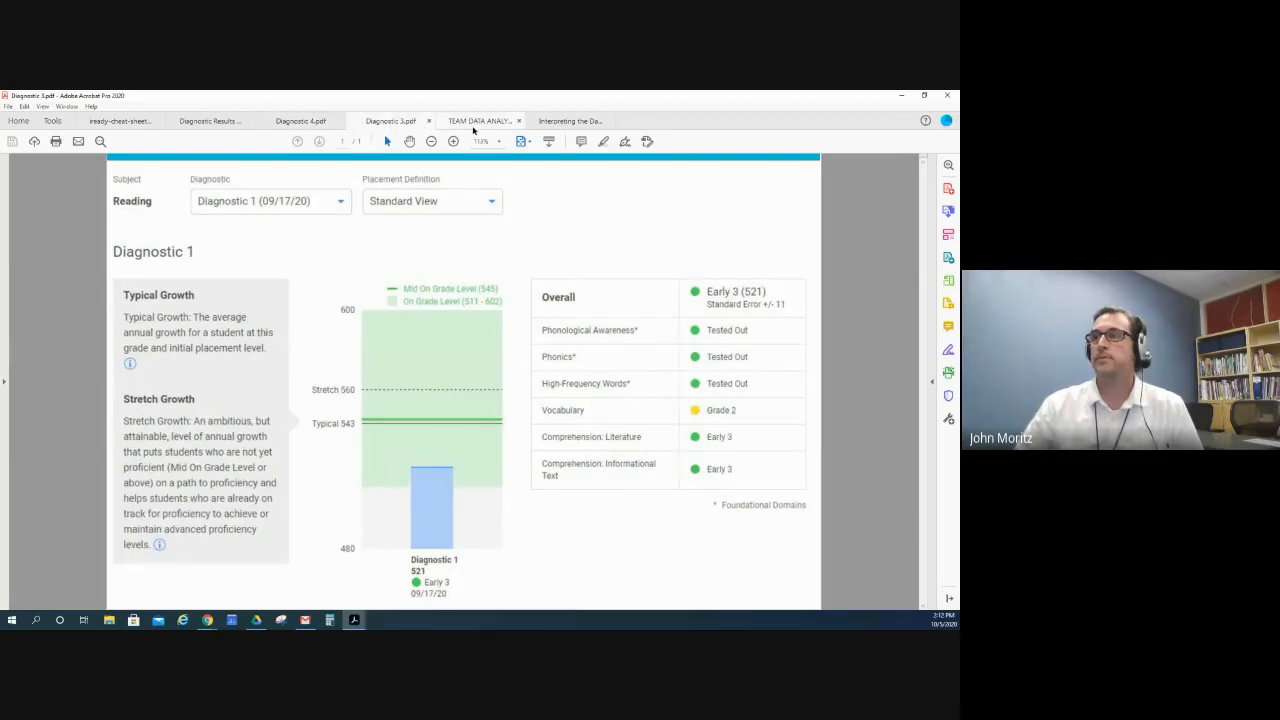
mouse_move(473, 127)
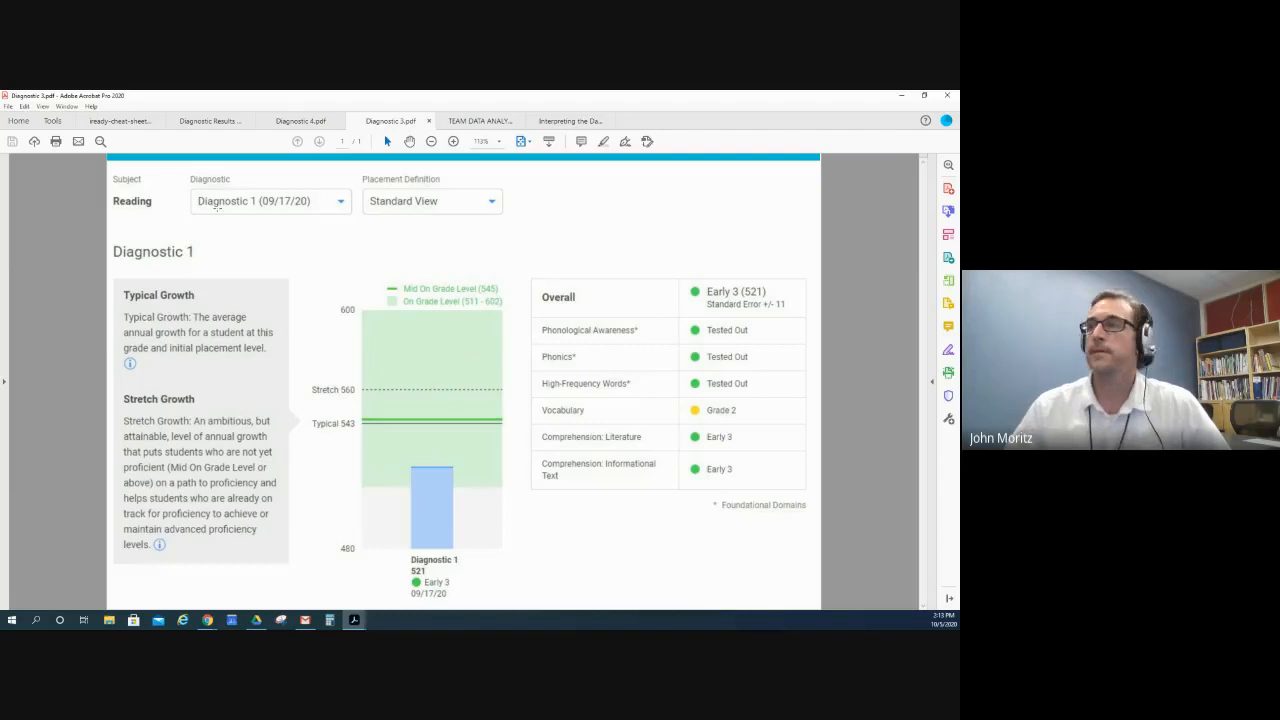
Step: Show the Team Data Analysis Protocol PDF and scroll to its Reading and Math tables
left_click(480, 121)
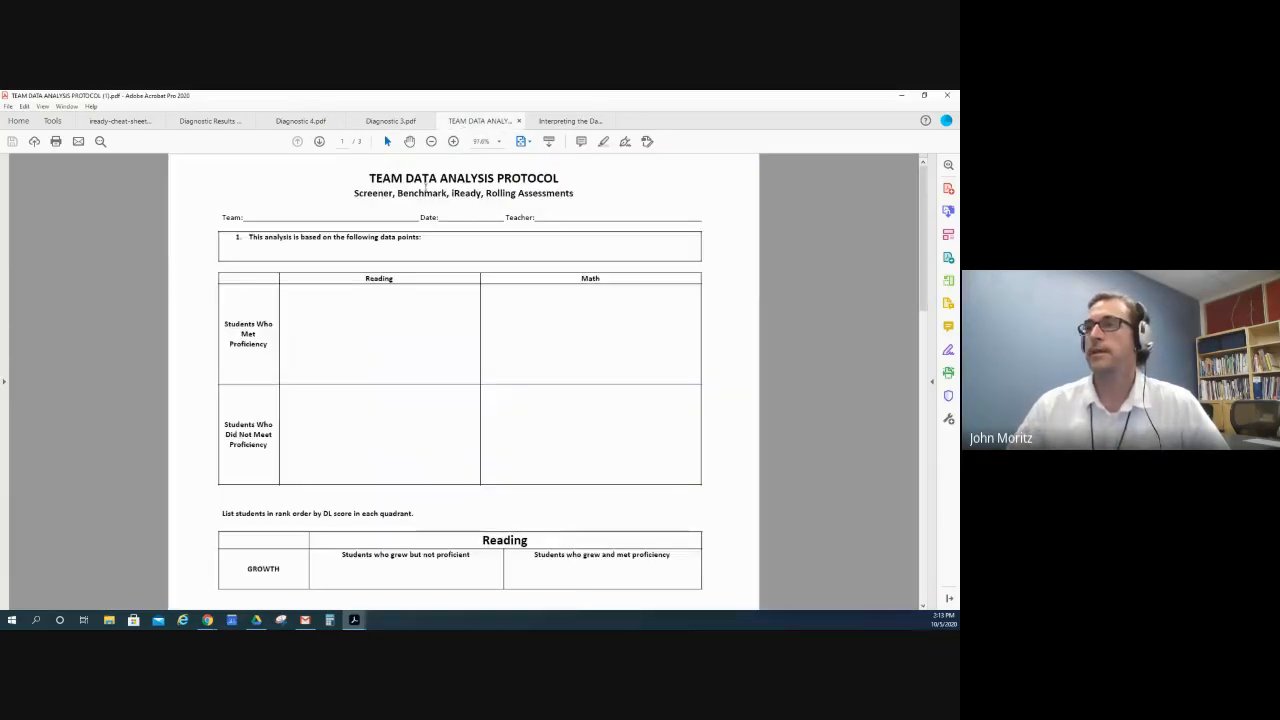
mouse_move(415, 195)
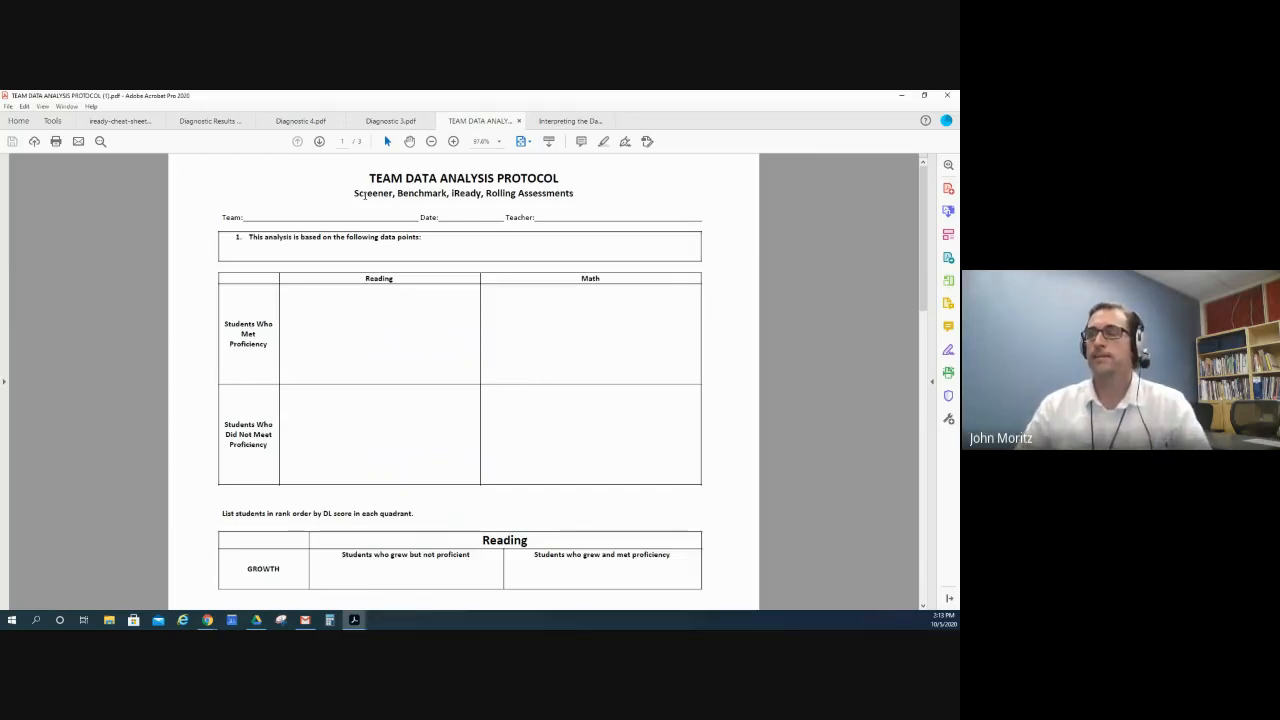
mouse_move(446, 383)
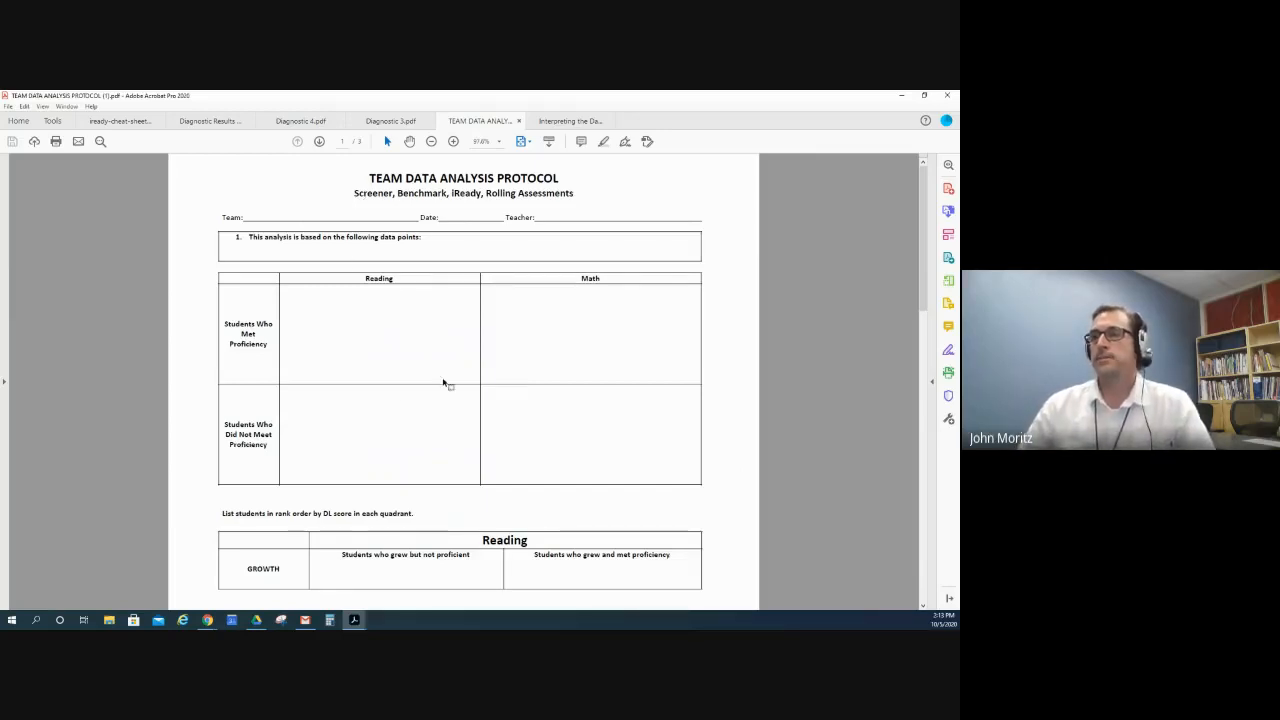
scroll("down", 3)
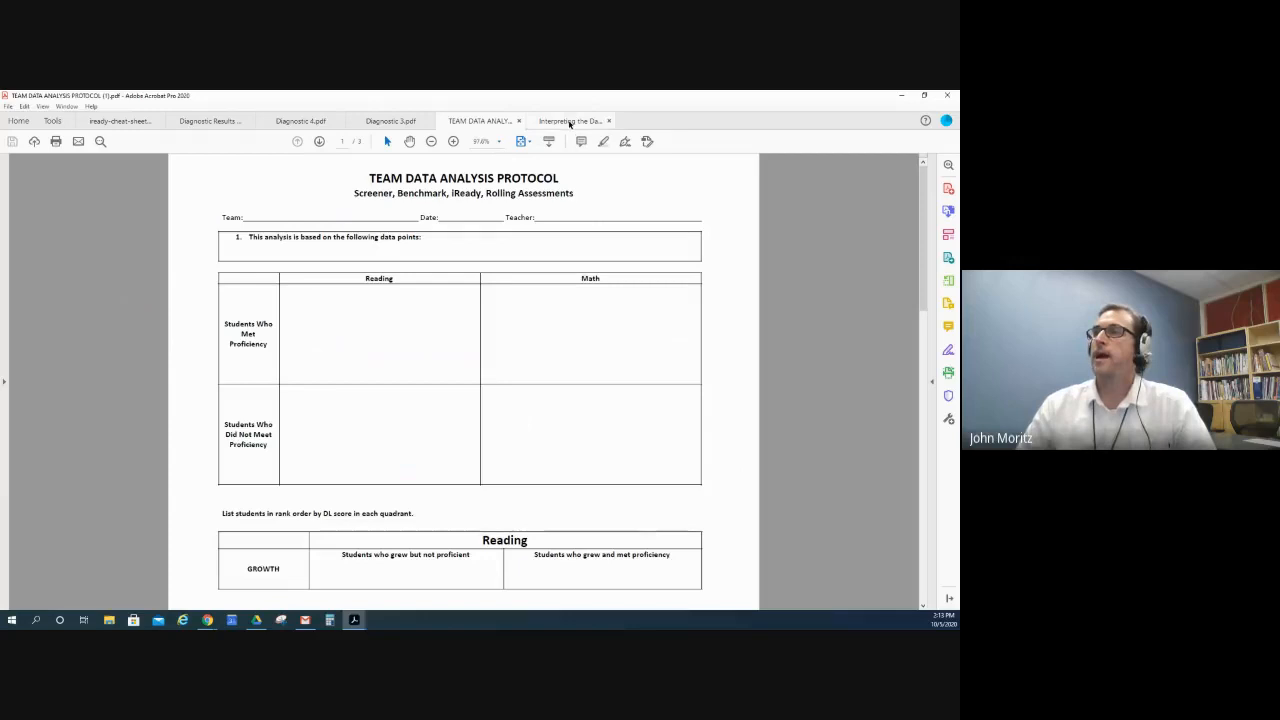
Step: Scroll through the i-Ready Data Analysis Protocol down to the Data Reflection Worksheet
left_click(567, 121)
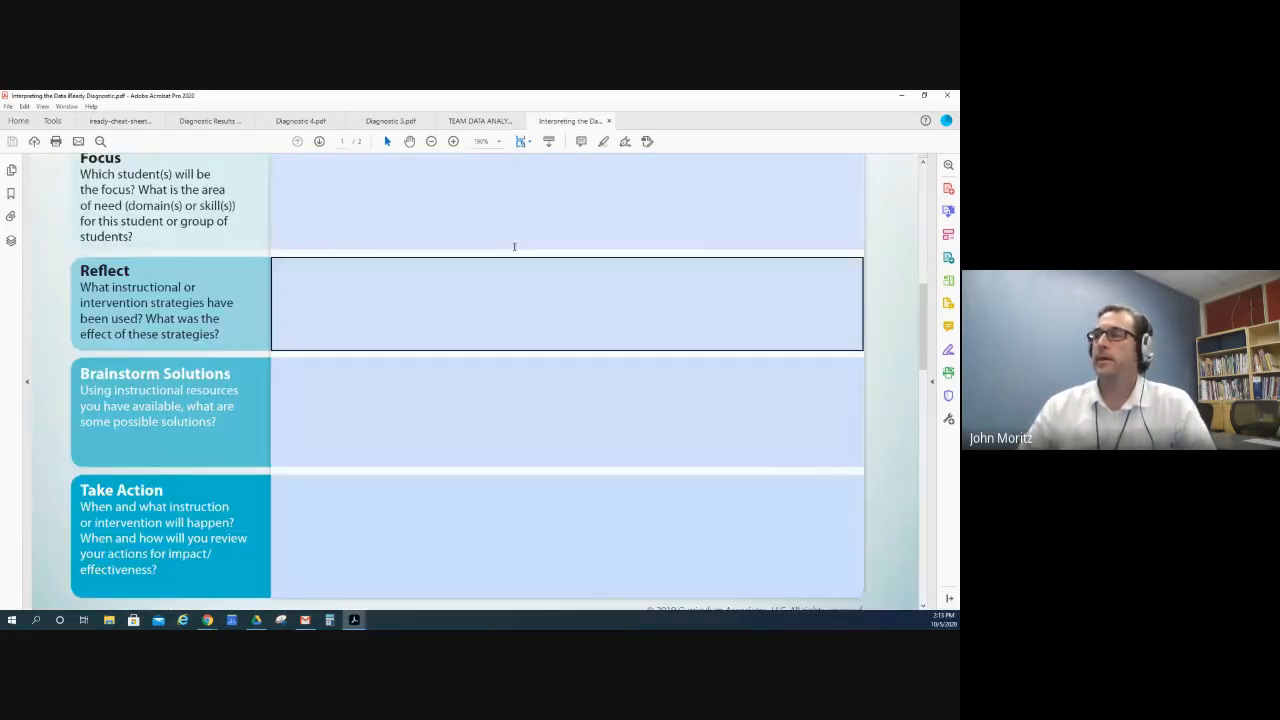
scroll("up", 3)
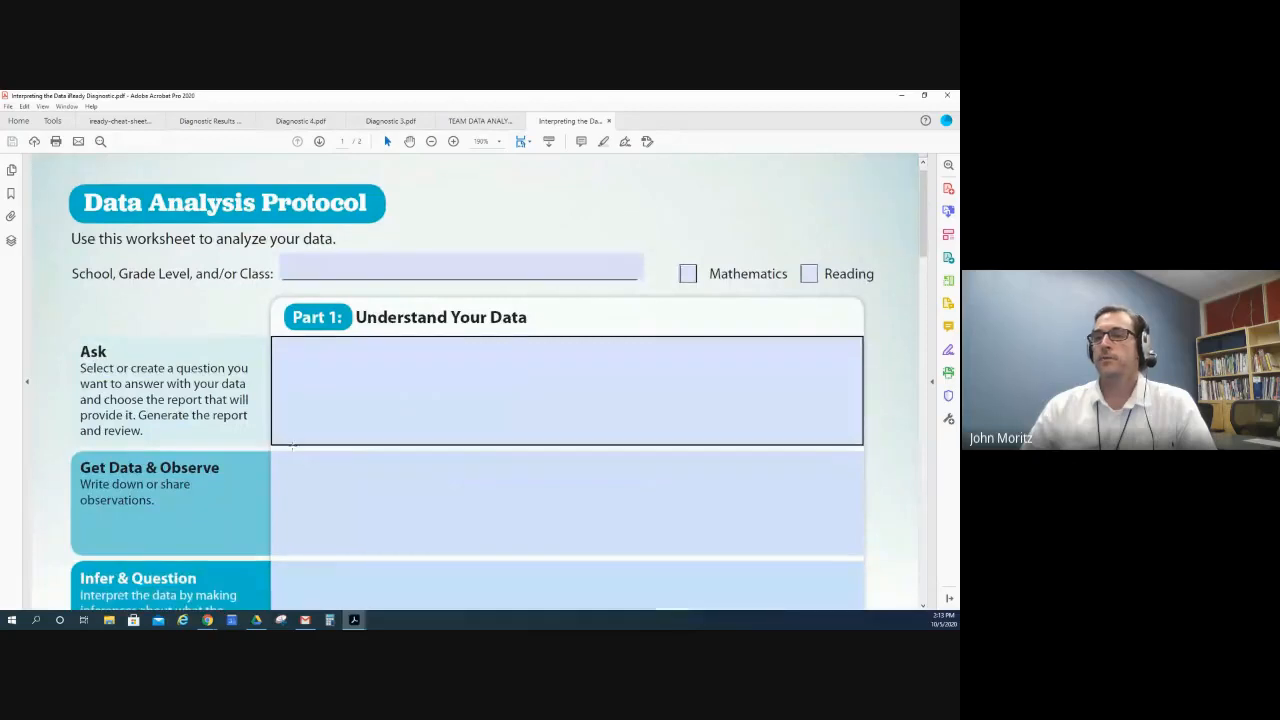
scroll("down", 3)
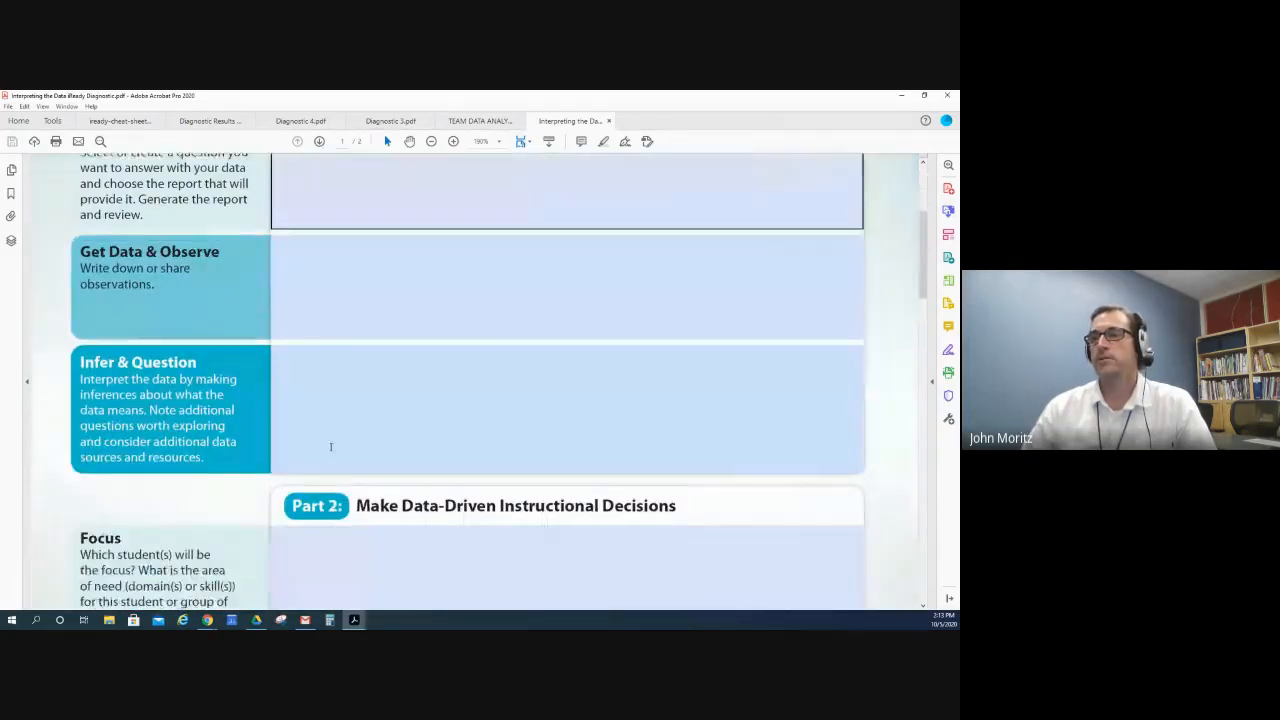
scroll("down", 3)
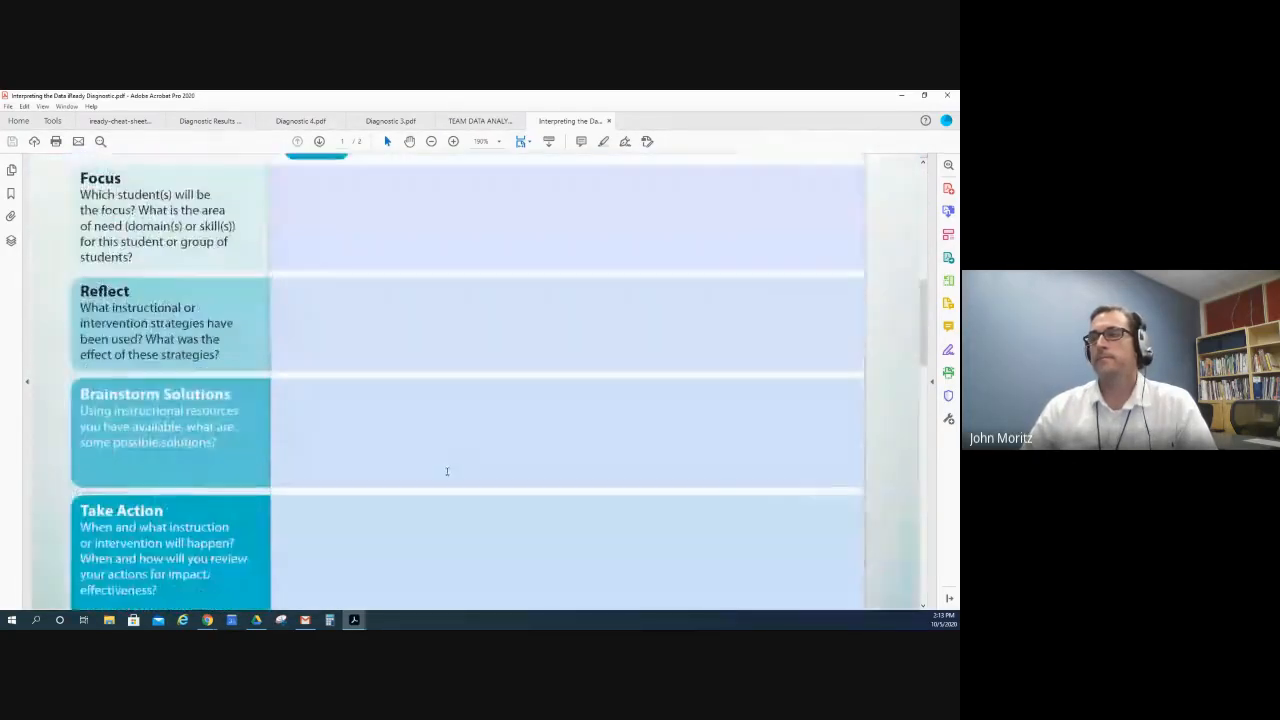
scroll("down", 3)
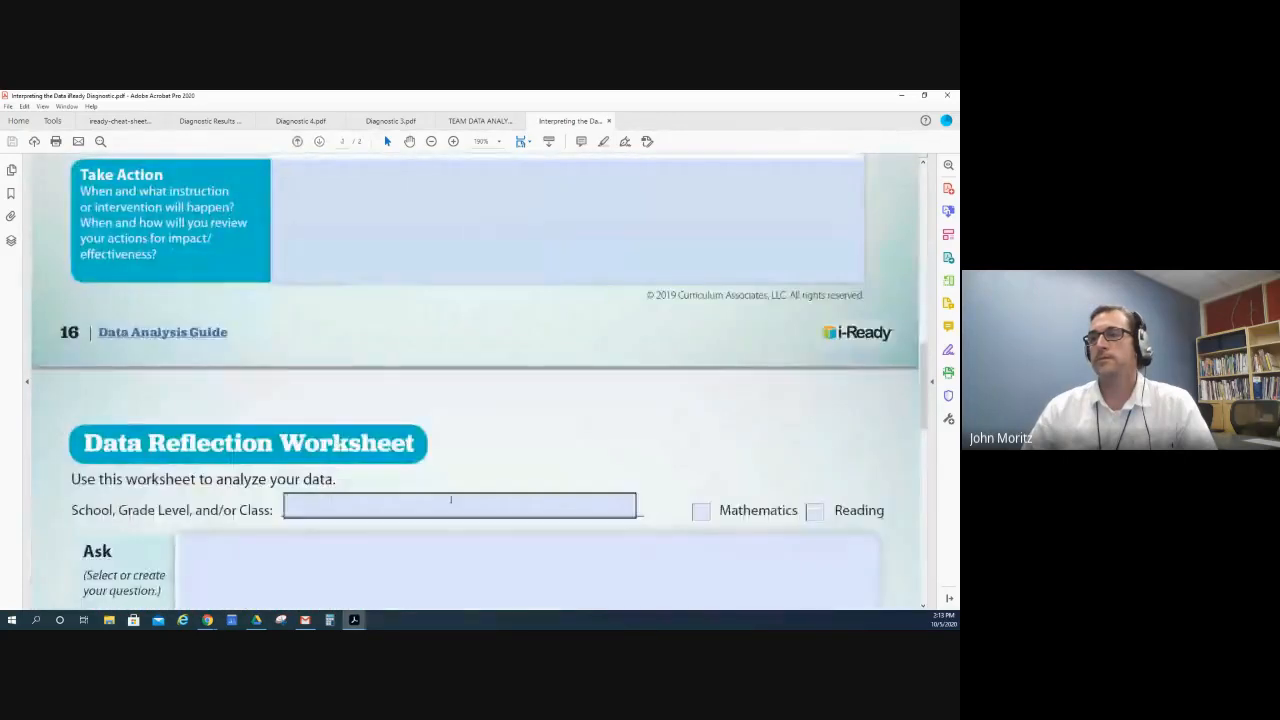
scroll("down", 3)
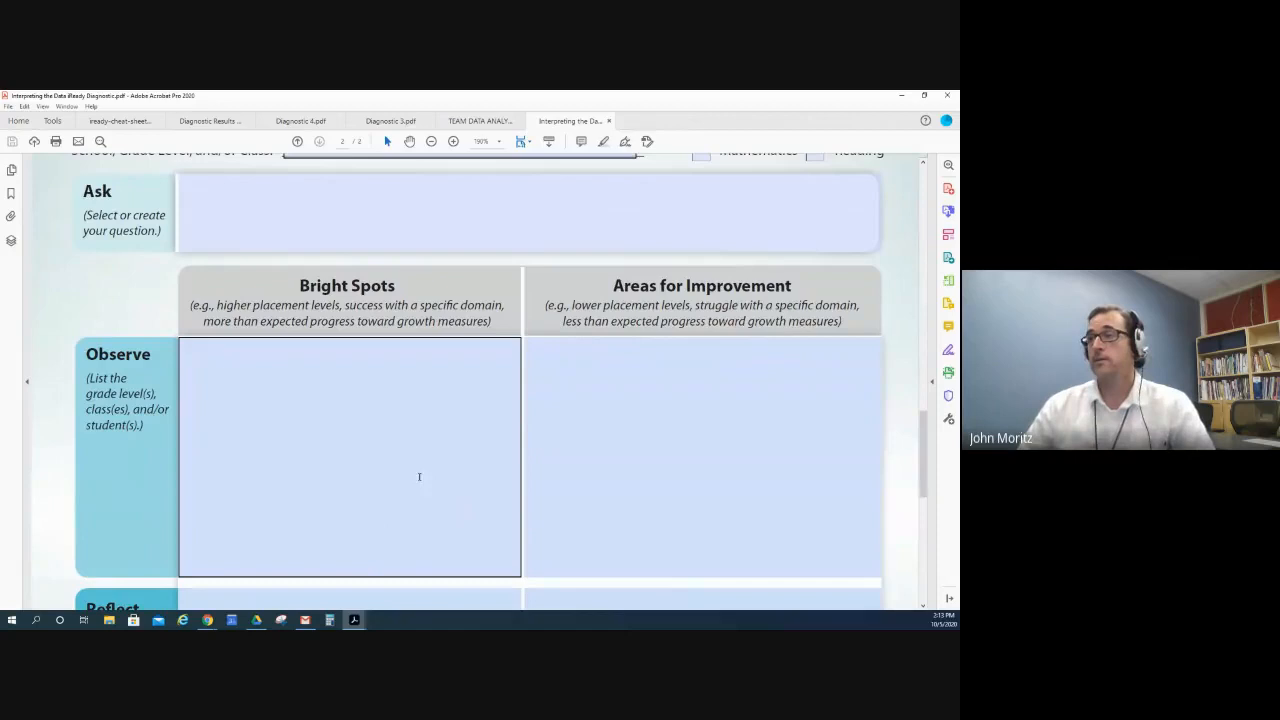
scroll("down", 3)
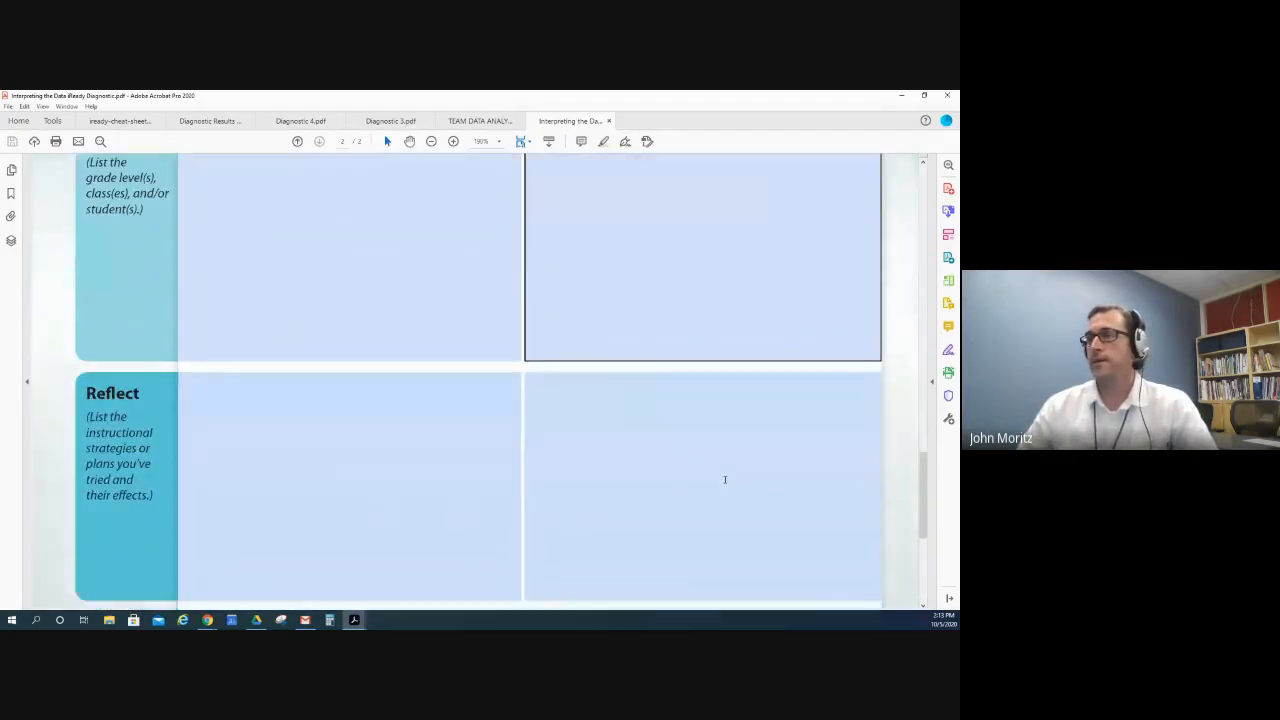
scroll("down", 3)
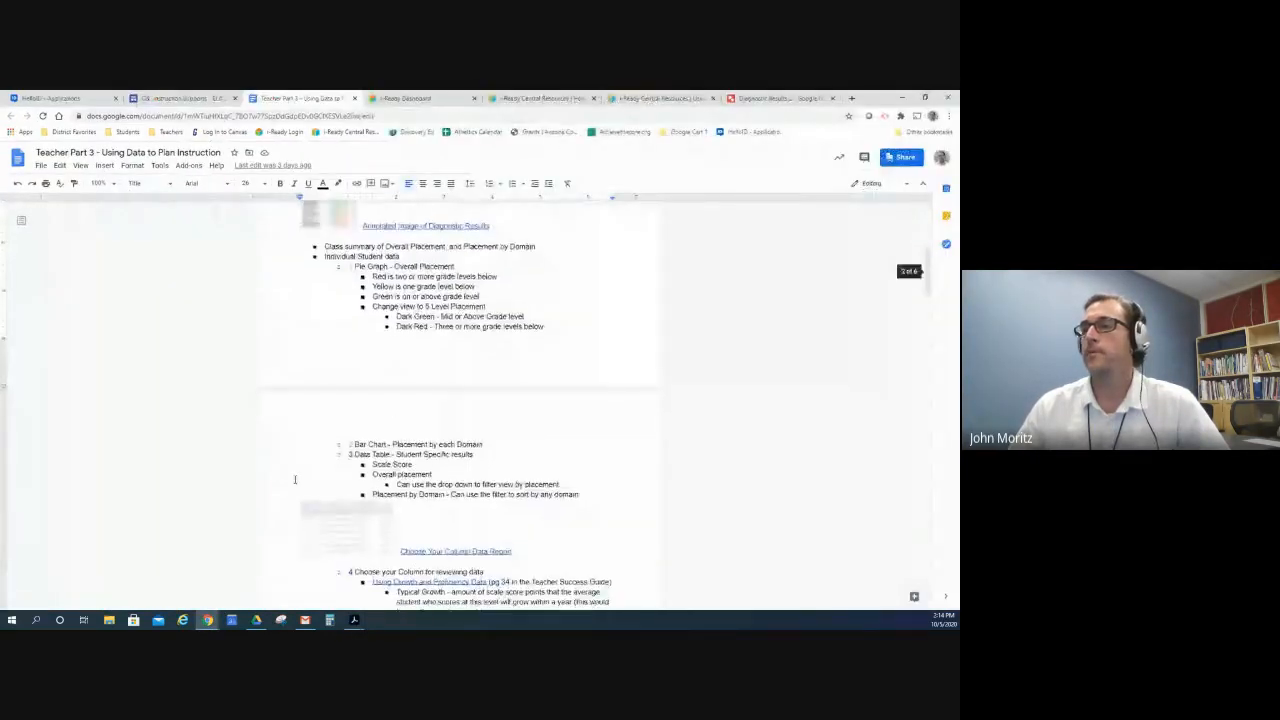
Step: Scroll the planning document past Examining Grade-Level Supports to Student Goal Setting and Data Chats
scroll("down", 3)
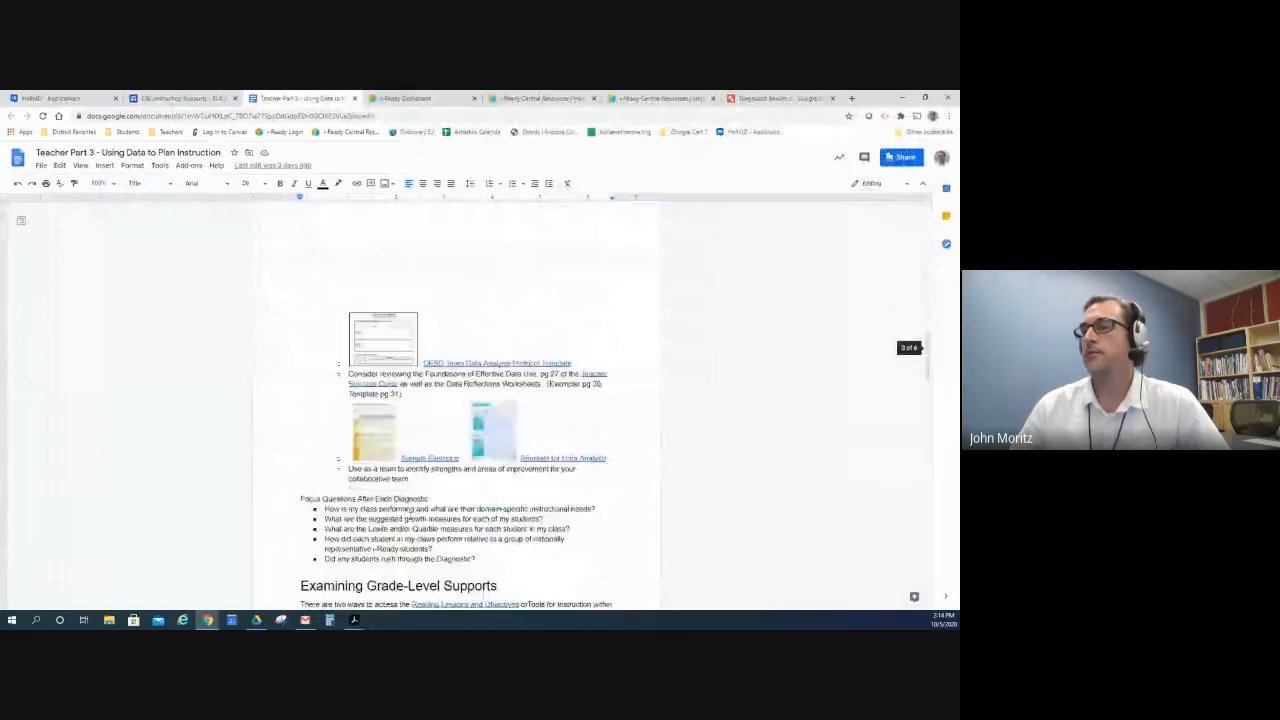
scroll("down", 3)
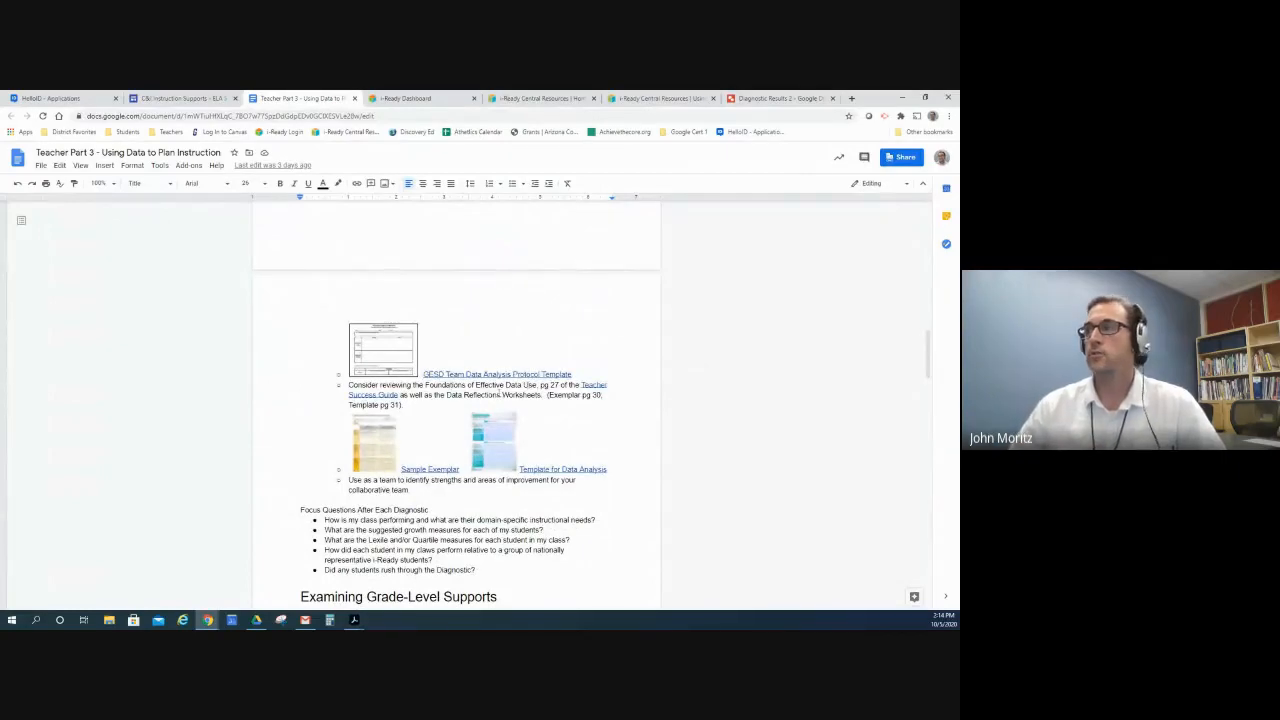
scroll("down", 3)
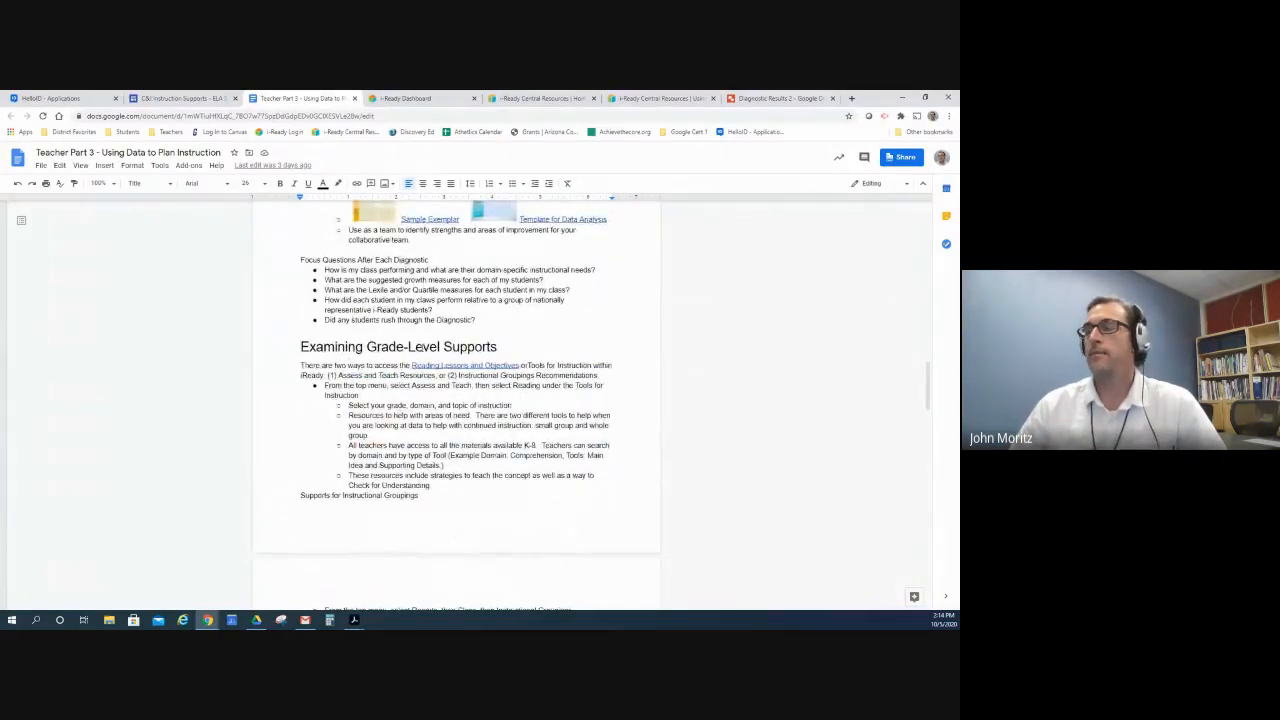
scroll("down", 3)
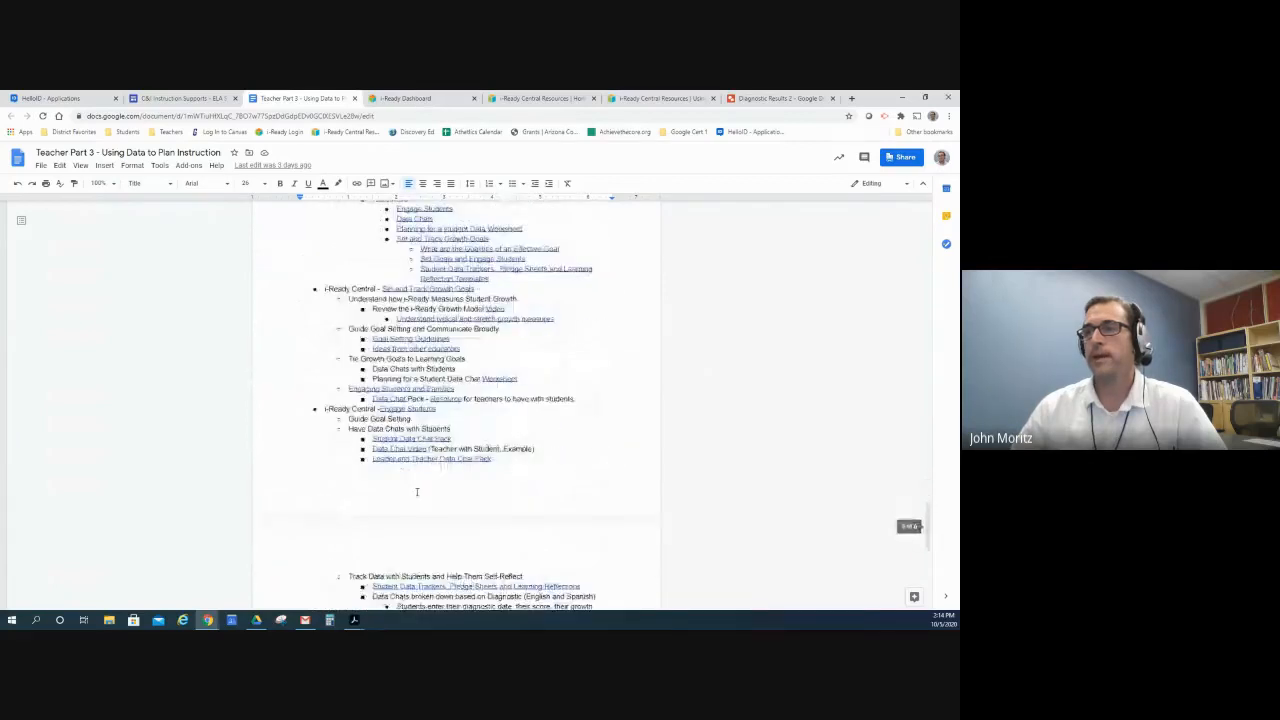
scroll("up", 3)
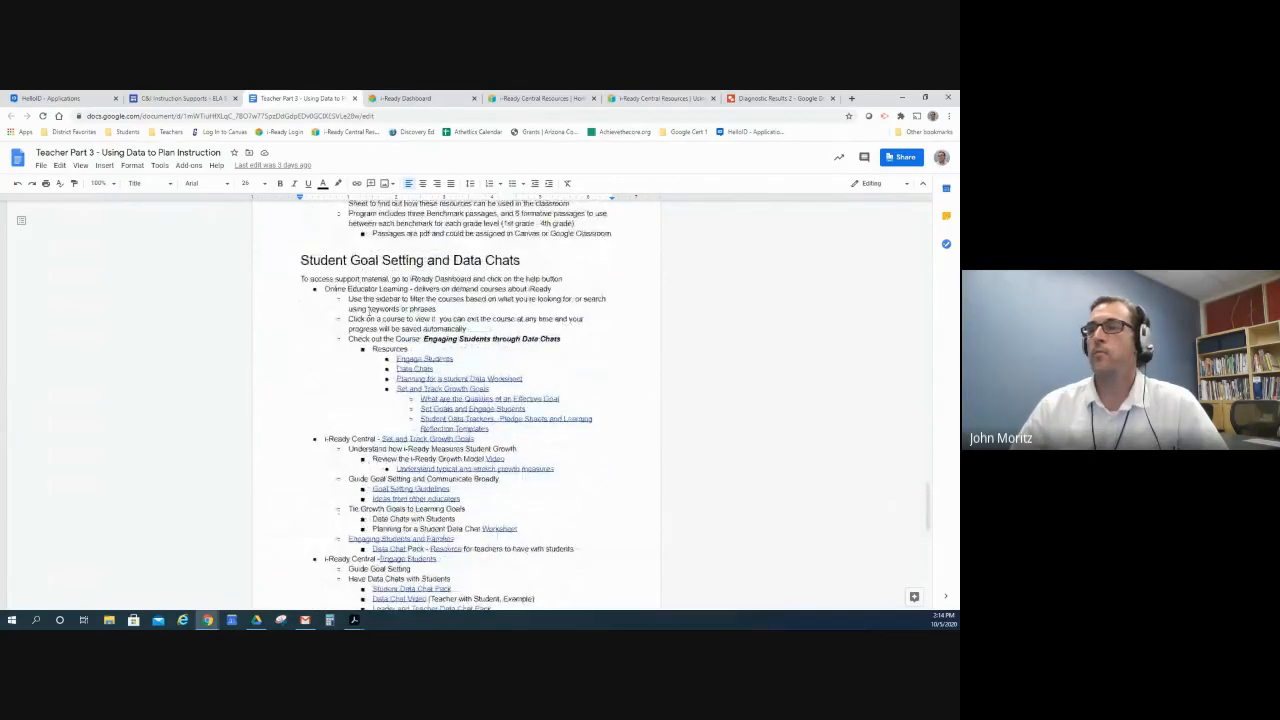